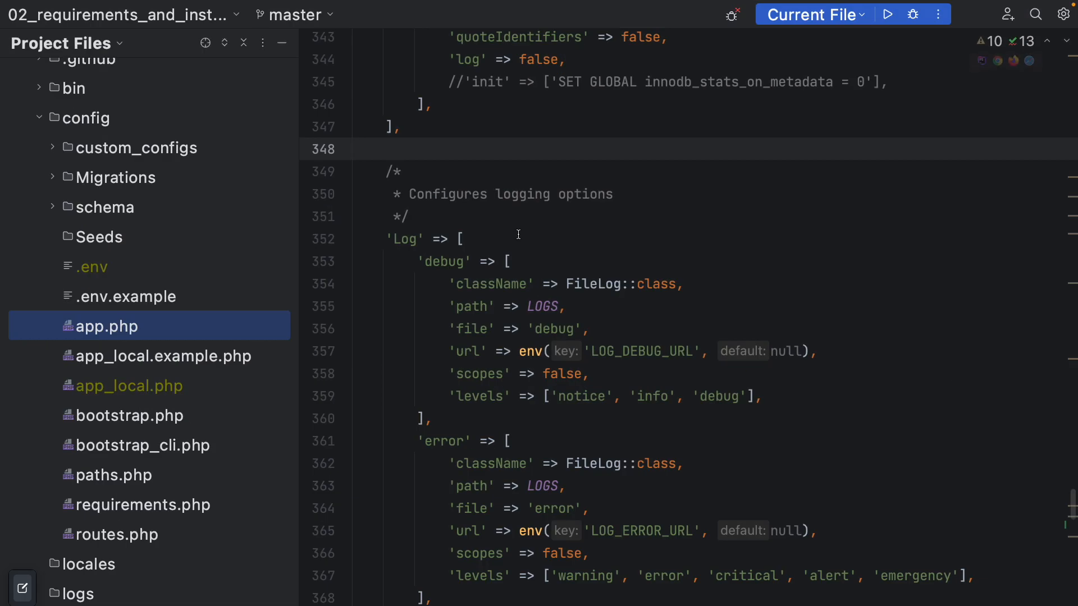
- Collapse the config folder to reveal the logs folder and src/Controller files
left_click(39, 118)
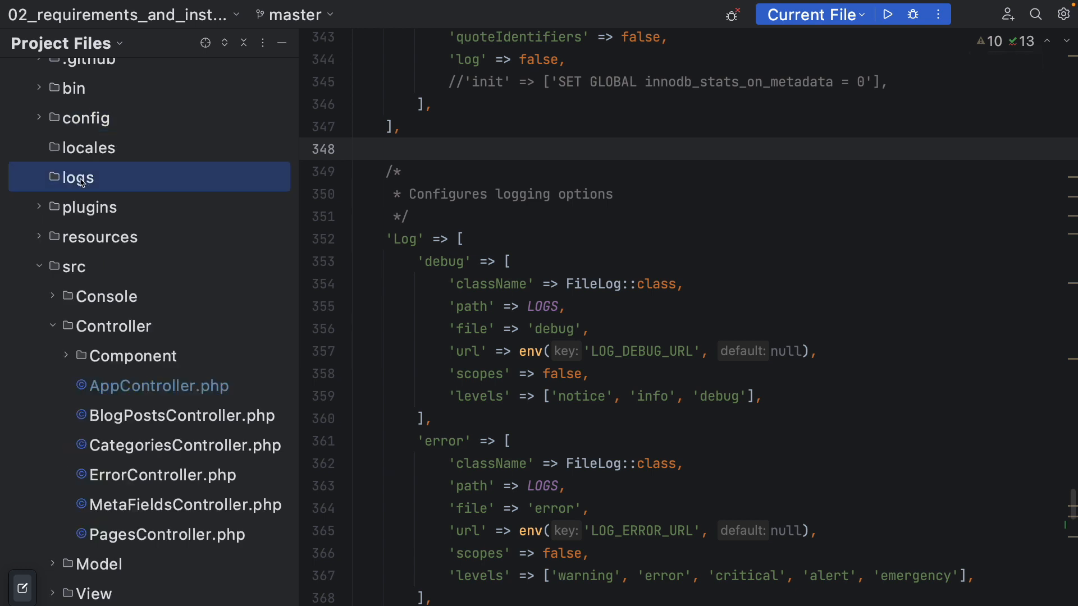
mouse_move(56, 254)
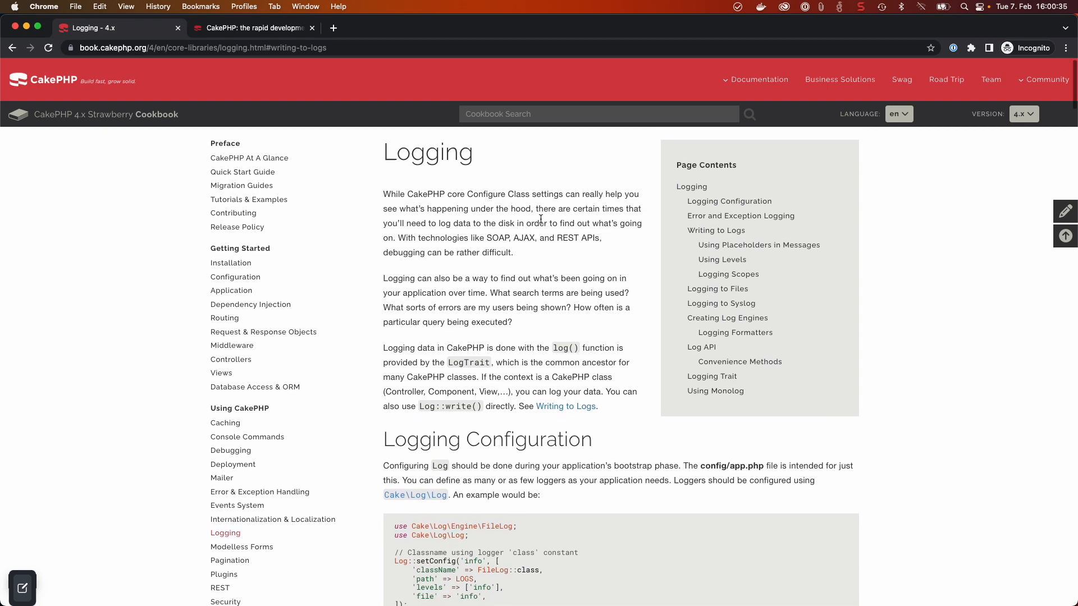
- Read the Cookbook Logging intro on log() and LogTrait, then return to the PhpStorm desktop
scroll("down", 3)
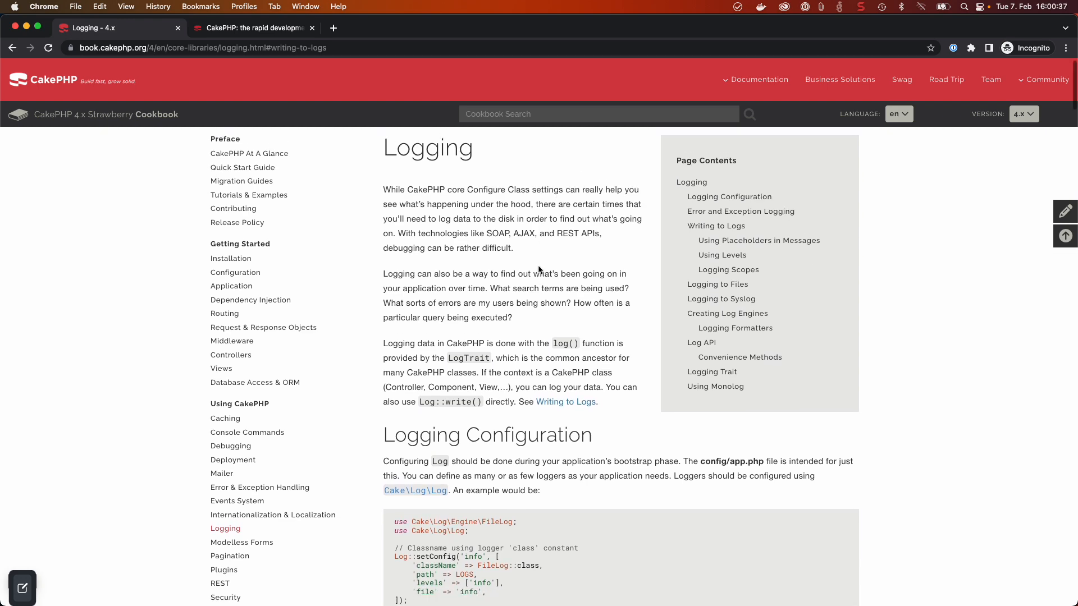
scroll("down", 3)
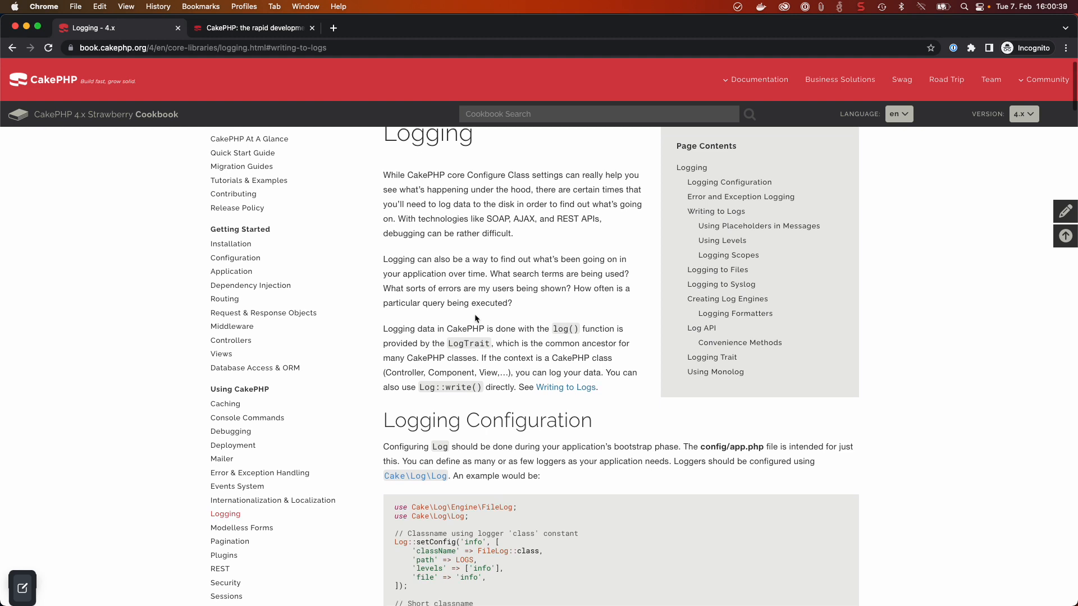
mouse_move(553, 325)
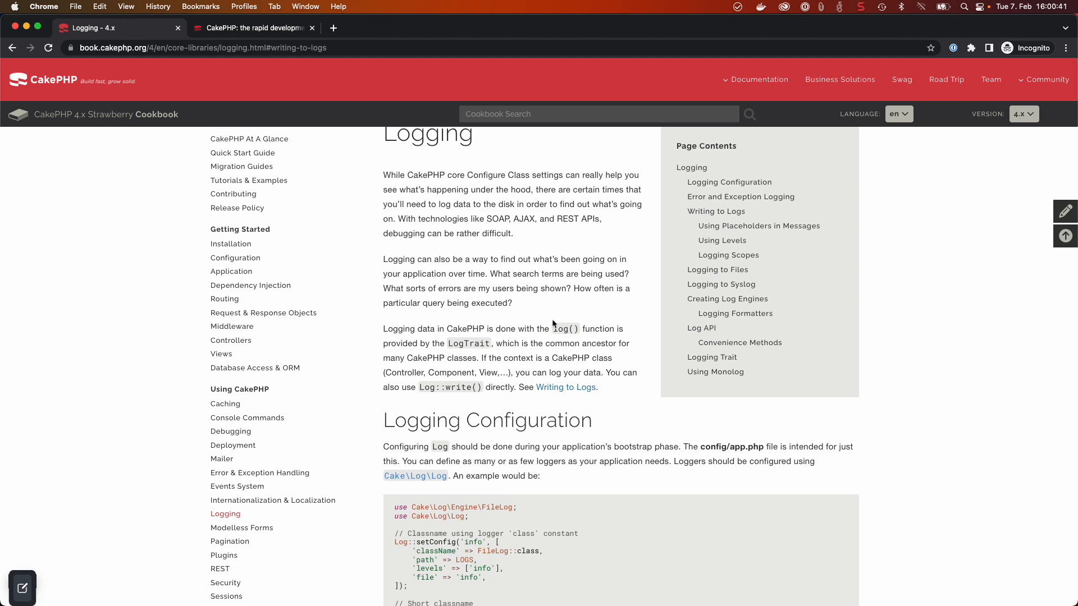
mouse_move(582, 296)
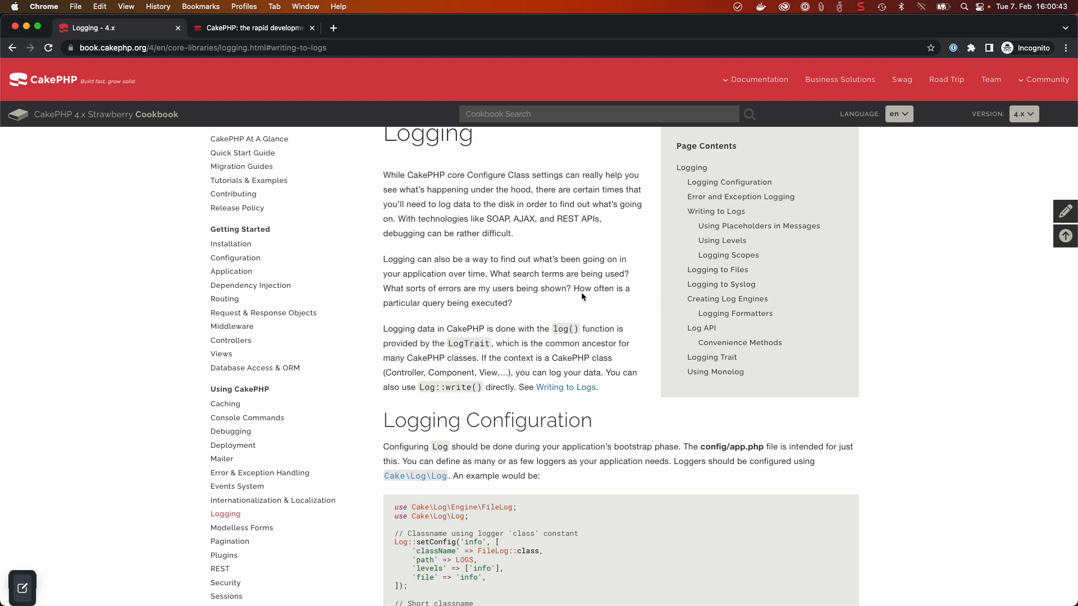
mouse_move(483, 326)
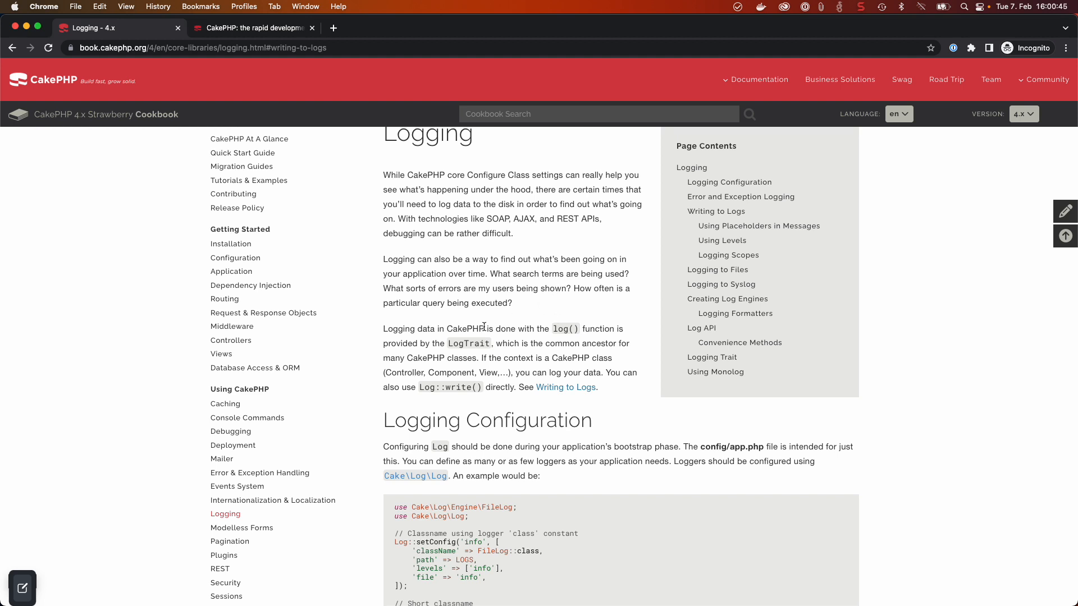
scroll("down", 3)
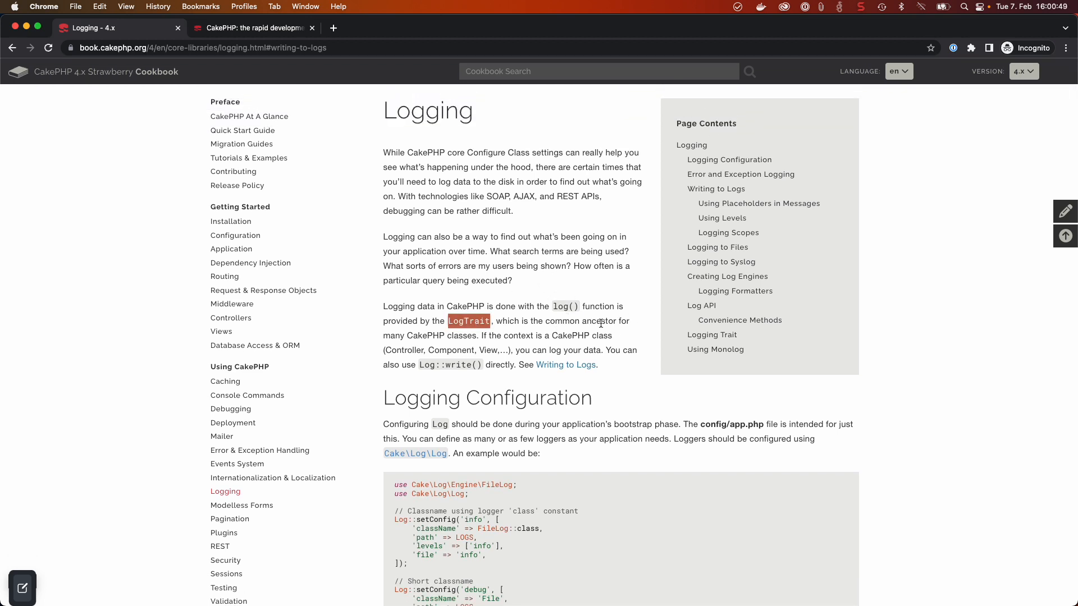
mouse_move(537, 298)
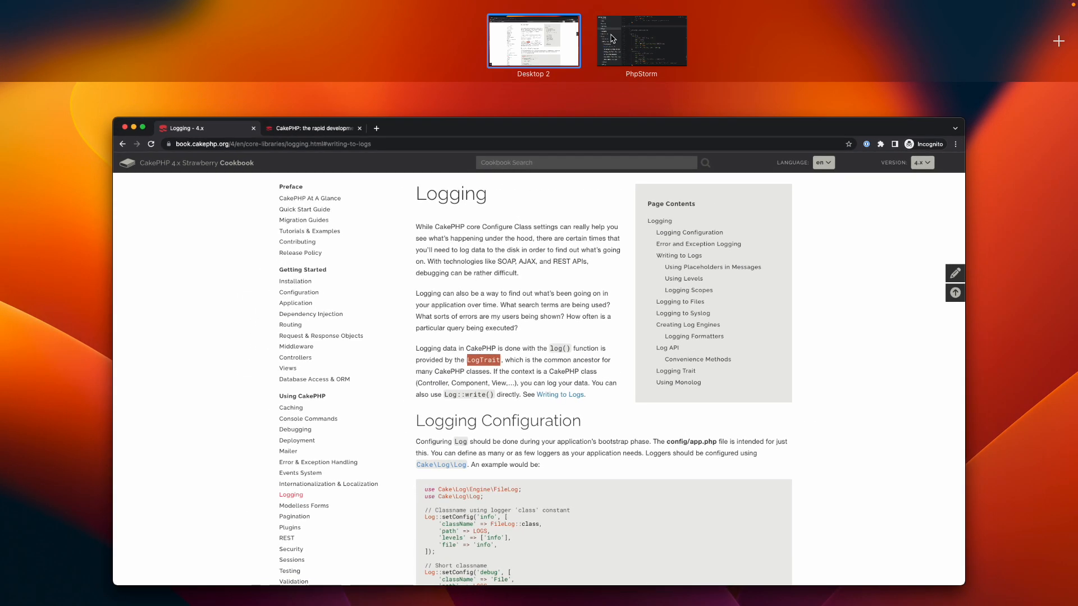
left_click(641, 42)
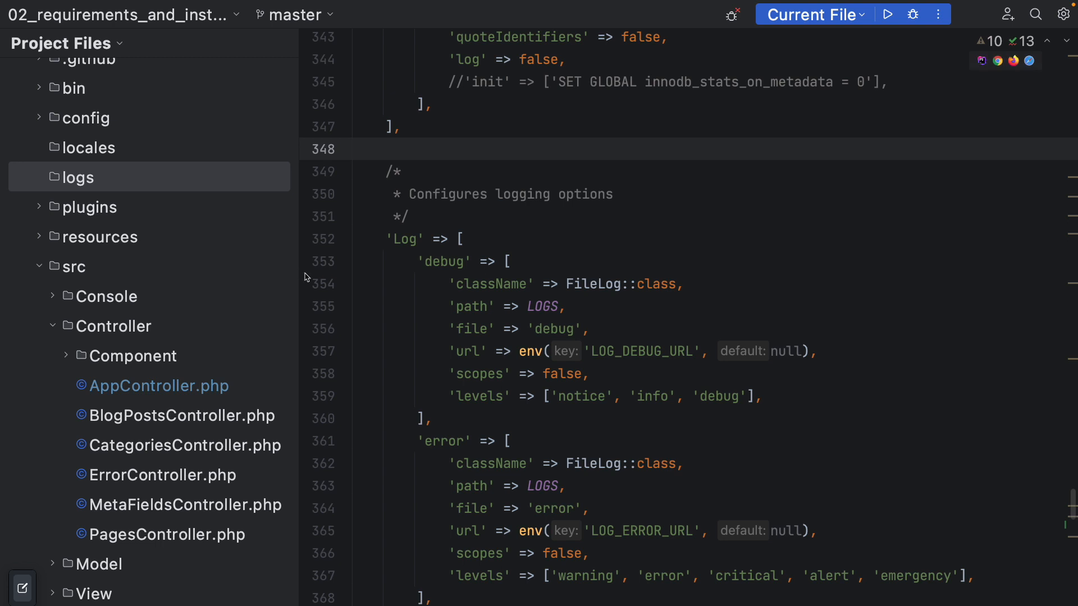
- Add a new line after parent::initialize() in AppController and write $this->log
left_click(160, 386)
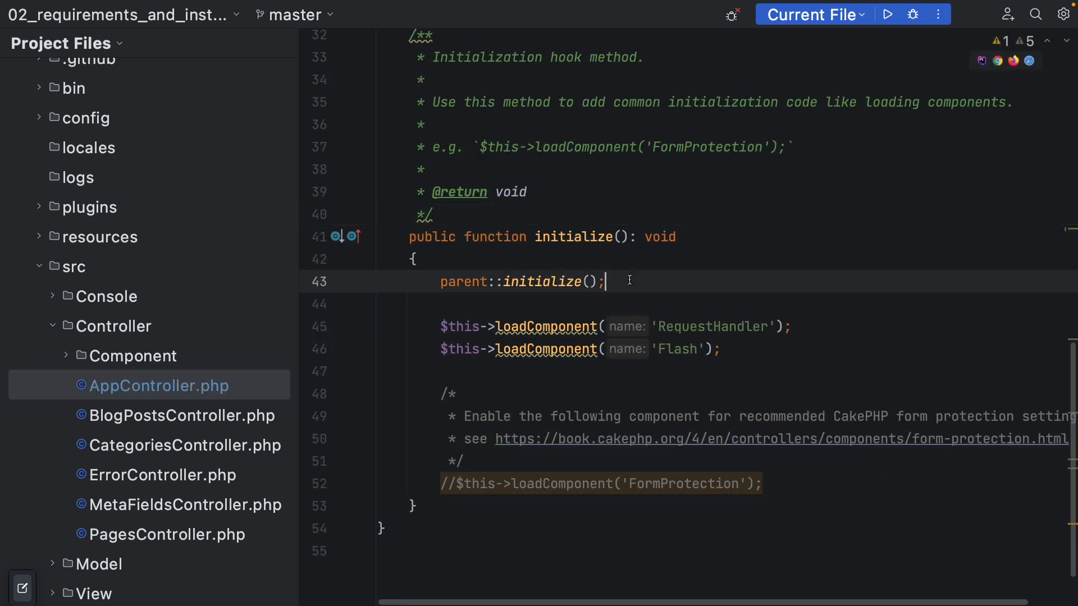
key("Enter")
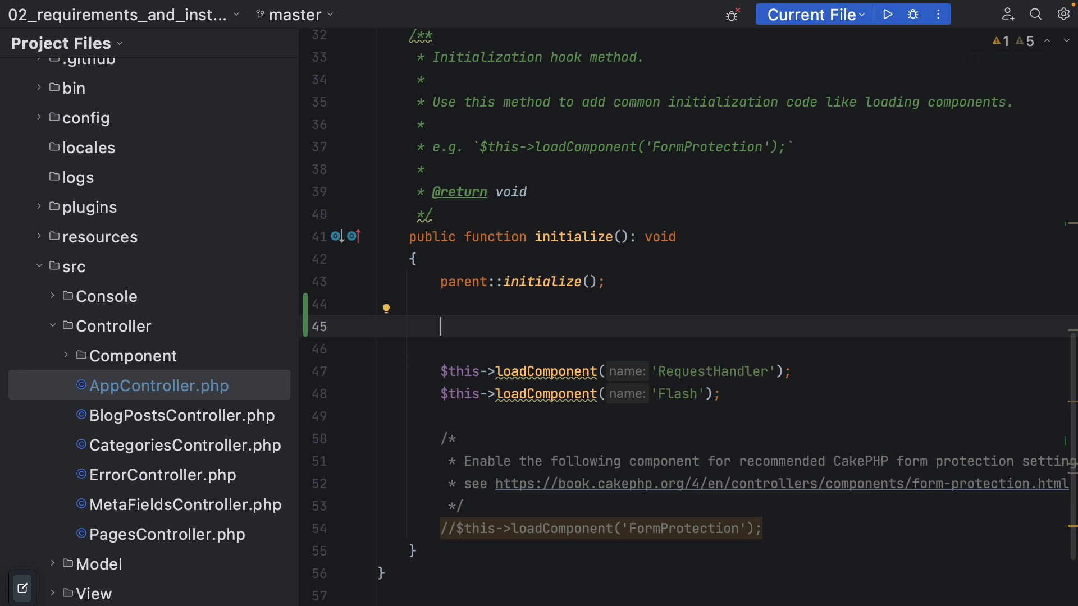
type("$t")
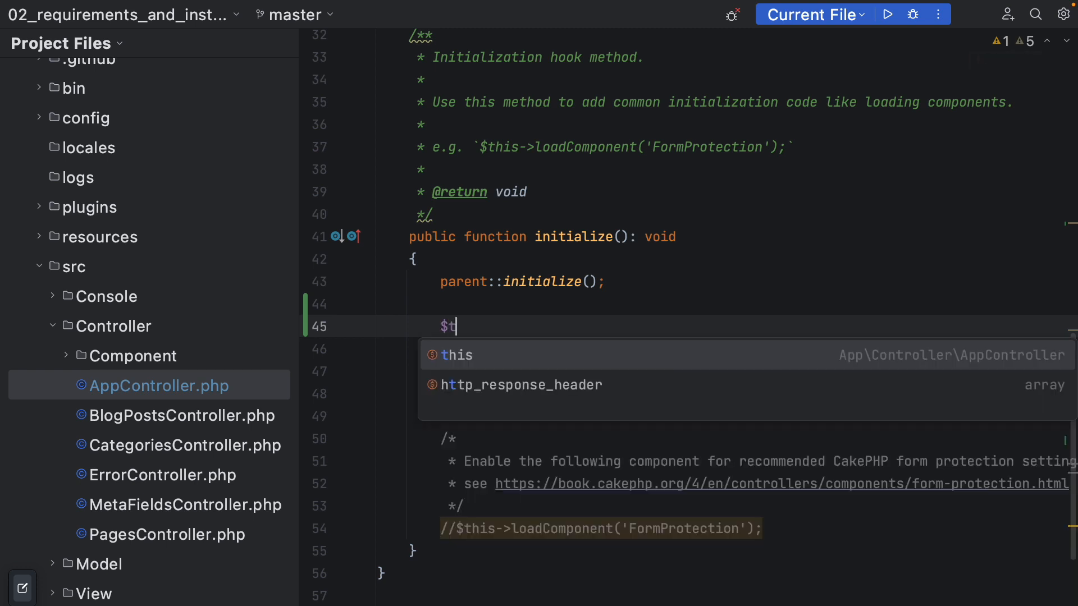
type("his->log")
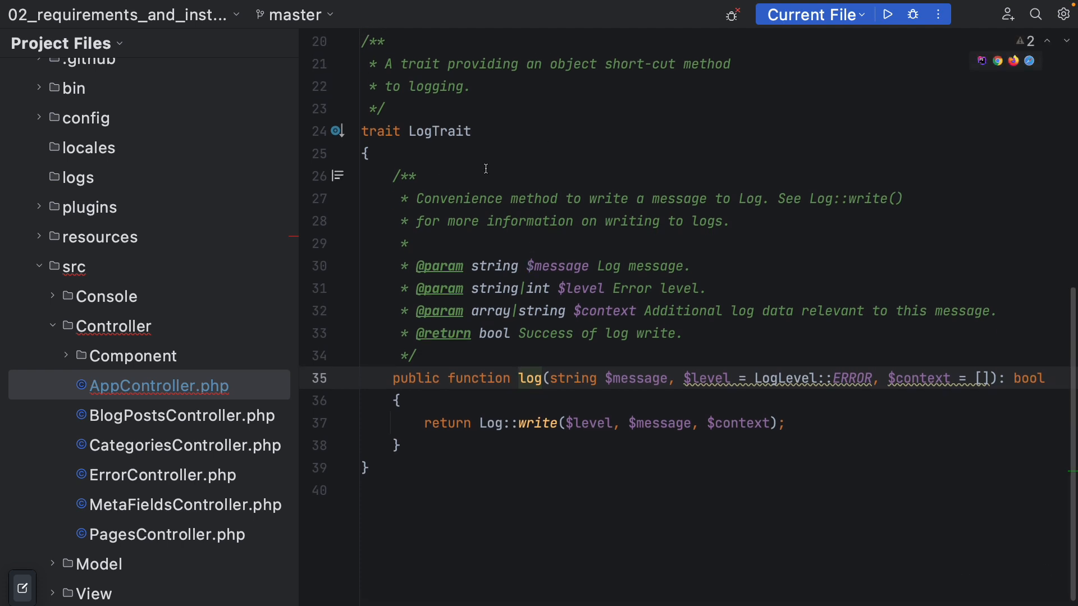
mouse_move(337, 131)
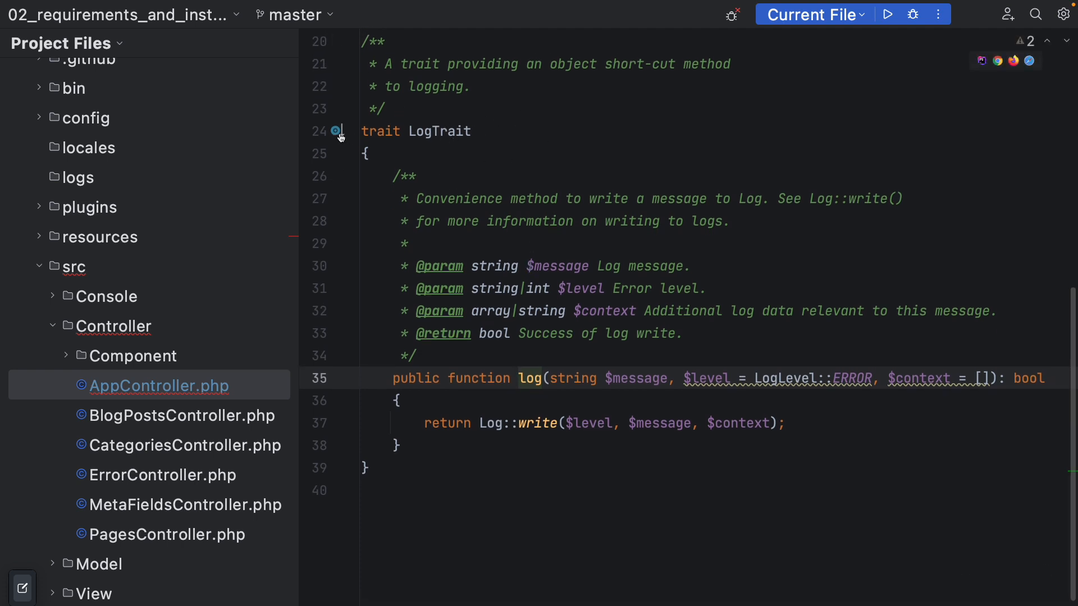
- List the classes using LogTrait: Component, View, Controller, Shell and Command
left_click(334, 131)
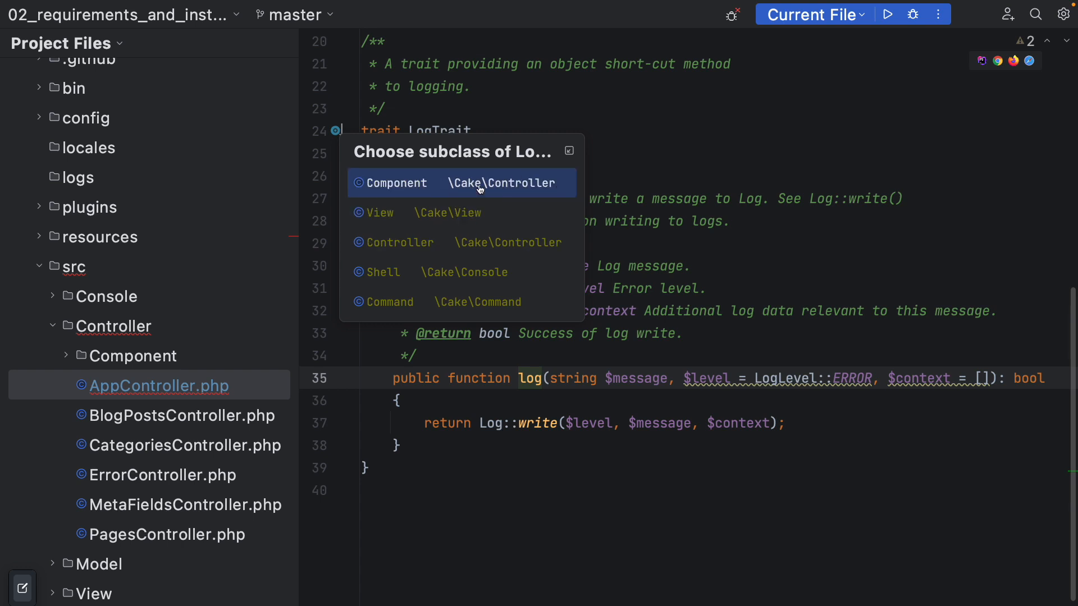
mouse_move(397, 211)
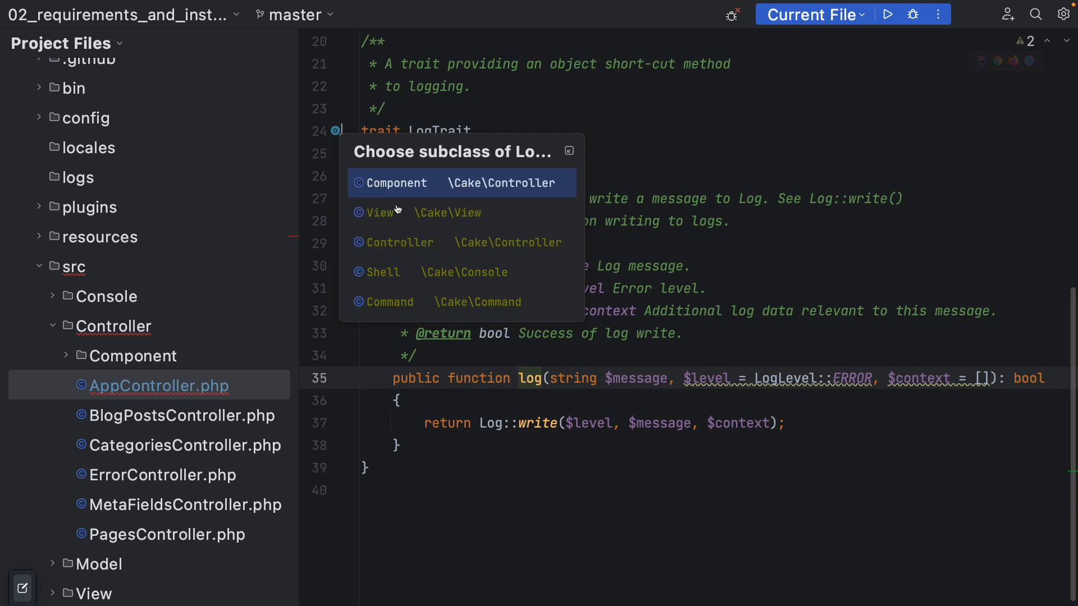
mouse_move(396, 282)
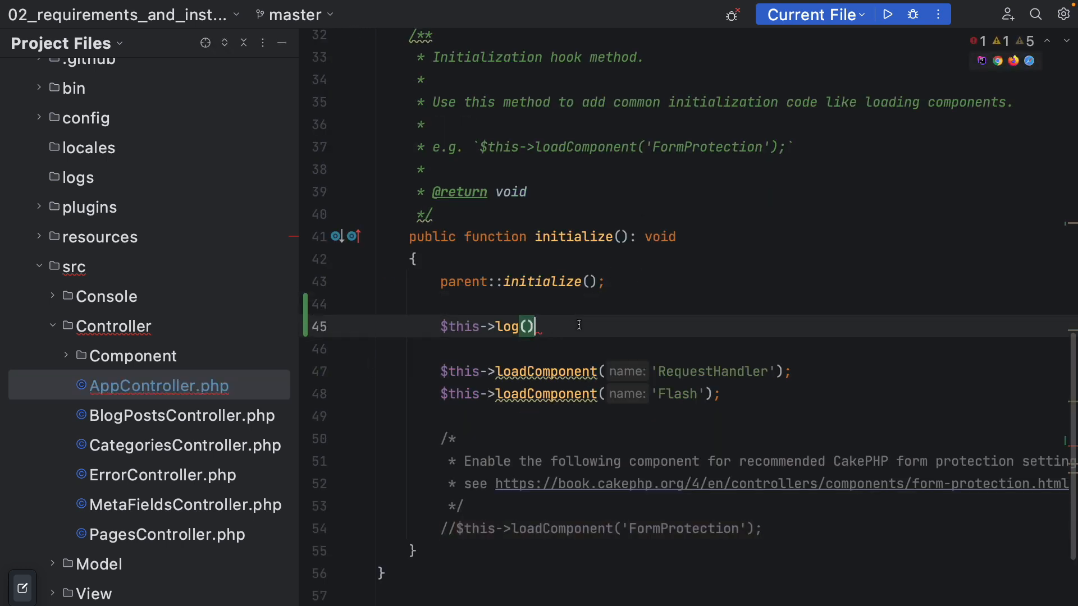
- Log the message 'Hello Youtube' and view it recorded in logs/error.log
type("'Hello'")
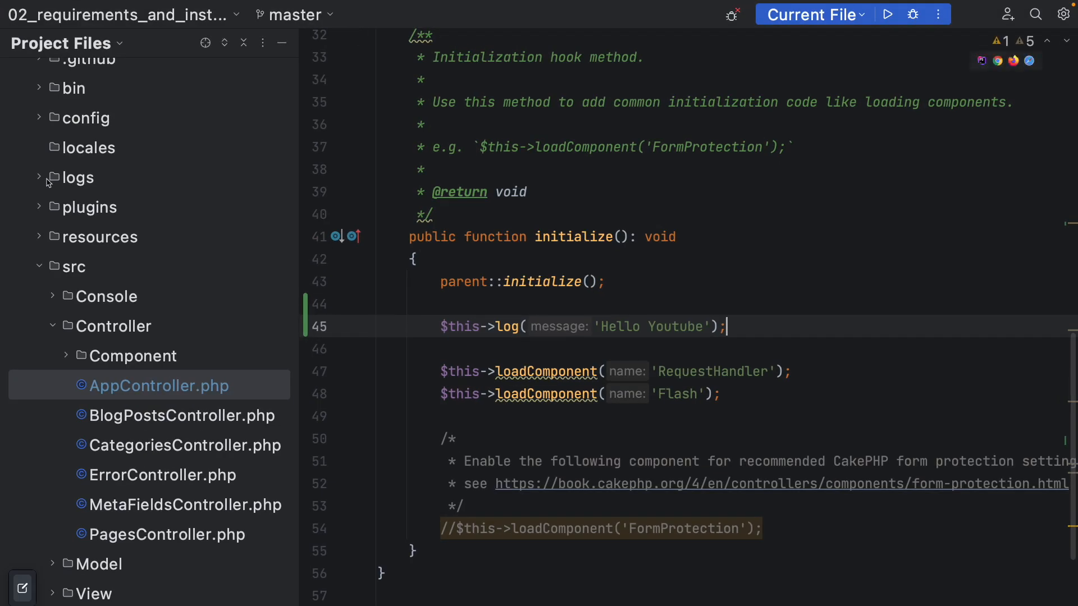
left_click(77, 177)
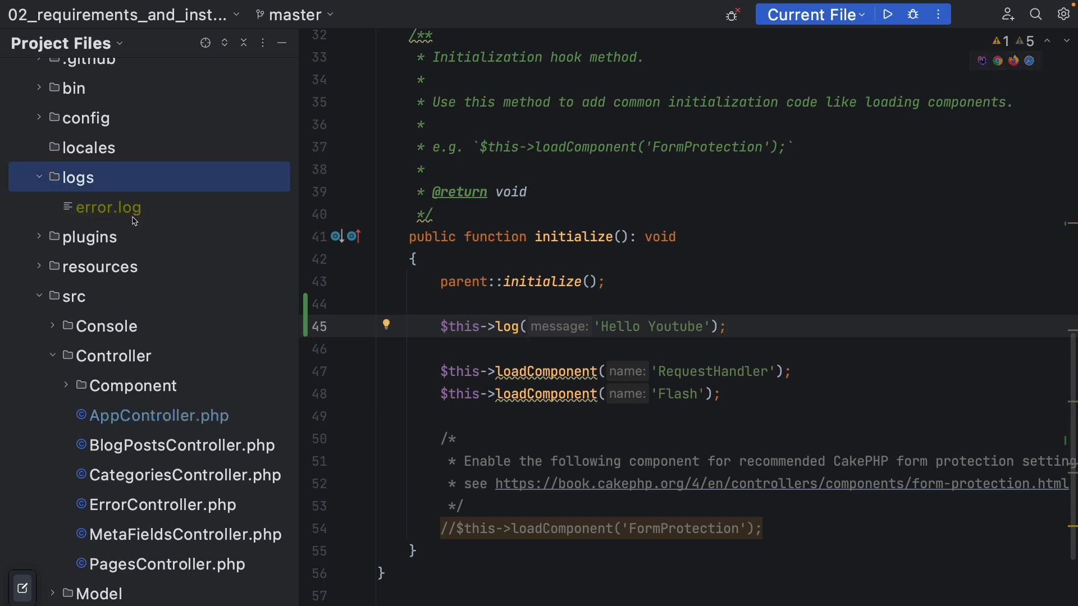
left_click(108, 206)
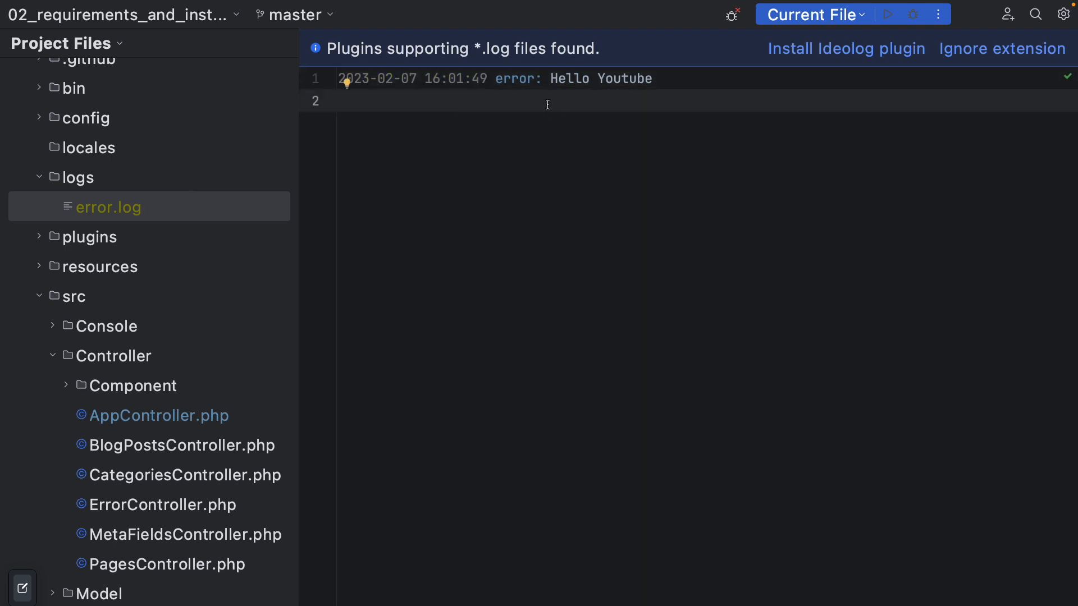
double_click(517, 79)
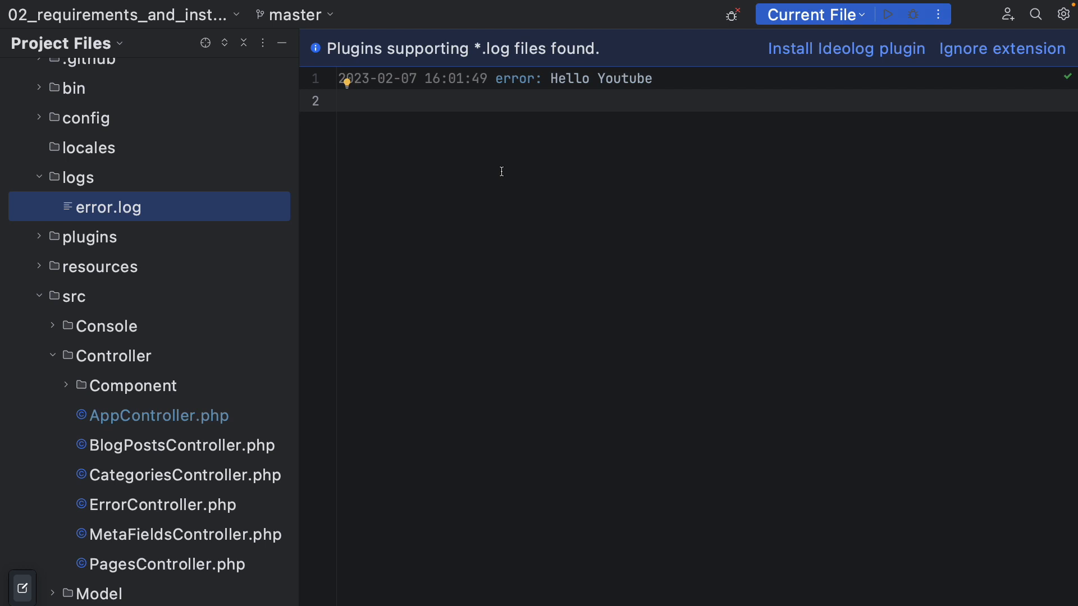
- Inspect log()'s default ERROR $level parameter and start a LogLevel:: second argument
left_click(159, 415)
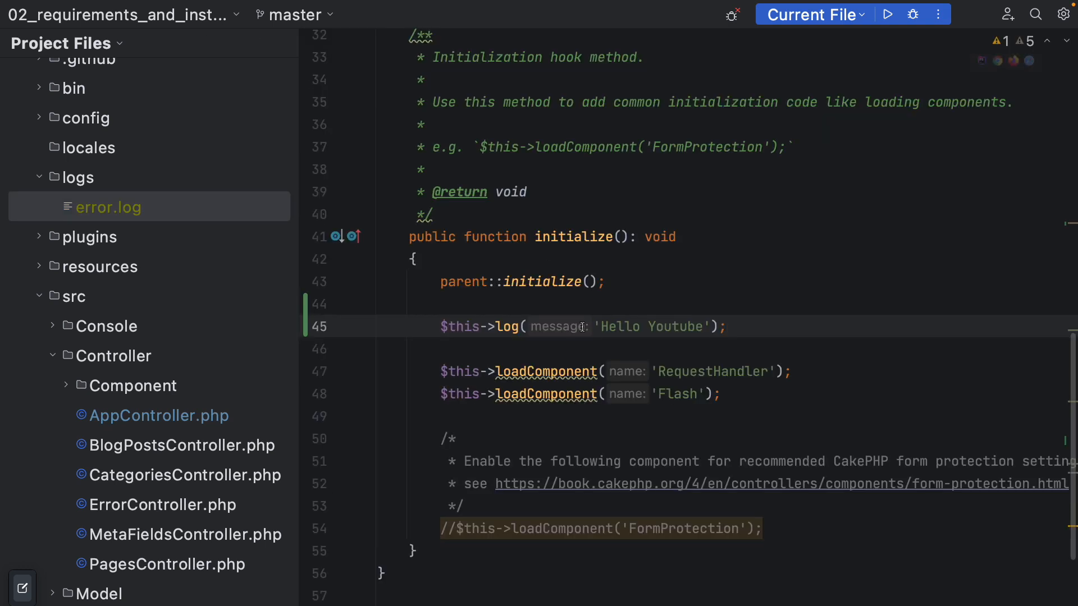
left_click(507, 327)
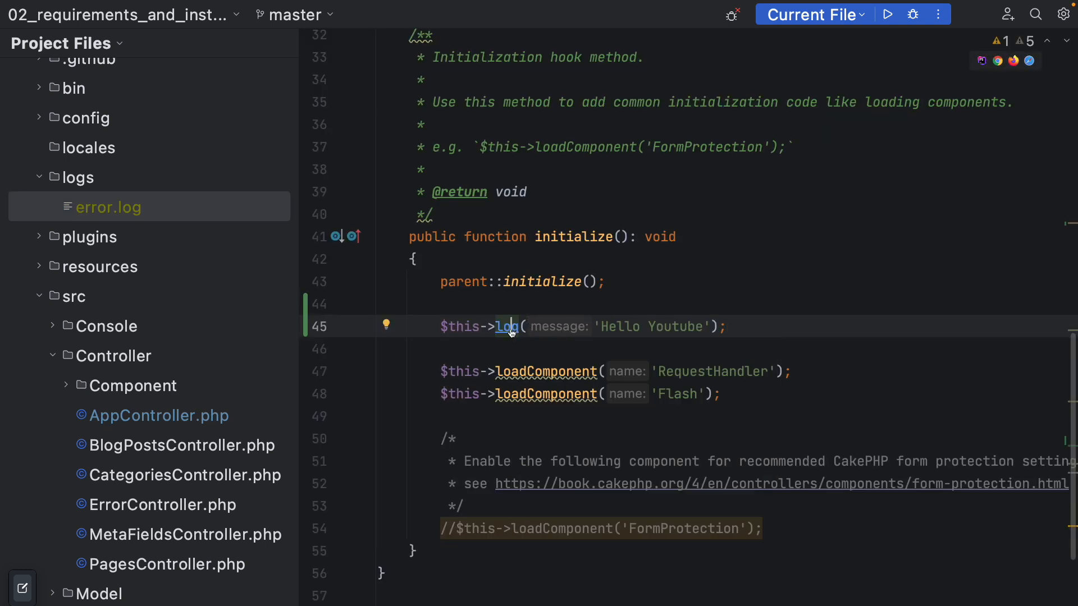
left_click(508, 327)
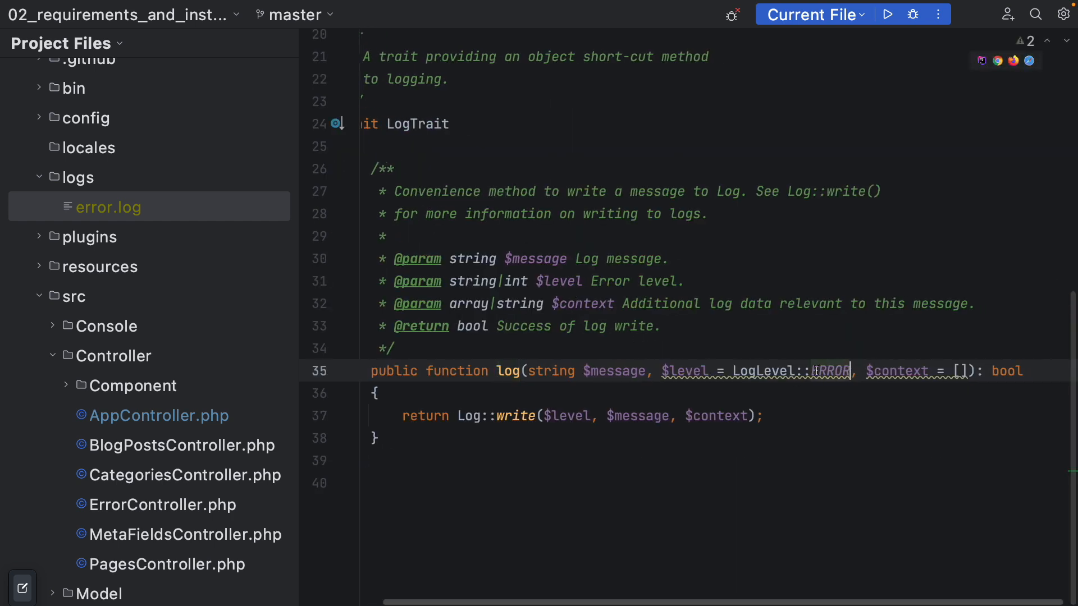
left_click(662, 326)
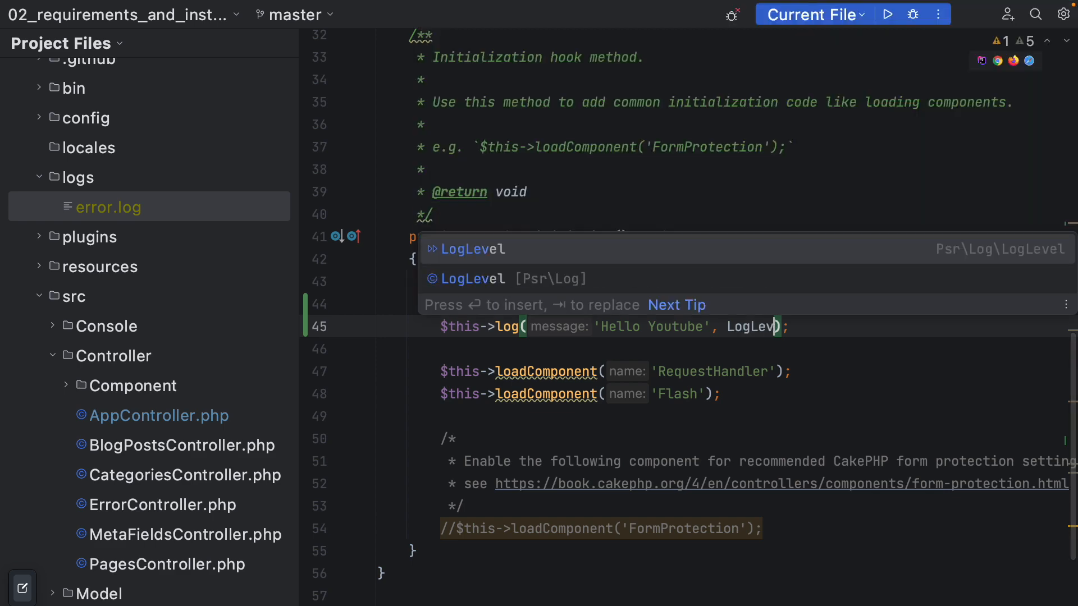
type("::")
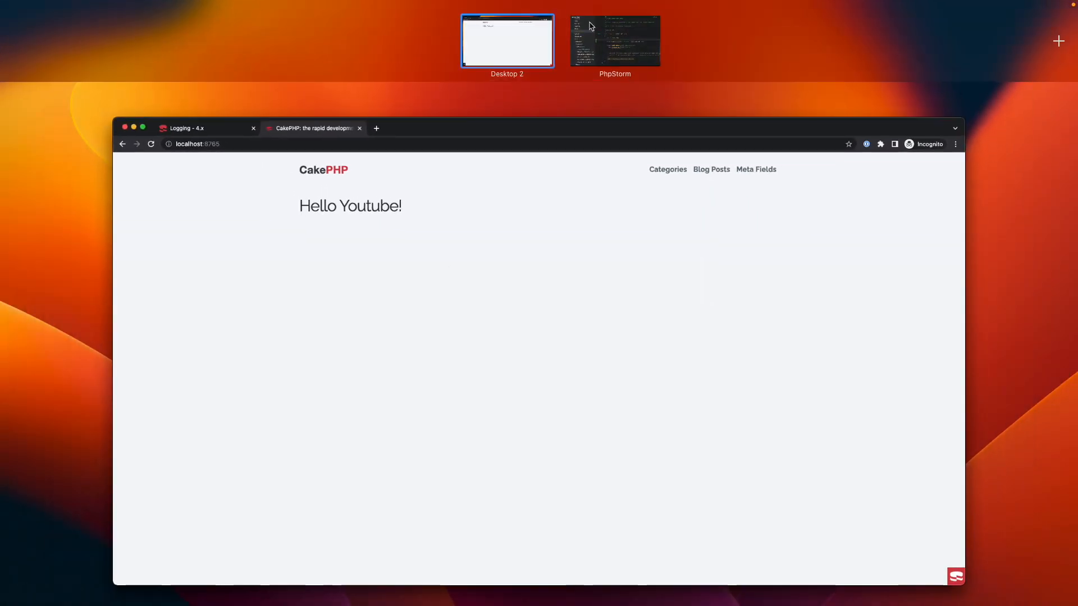
- Back in PhpStorm, view logs/debug.log showing the 'info: Hello Youtube' entry
left_click(616, 39)
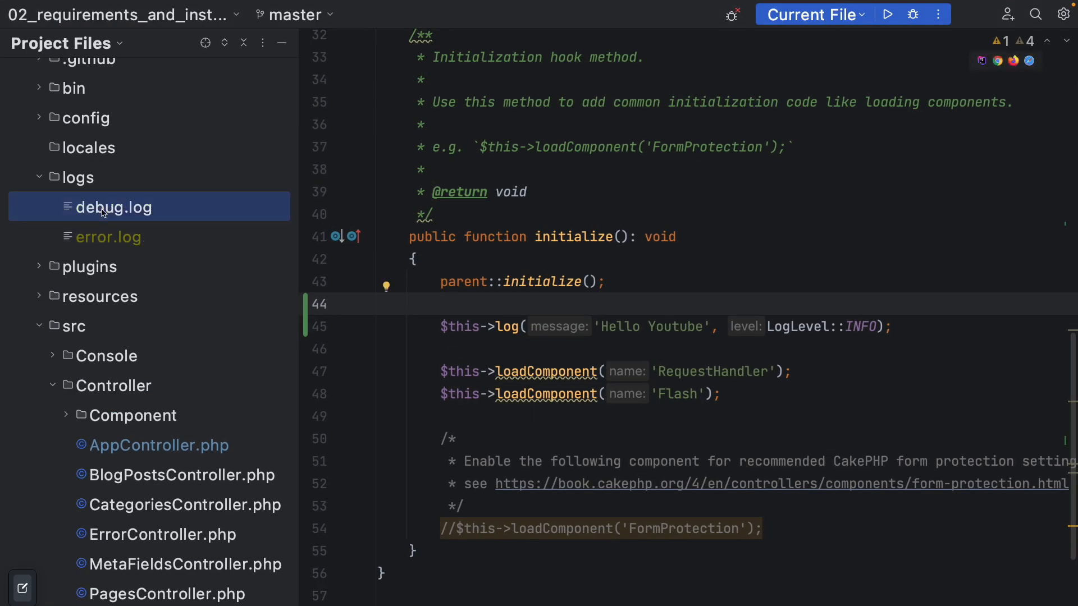
double_click(114, 206)
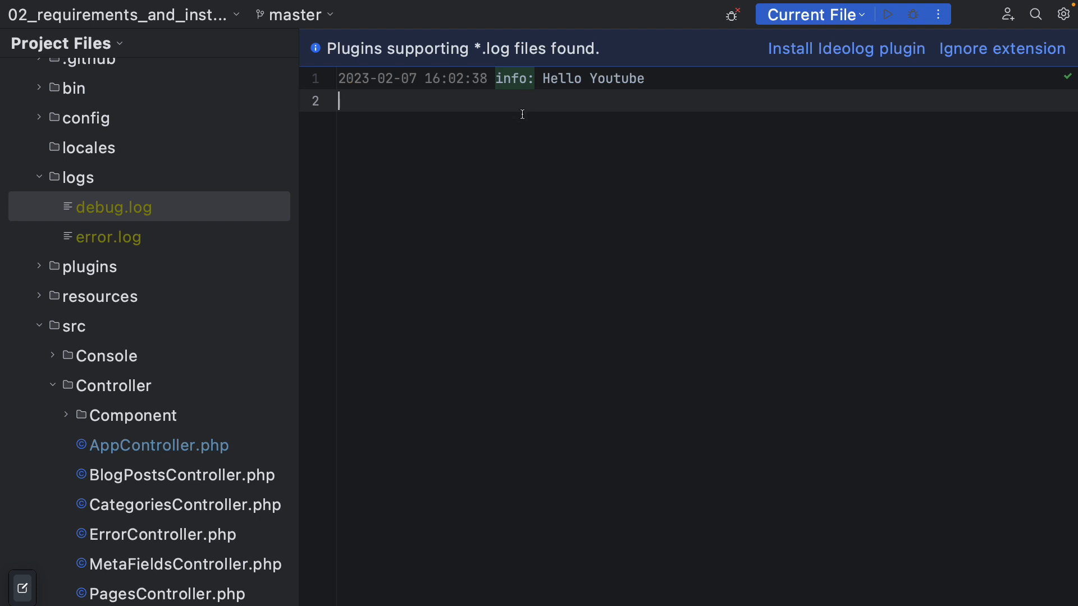
mouse_move(420, 135)
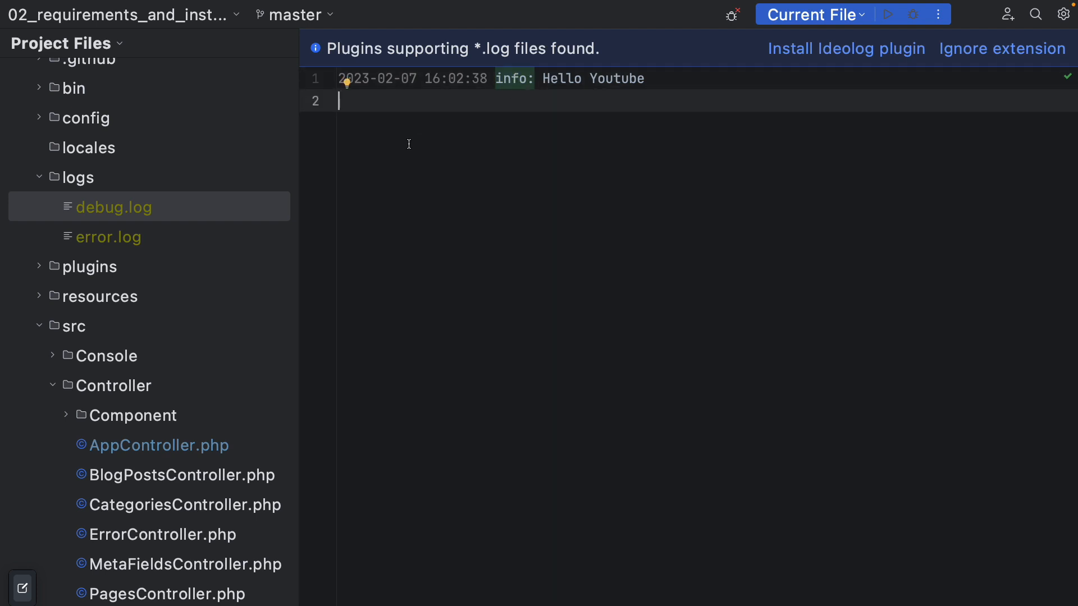
mouse_move(397, 148)
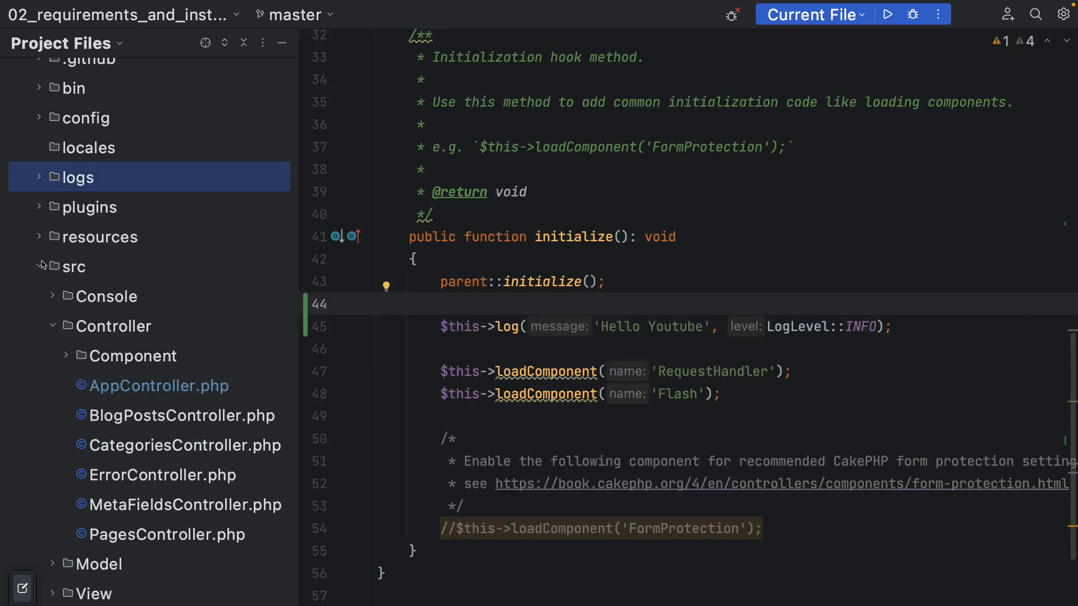
- Review app.php's debug logger className, path, file, url and levels settings
left_click(89, 118)
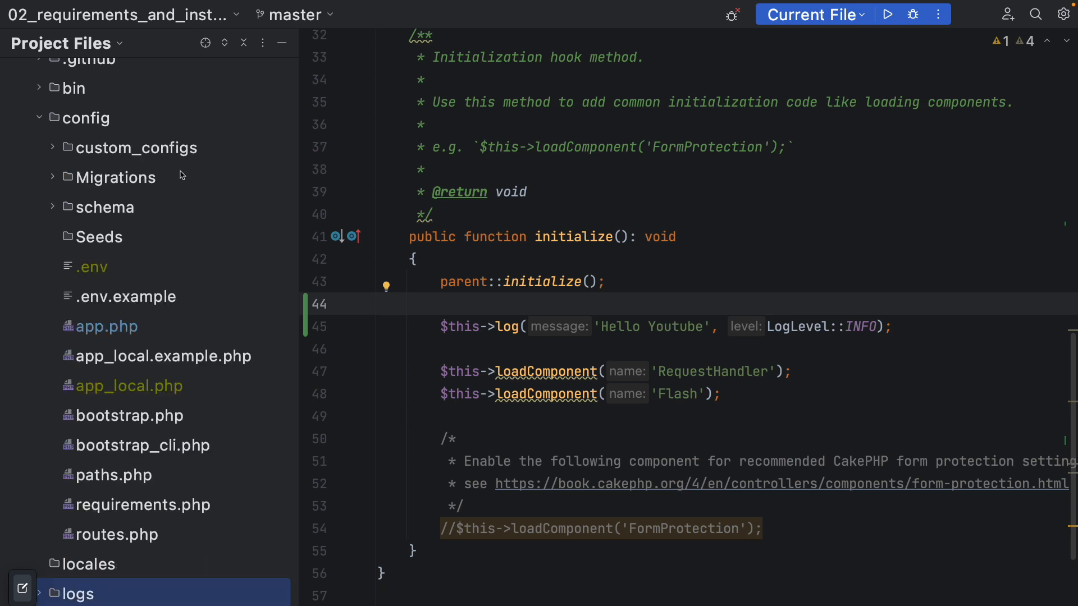
left_click(106, 326)
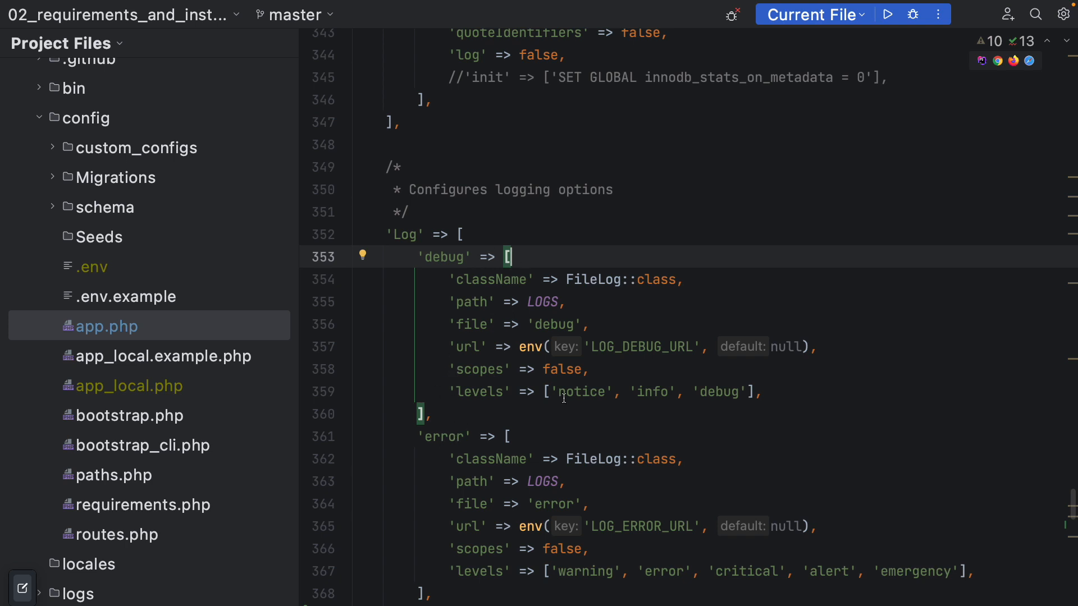
left_click(782, 278)
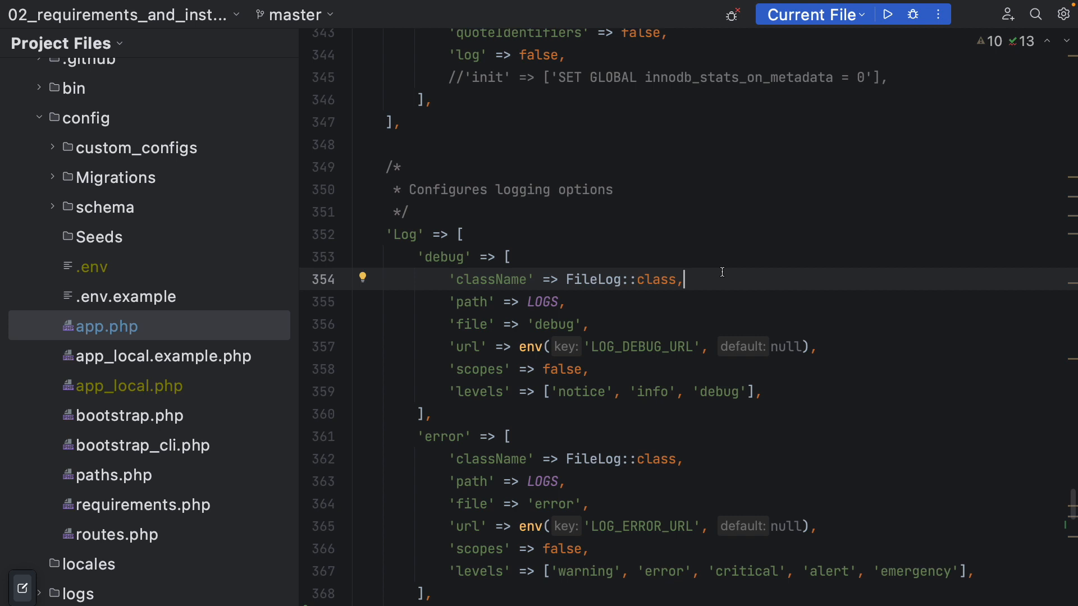
scroll("down", 3)
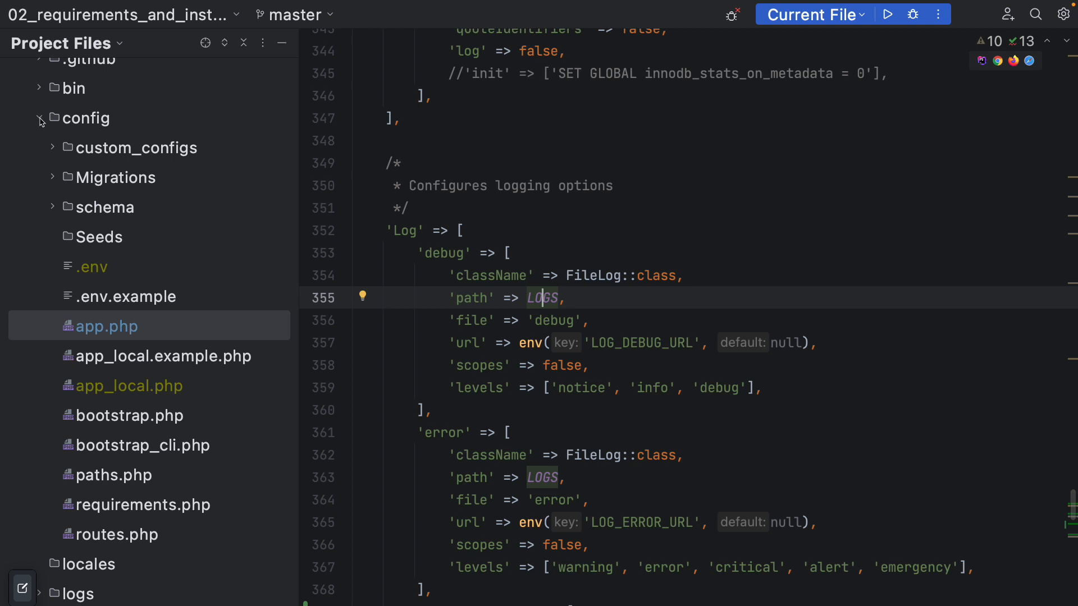
- Pick out debug.log in the logs folder and return to the config folder
left_click(39, 118)
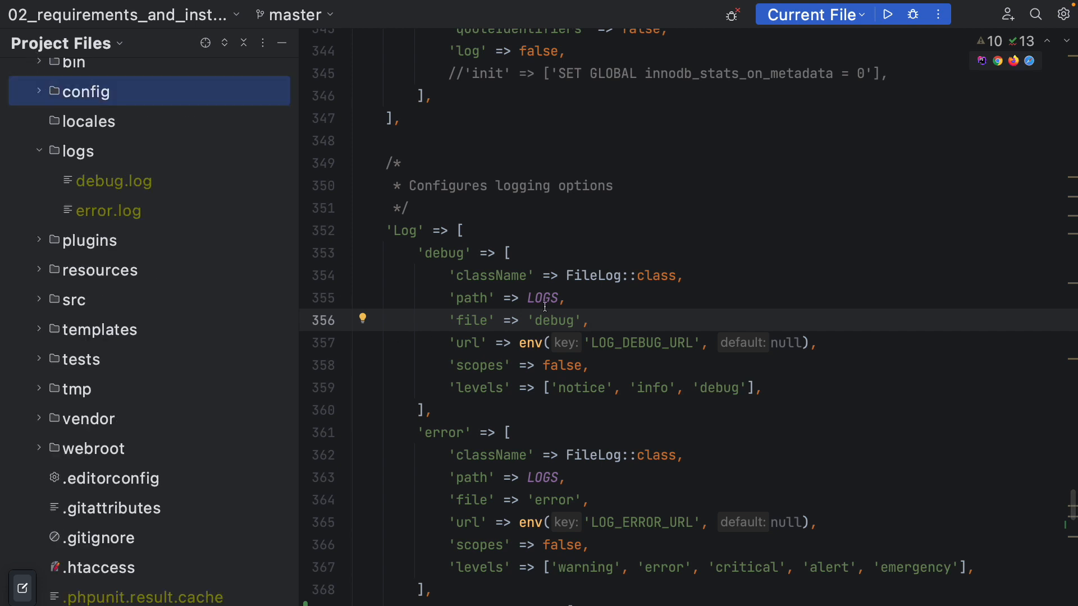
mouse_move(76, 177)
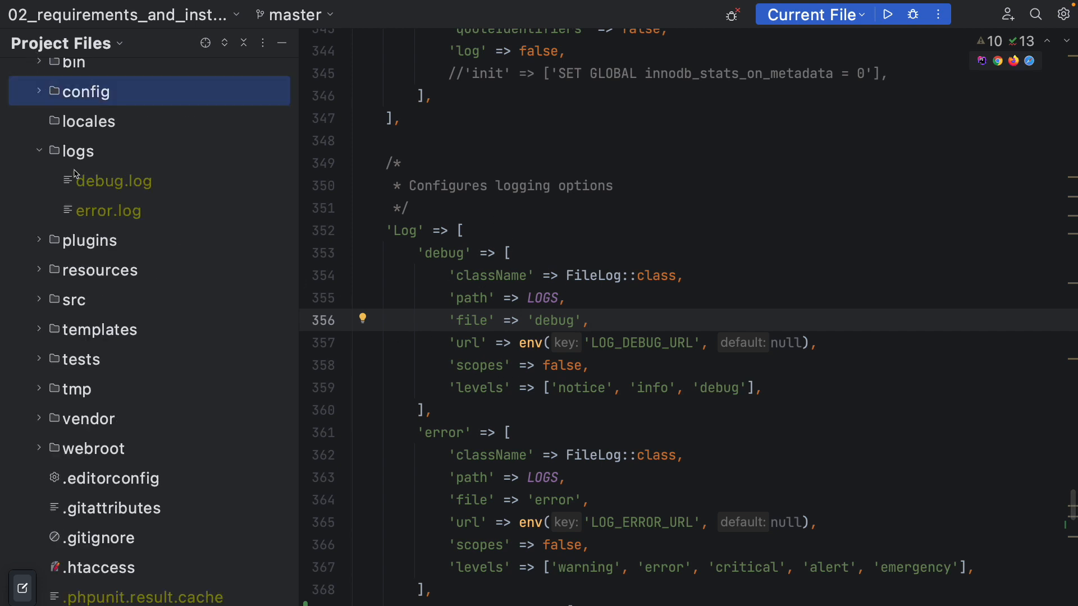
left_click(114, 181)
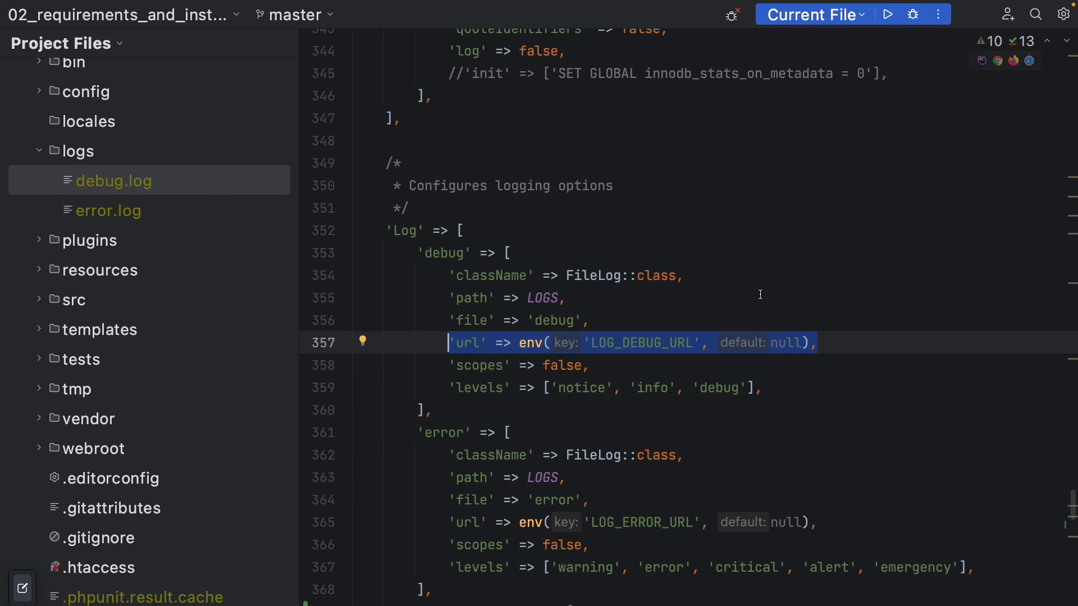
mouse_move(699, 310)
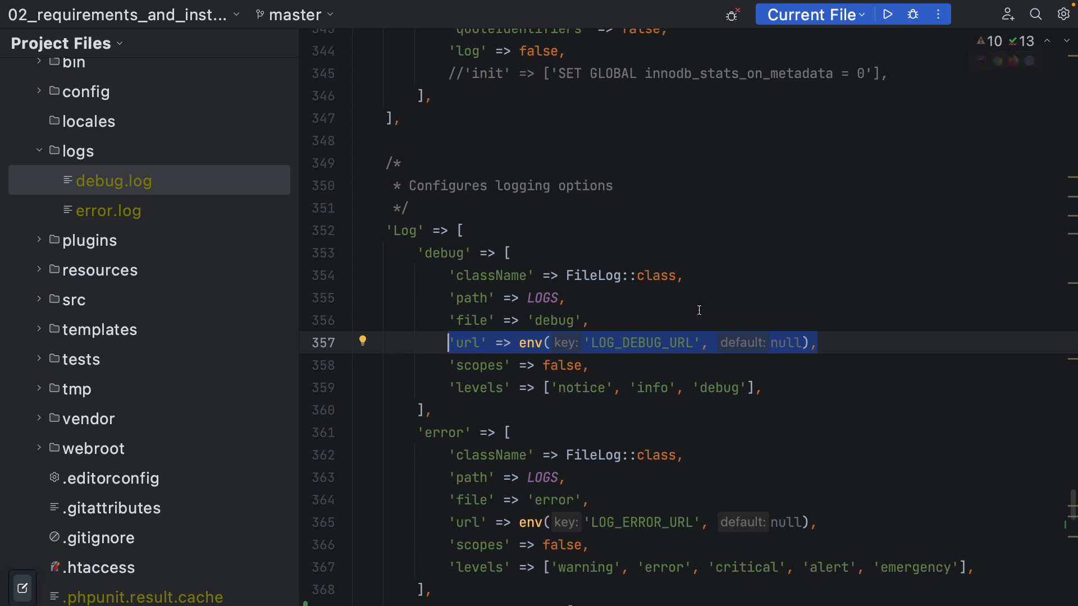
left_click(690, 320)
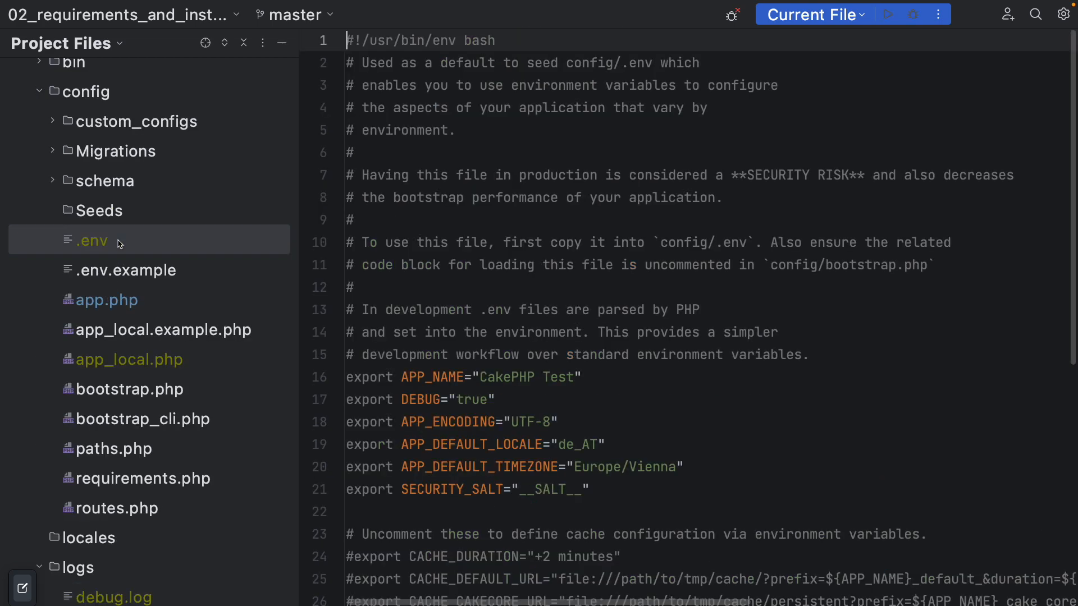
- Scroll the .env file through variables such as APP_NAME, DEBUG and SECURITY_SALT
scroll("down", 3)
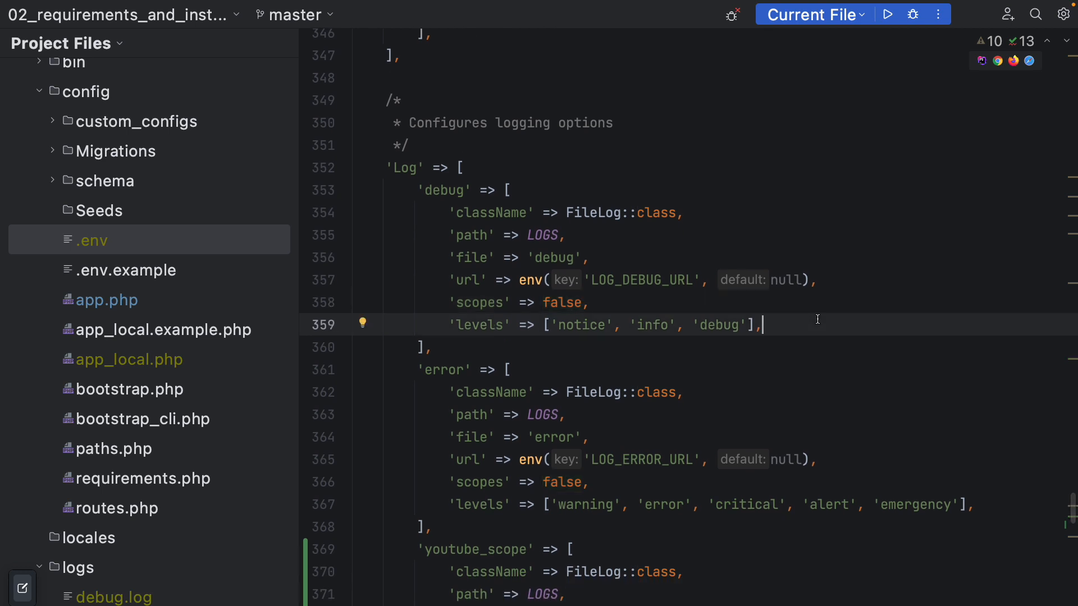
mouse_move(750, 303)
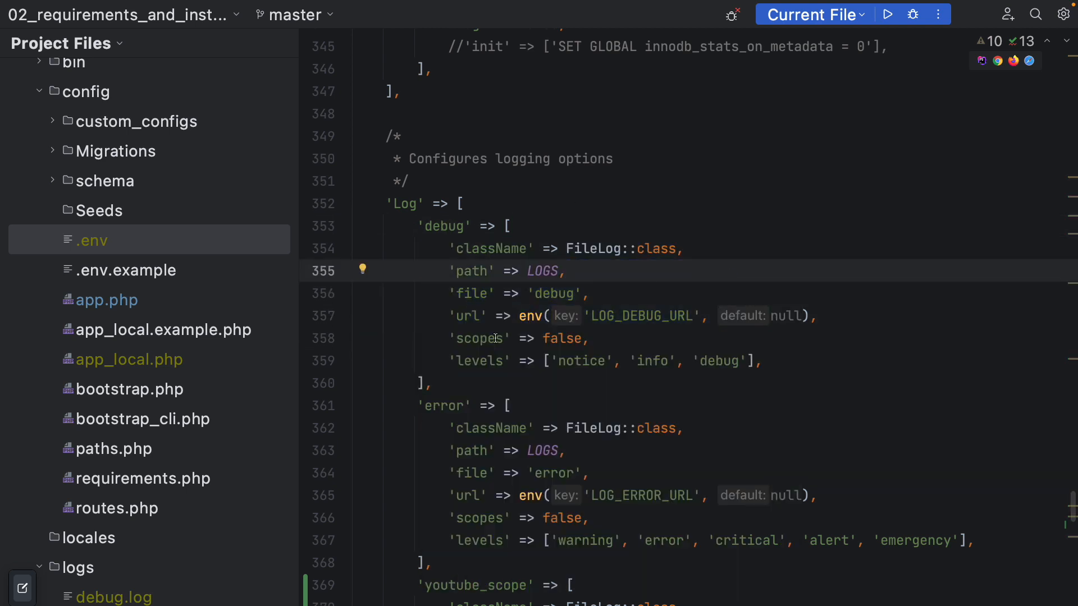
mouse_move(682, 256)
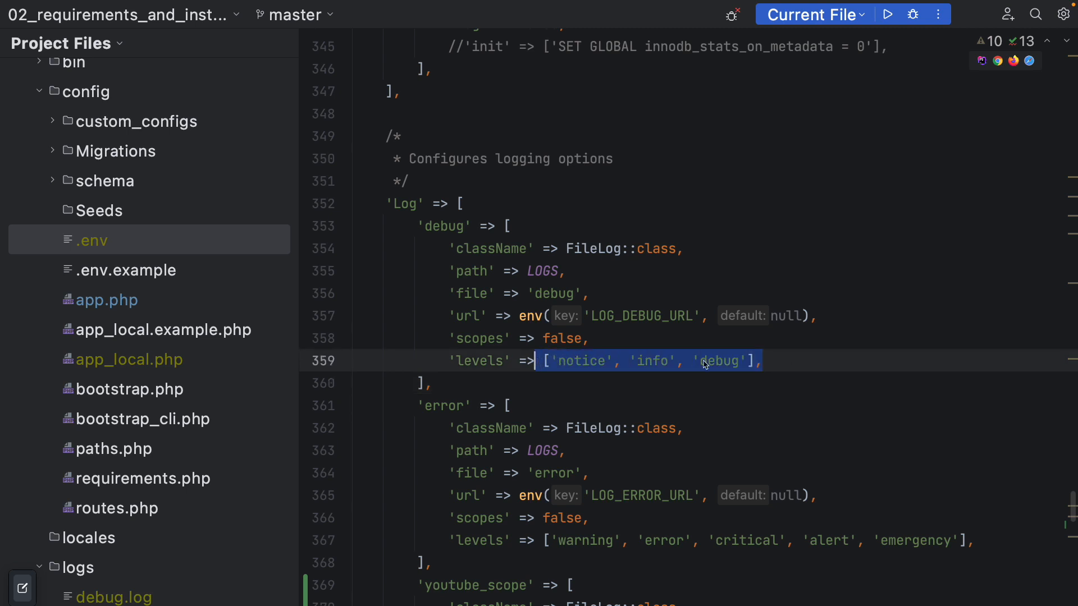
left_click(719, 338)
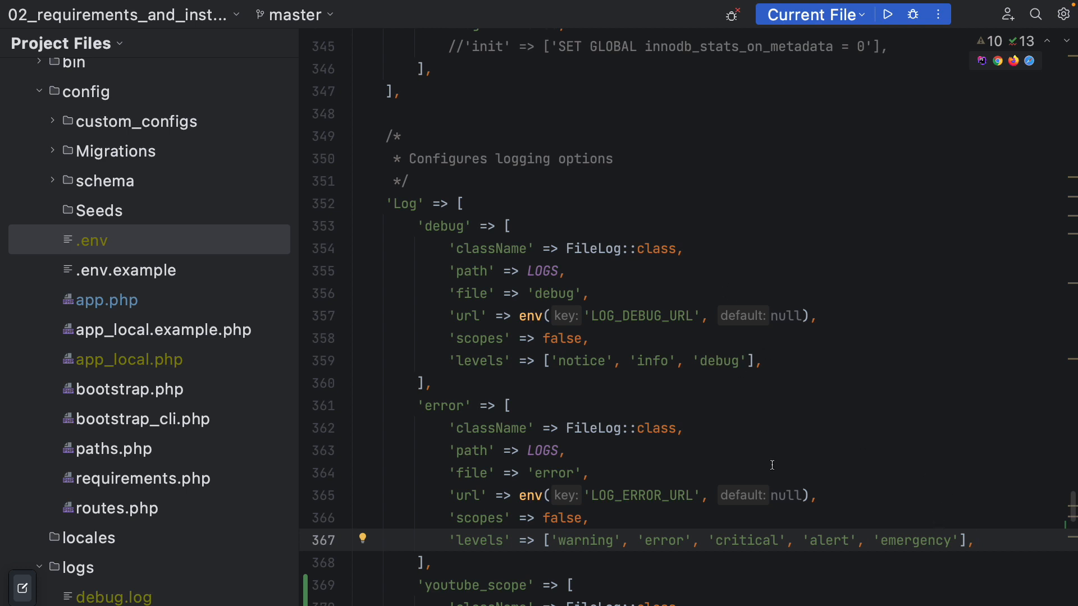
mouse_move(591, 382)
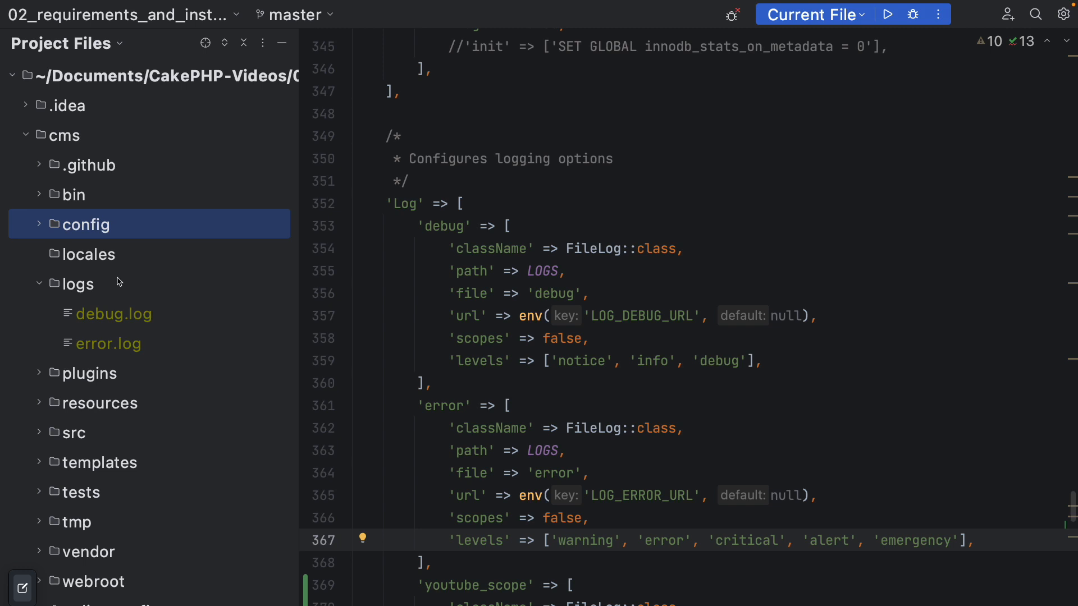
scroll("down", 3)
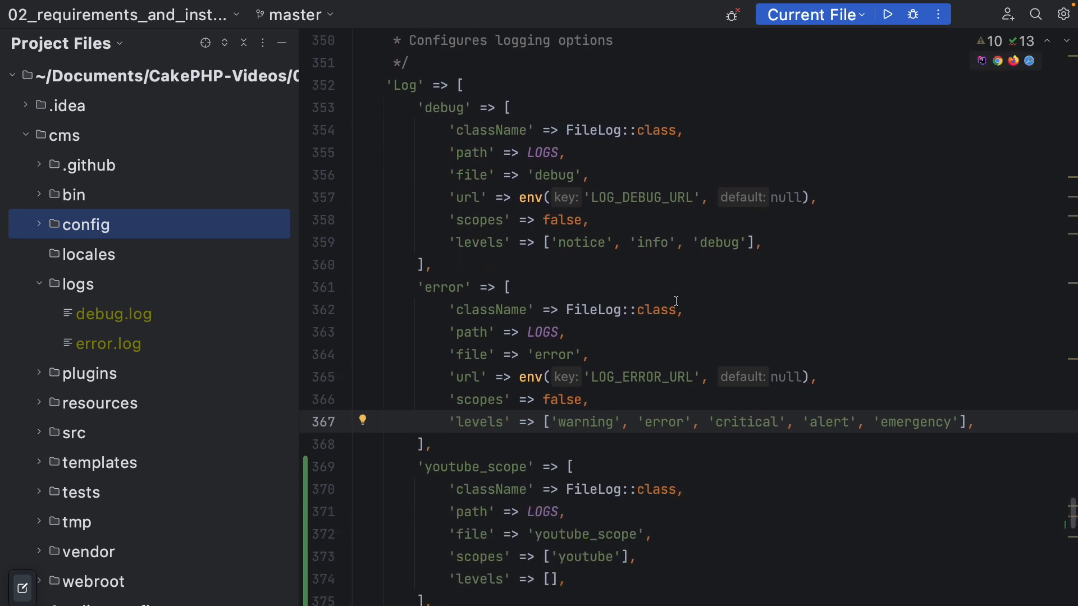
mouse_move(666, 306)
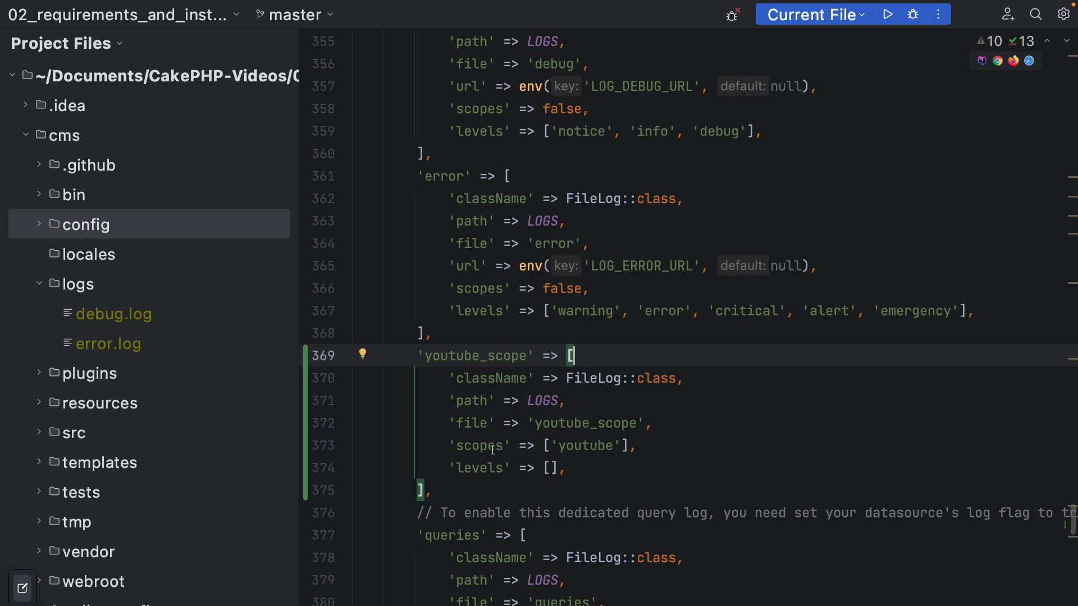
double_click(474, 355)
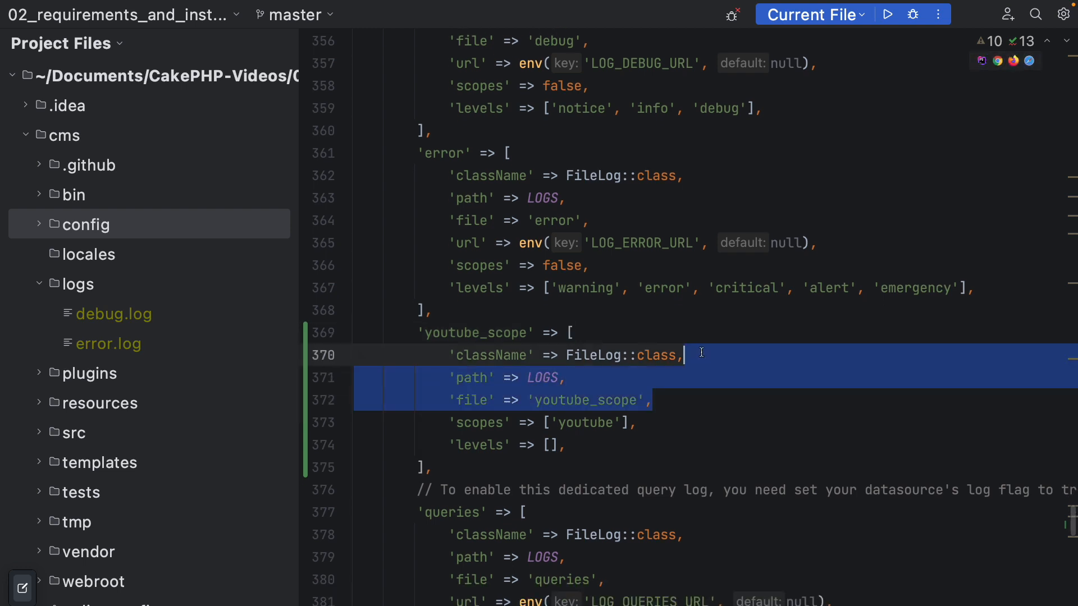
left_click(602, 380)
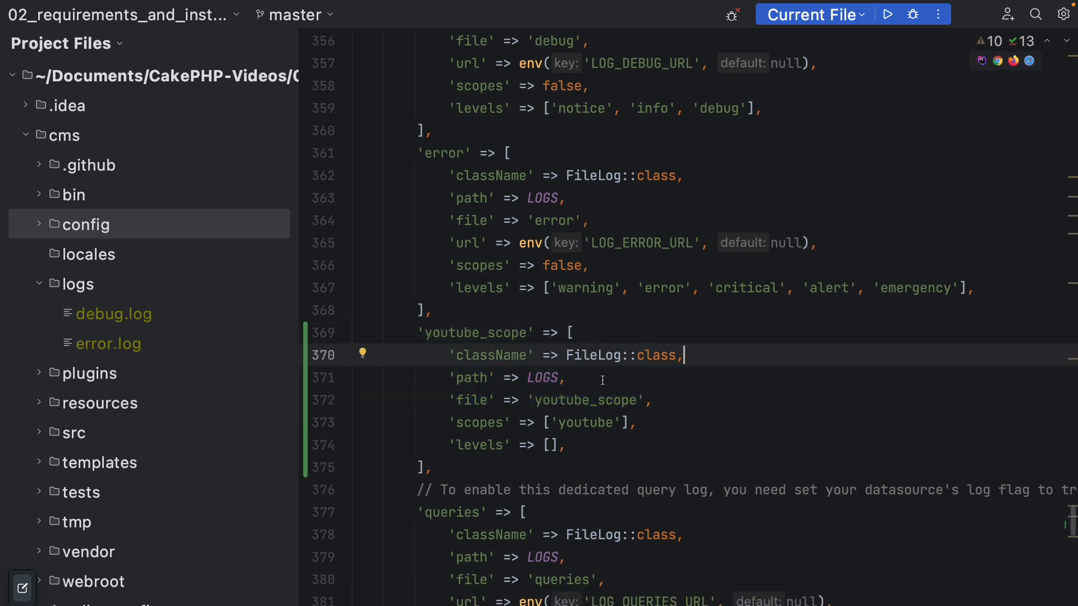
mouse_move(652, 362)
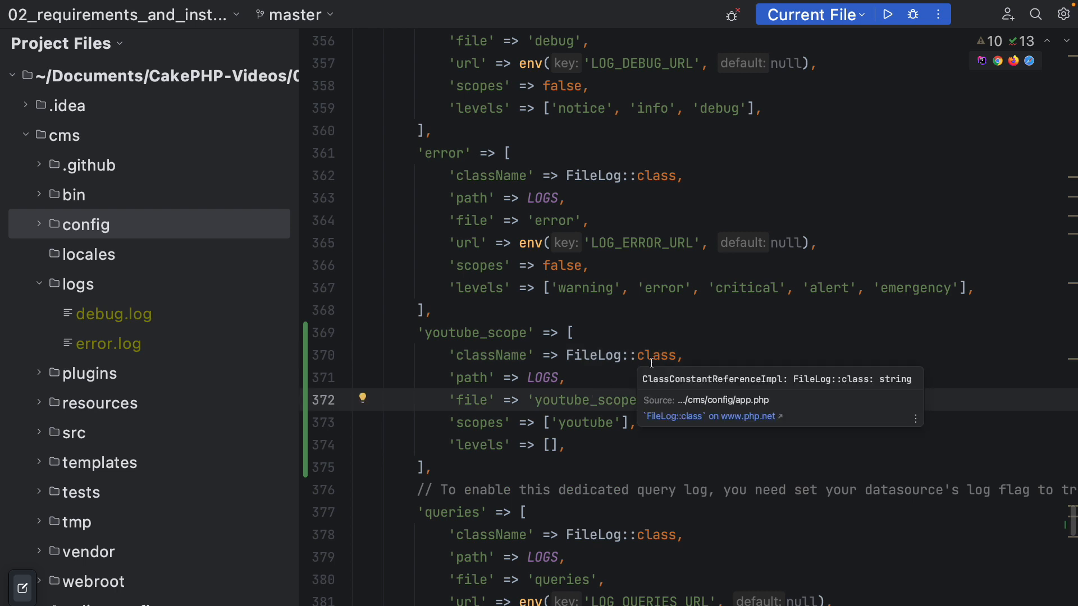
mouse_move(763, 390)
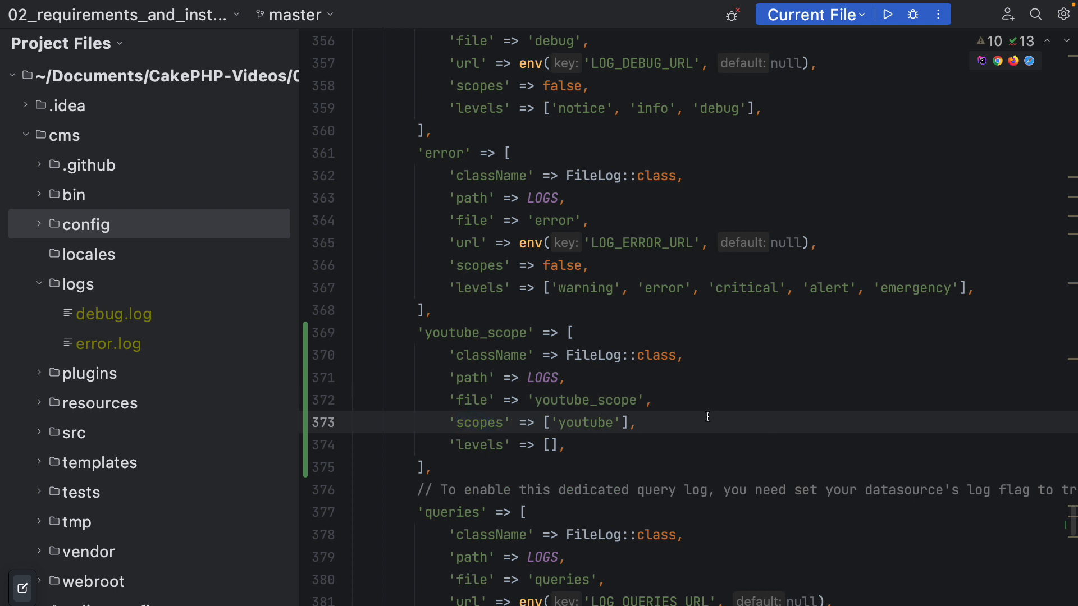
double_click(584, 423)
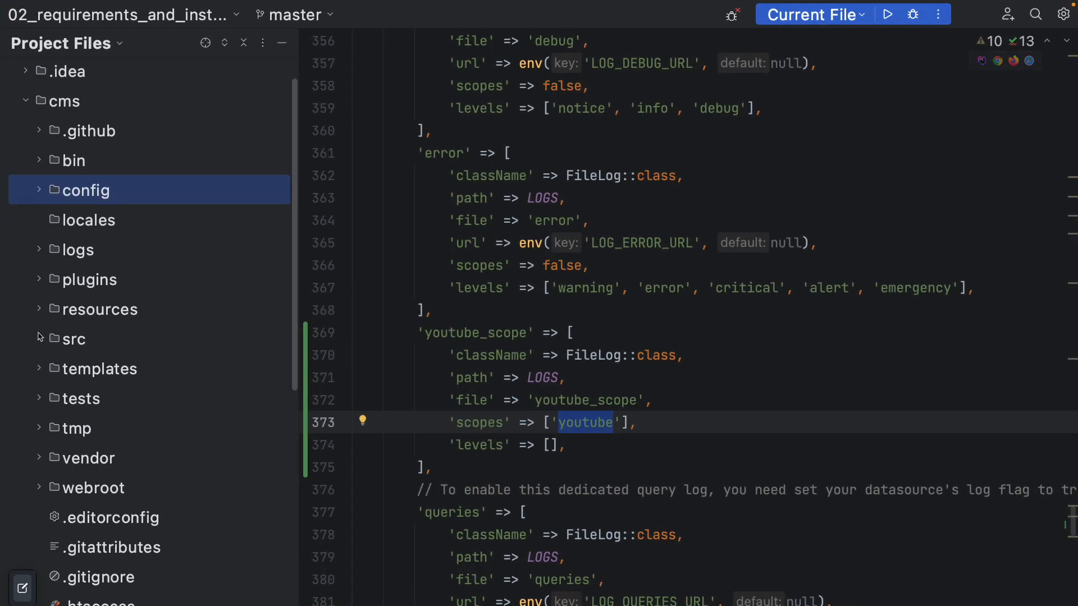
left_click(73, 339)
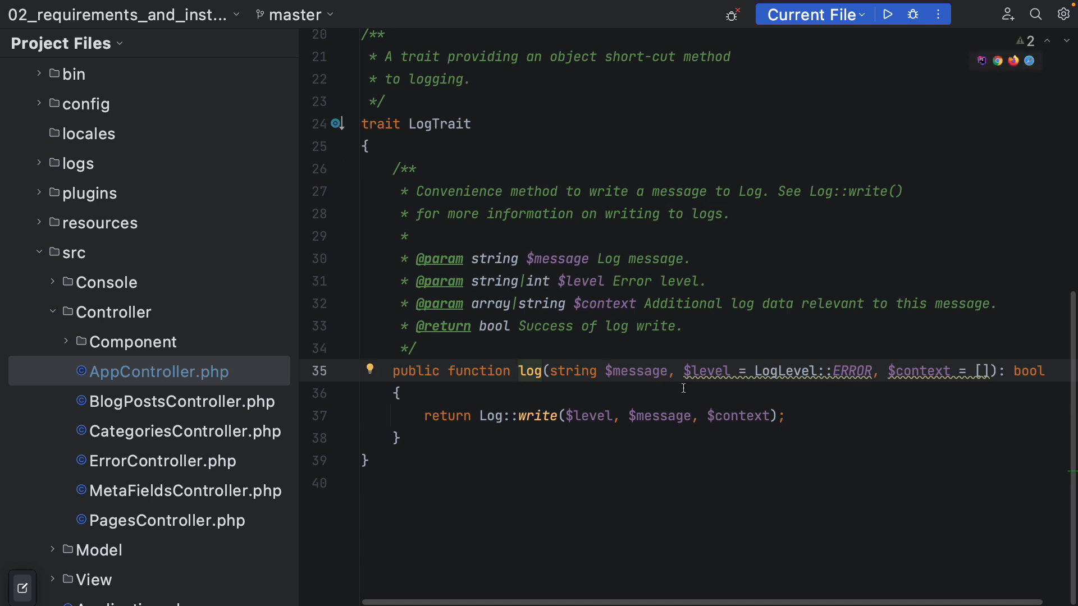
mouse_move(913, 371)
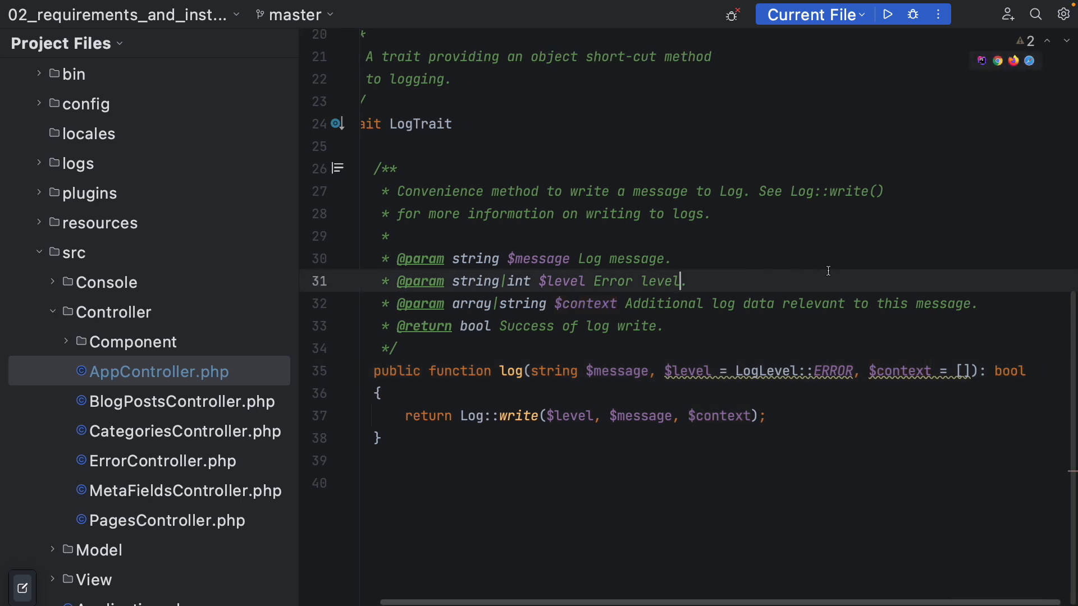
- Pass context 'youtube' to the log call and check the youtube_scope name in app.php
scroll("down", 3)
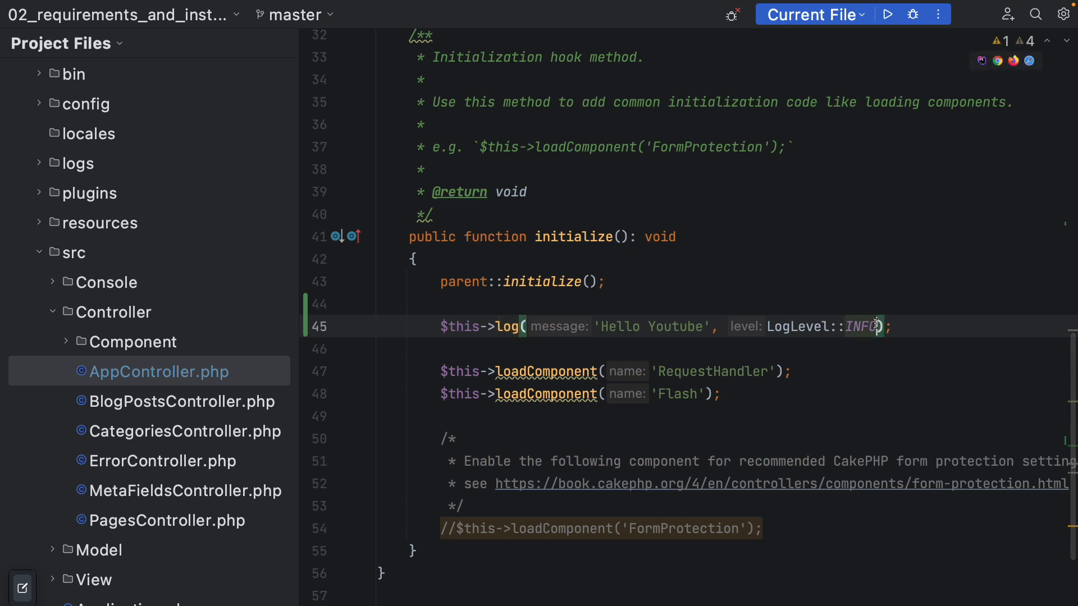
type(", context: 'y'")
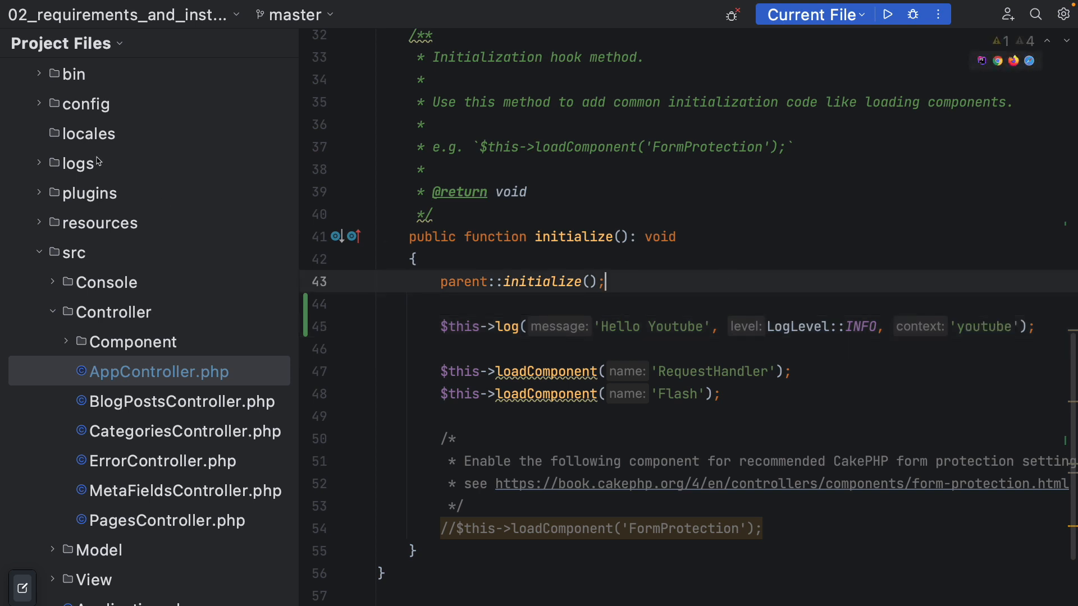
left_click(85, 104)
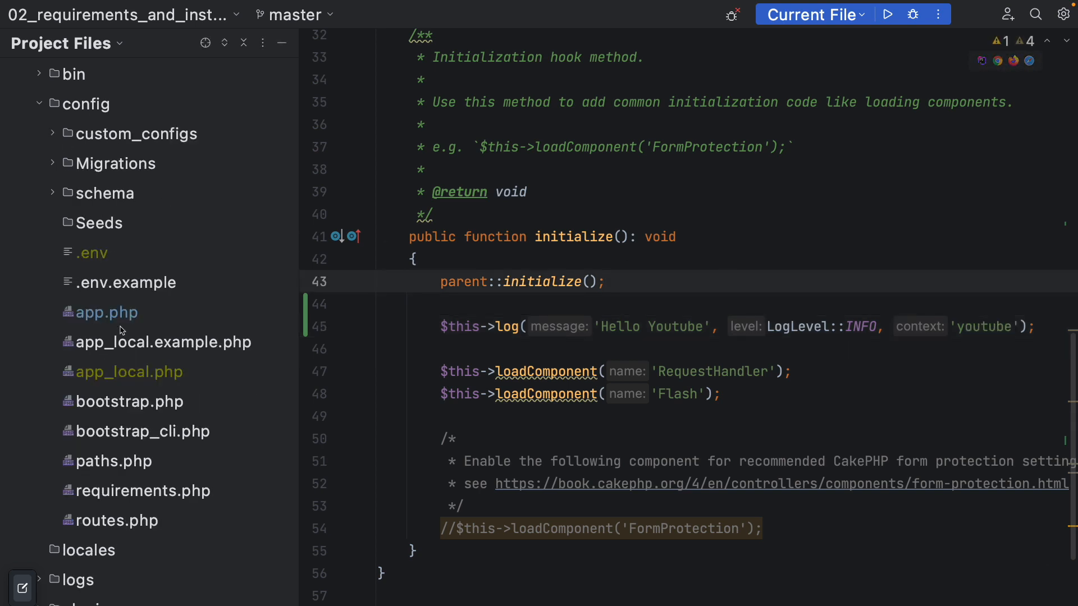
left_click(106, 312)
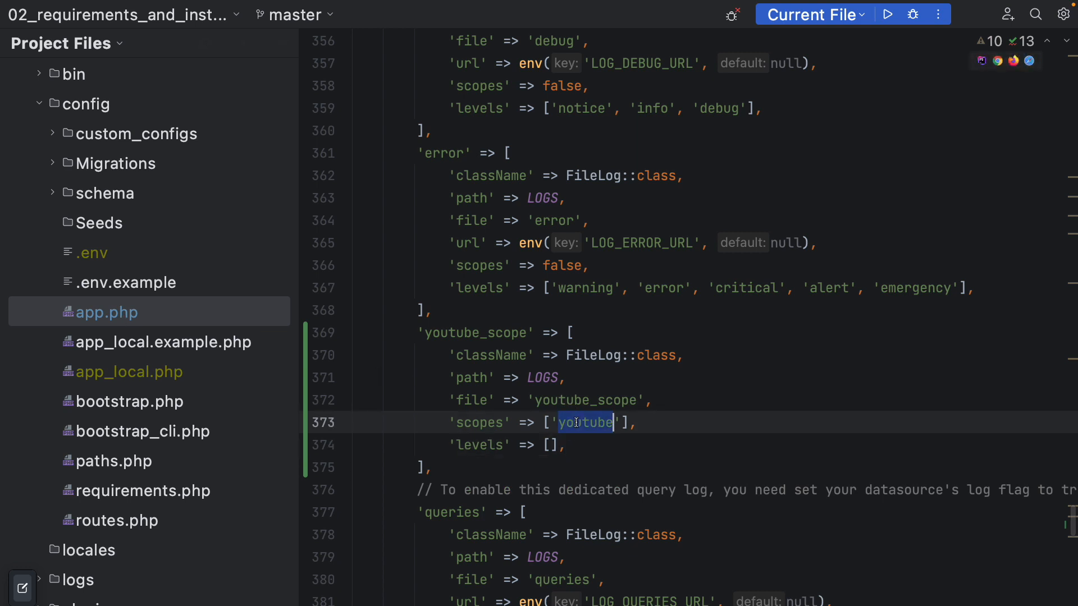
double_click(475, 332)
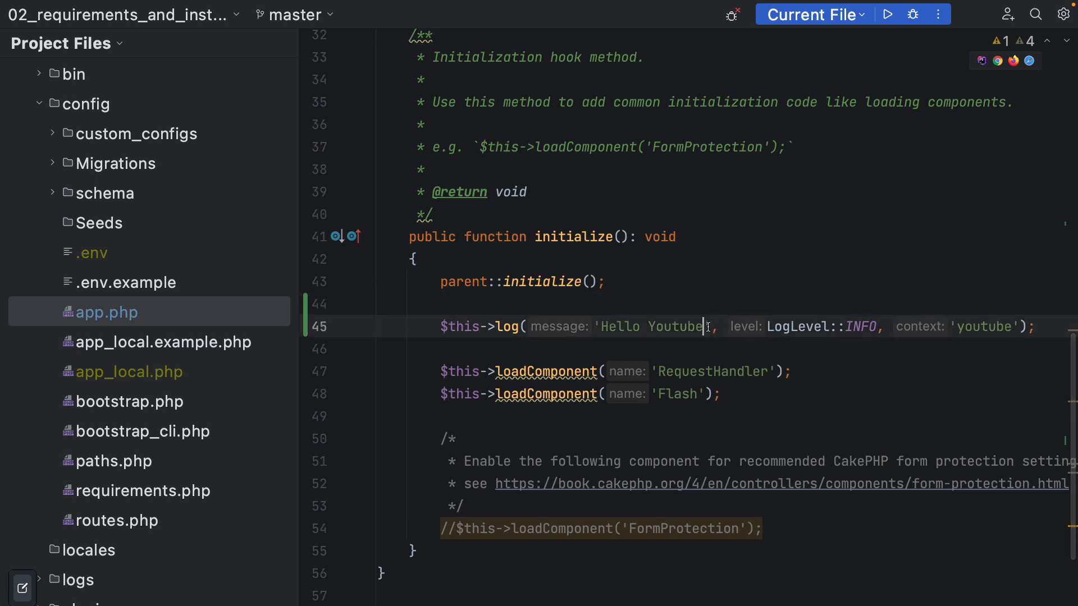
- Change the logged message to 'Hello Youtube Family!'
type("F")
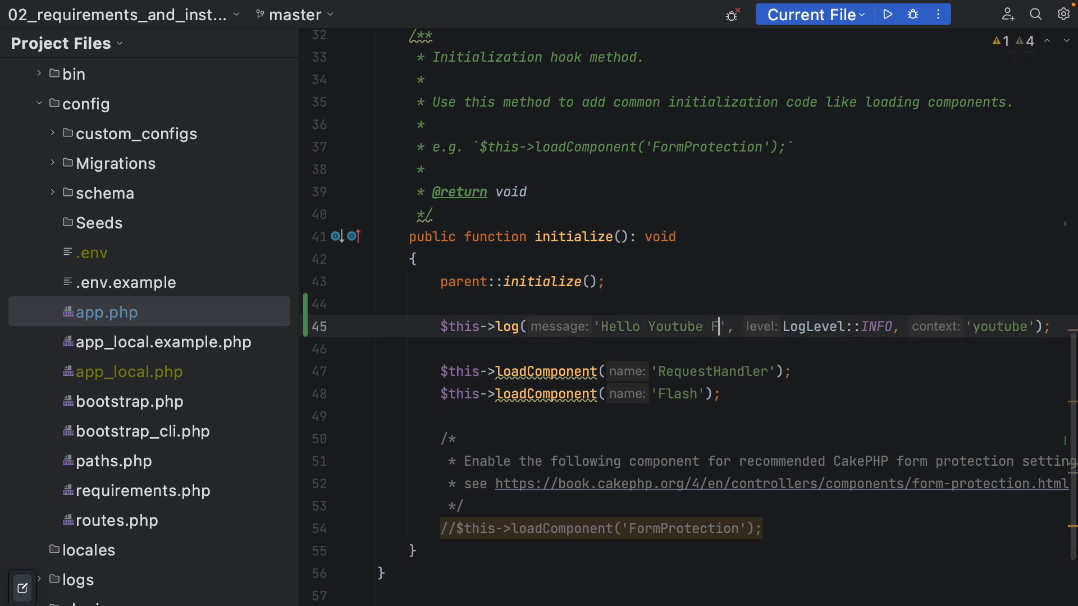
type("amily!")
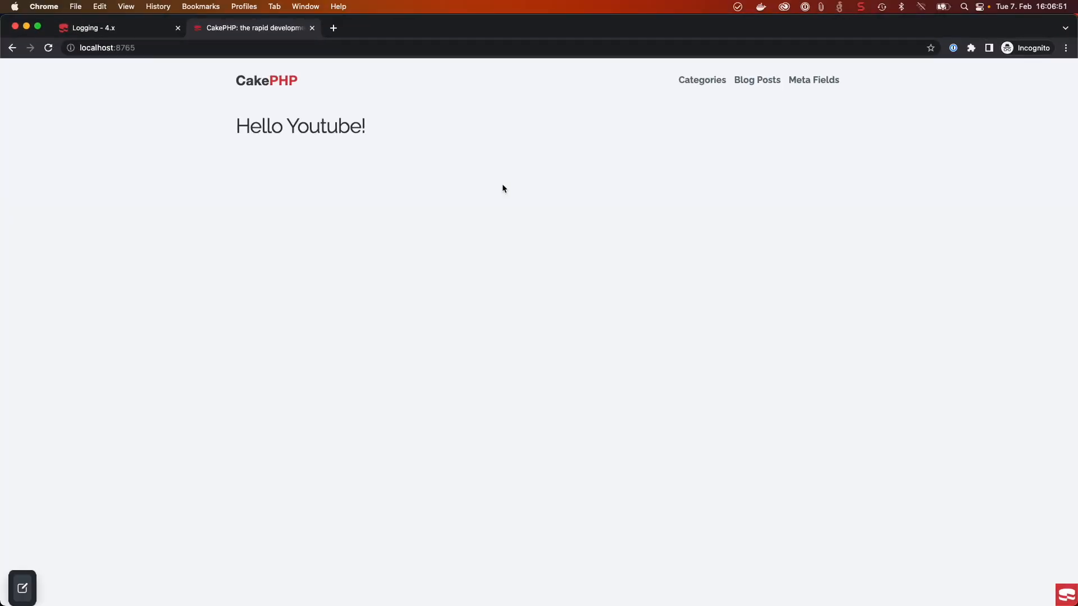
left_click(22, 588)
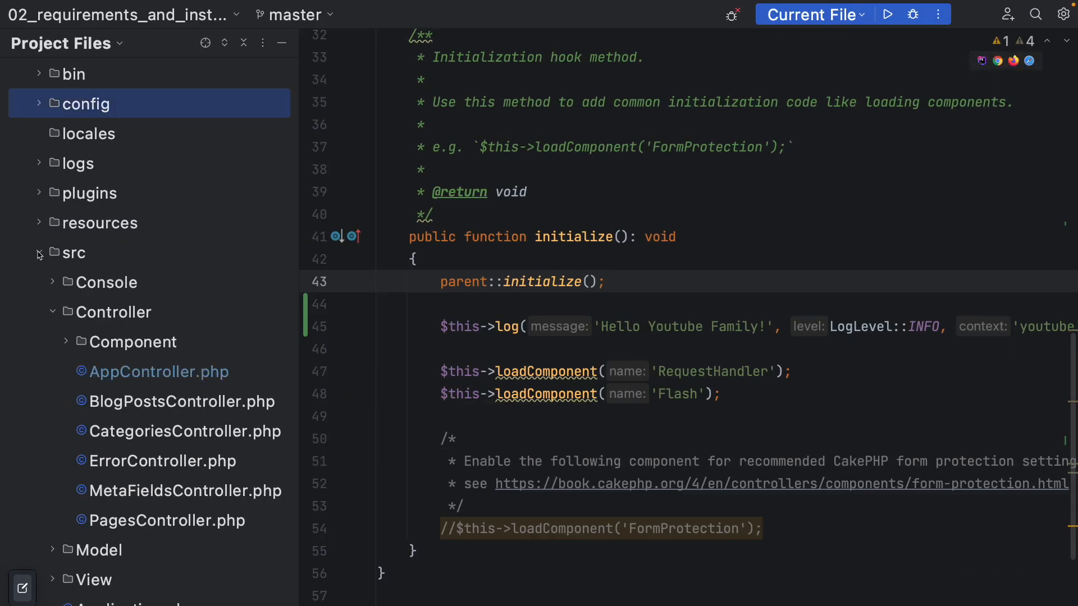
- Open youtube_scope.log from the project's logs folder
left_click(79, 163)
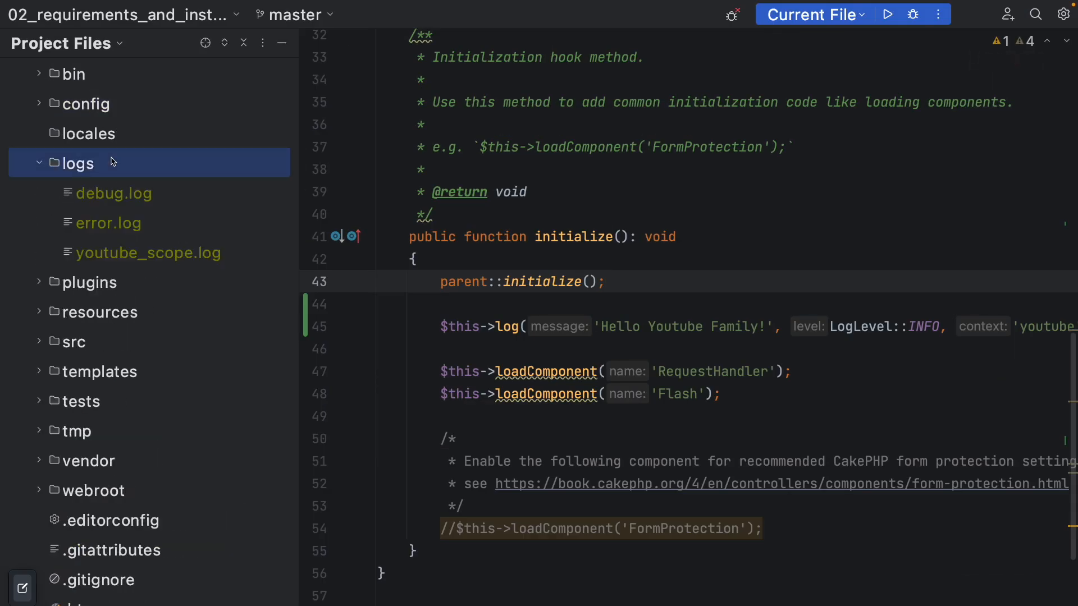
left_click(148, 254)
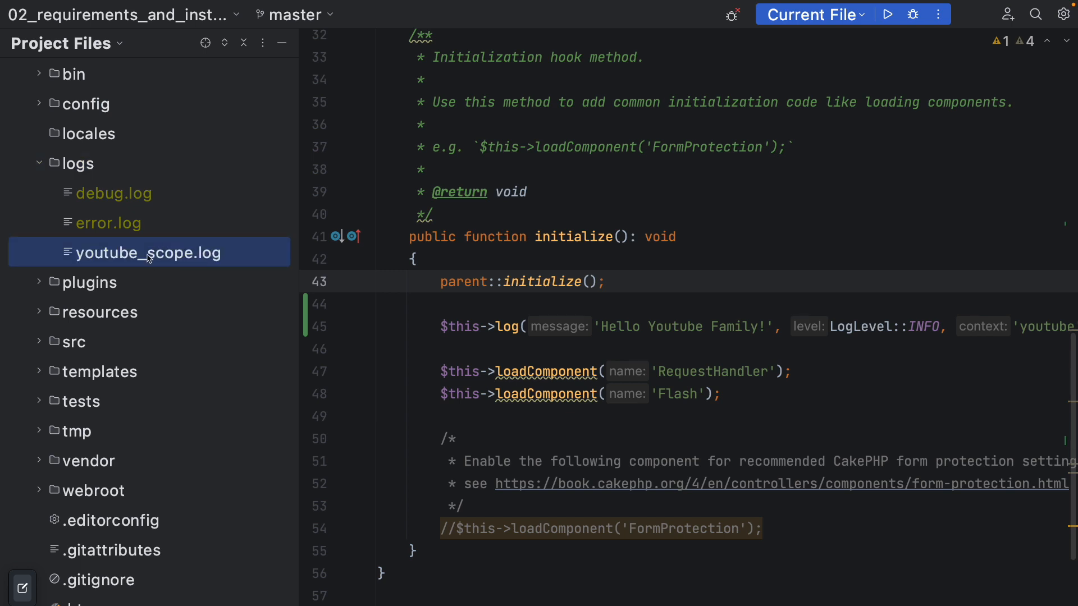
double_click(148, 253)
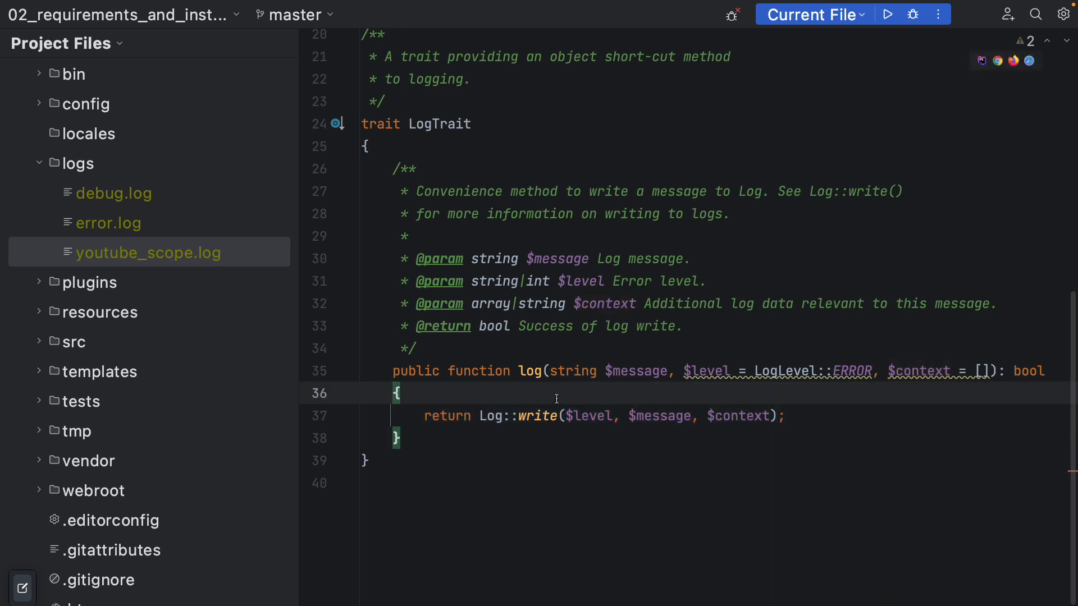
mouse_move(589, 393)
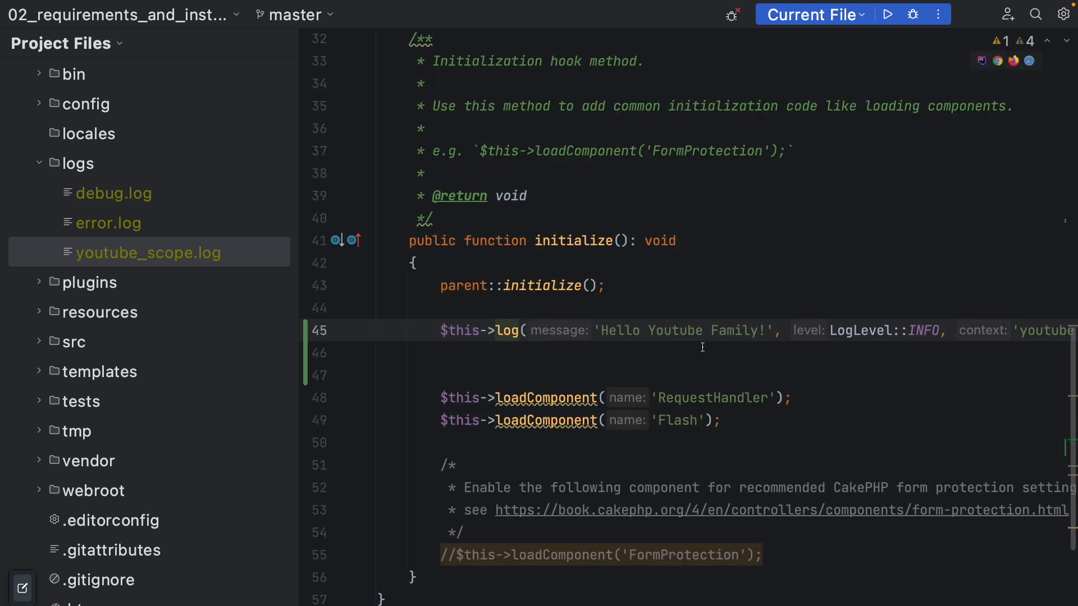
- Write Log::write('error', 'New error message', 'youtube') in AppController in place of $this->log
type("Log")
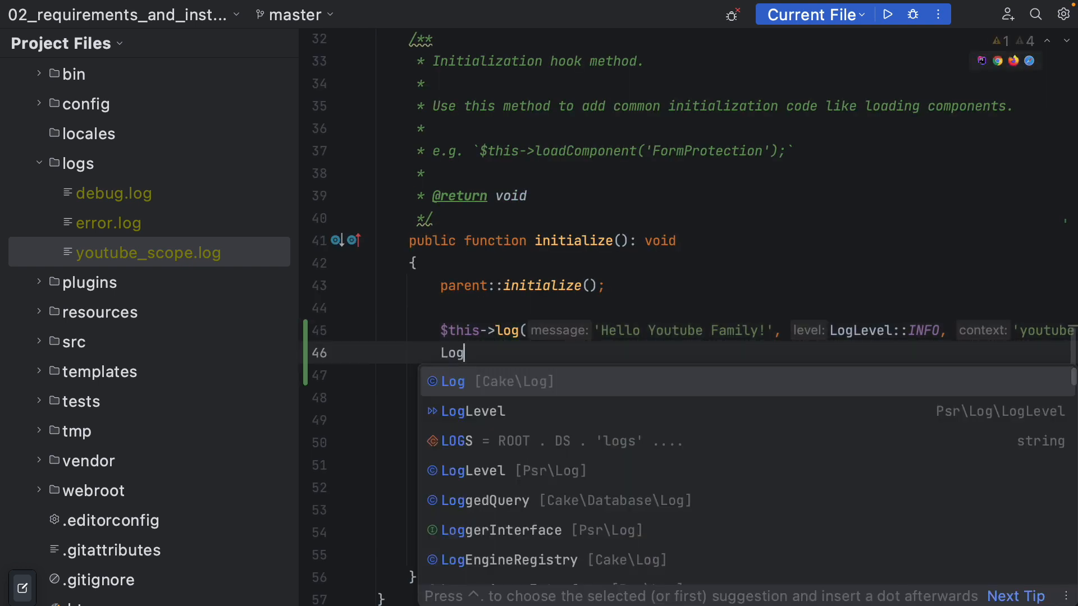
type("::")
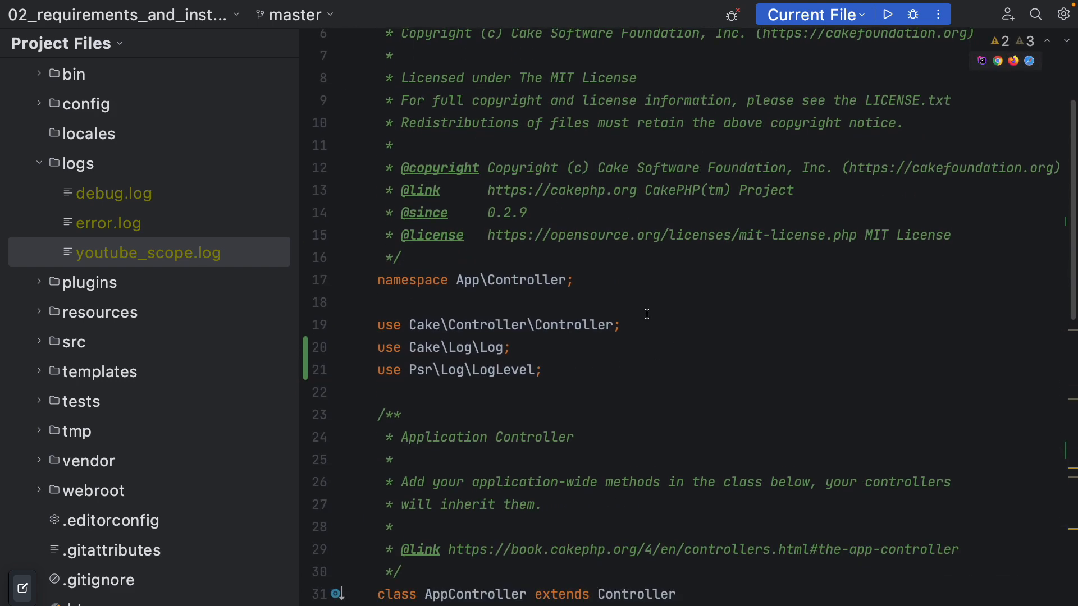
mouse_move(514, 343)
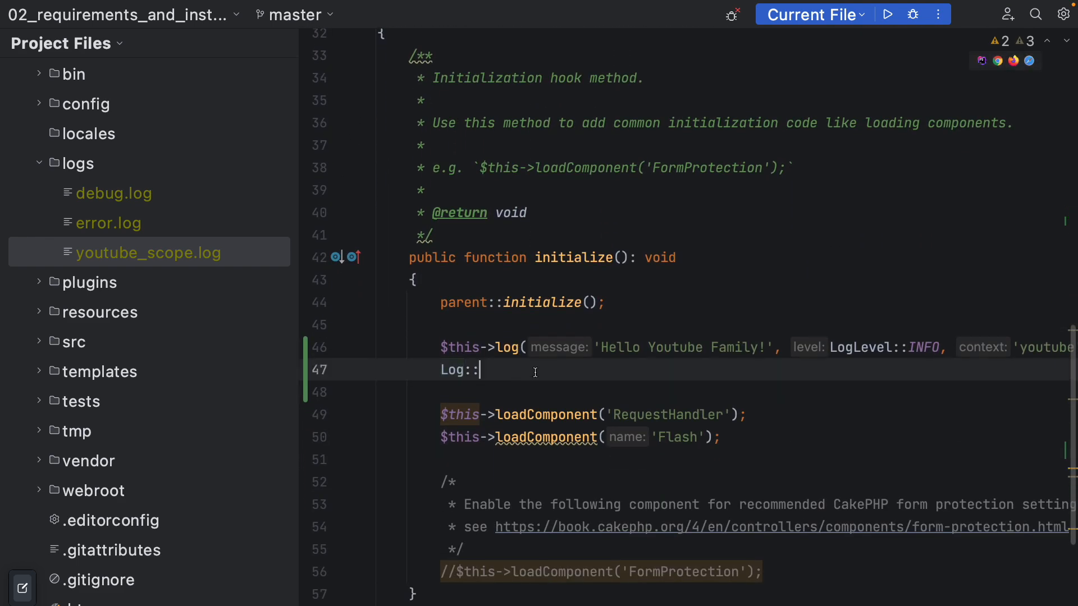
type("write()")
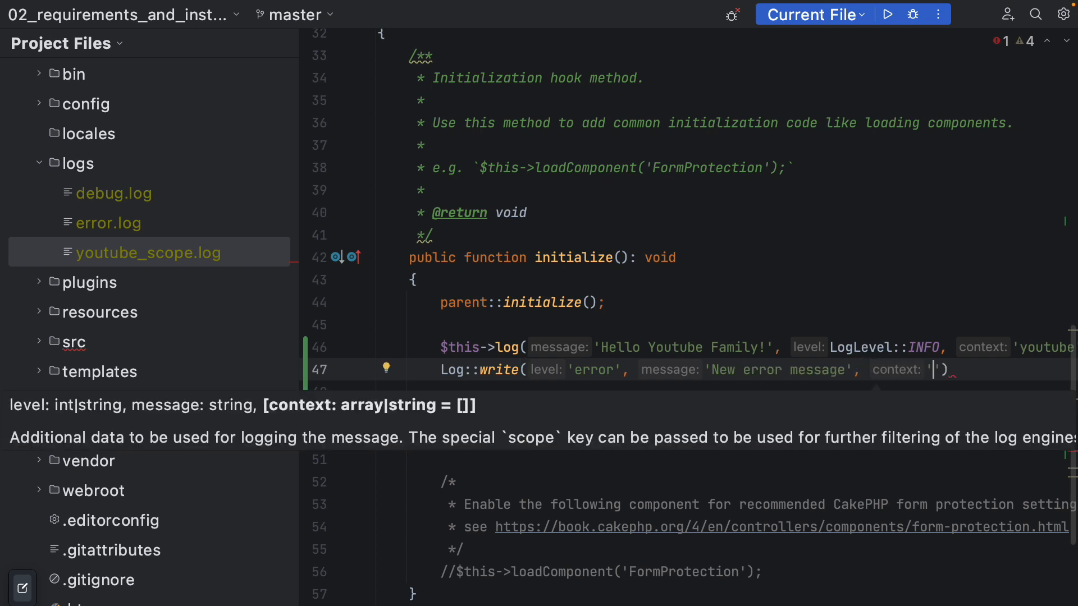
type("youtube")
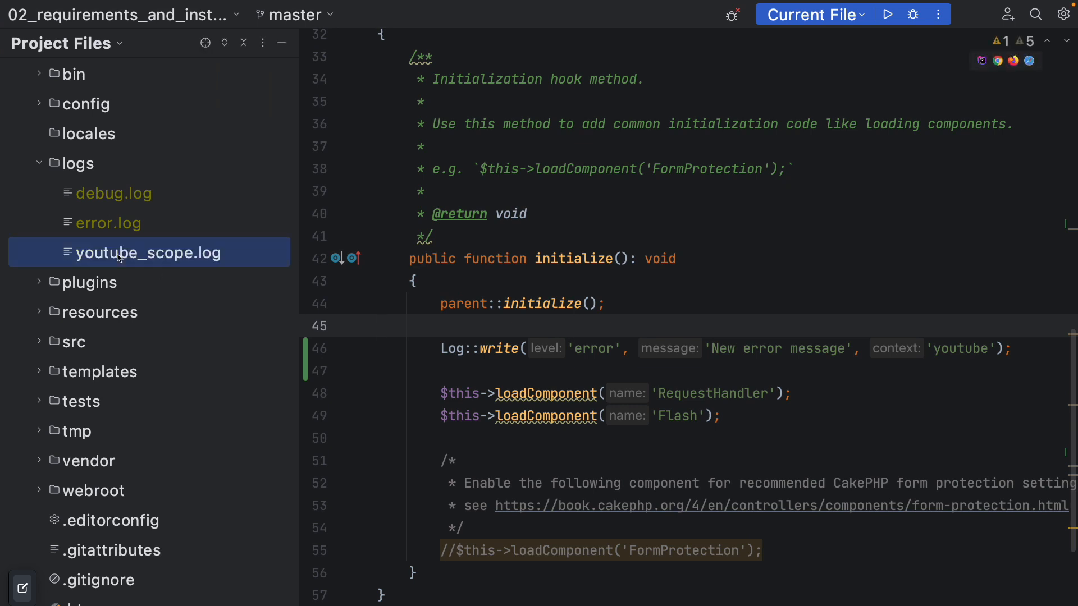
- Check the new entry in youtube_scope.log, then review the youtube_scope block in config/app.php
double_click(148, 252)
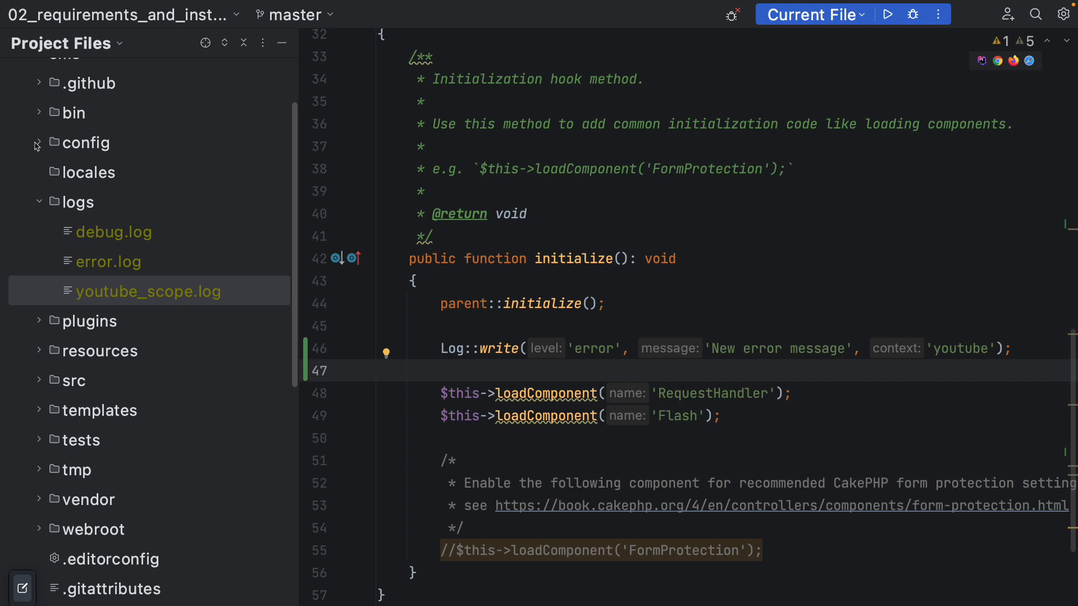
left_click(106, 352)
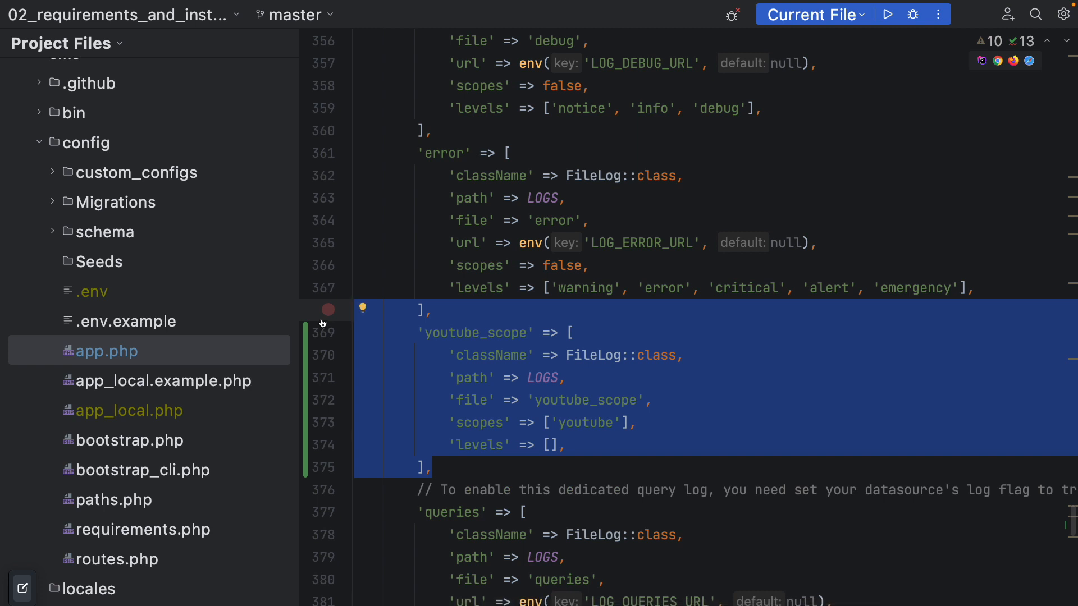
left_click(565, 378)
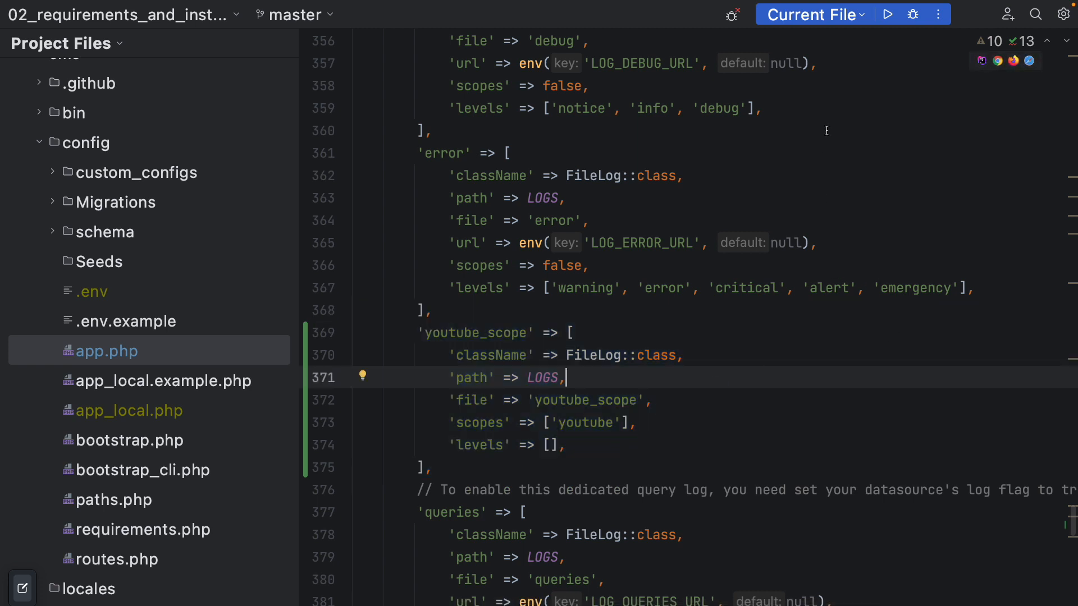
left_click_drag(555, 288, 670, 289)
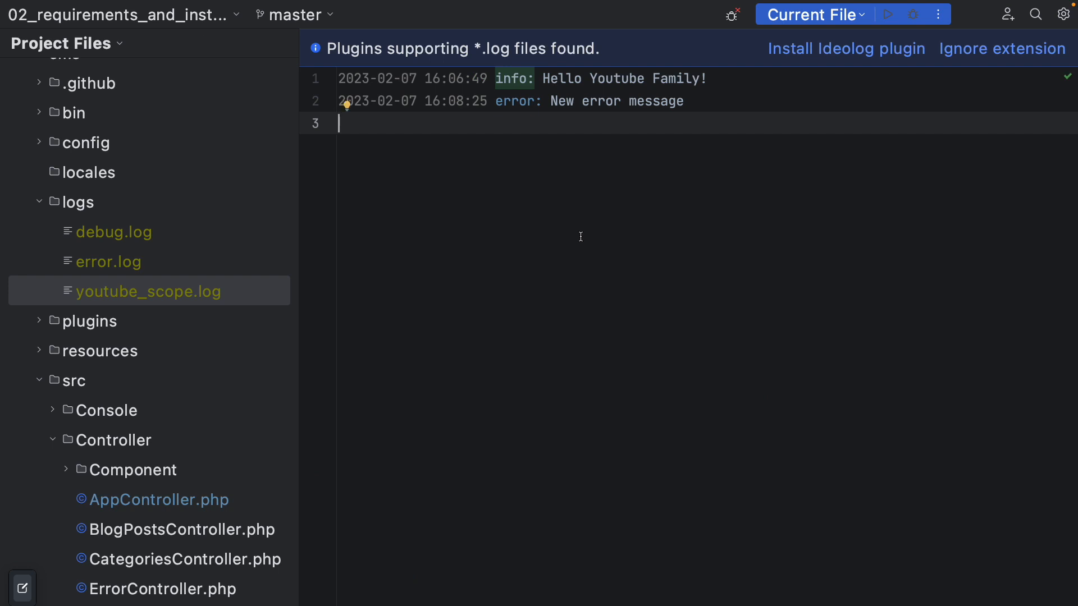
mouse_move(286, 212)
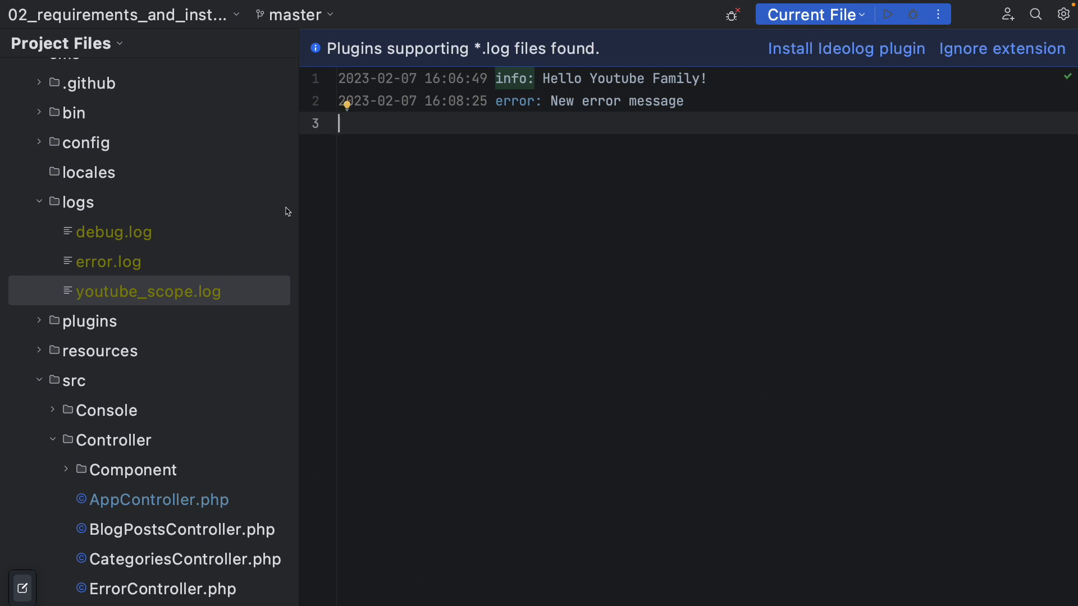
- View debug.log, youtube_scope.log and error.log in turn, then return to app.php's log configuration
left_click(113, 231)
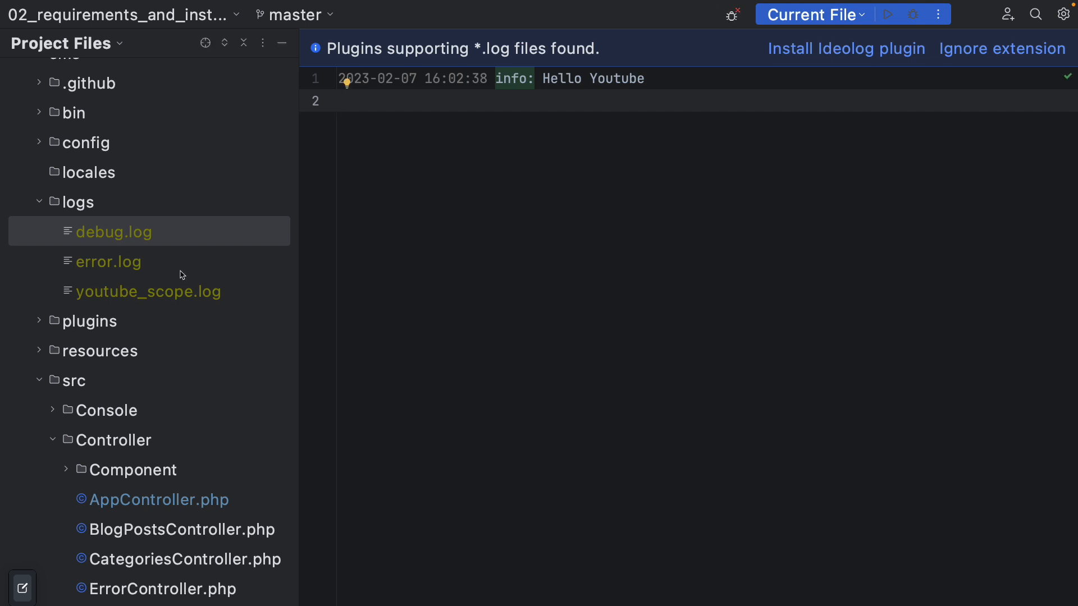
left_click(159, 500)
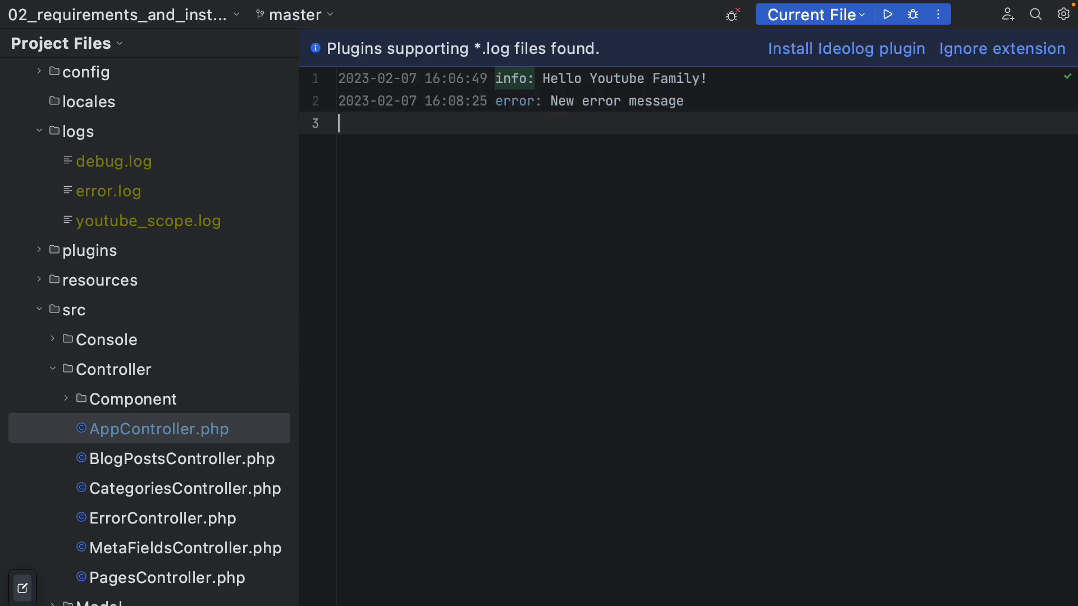
left_click(108, 190)
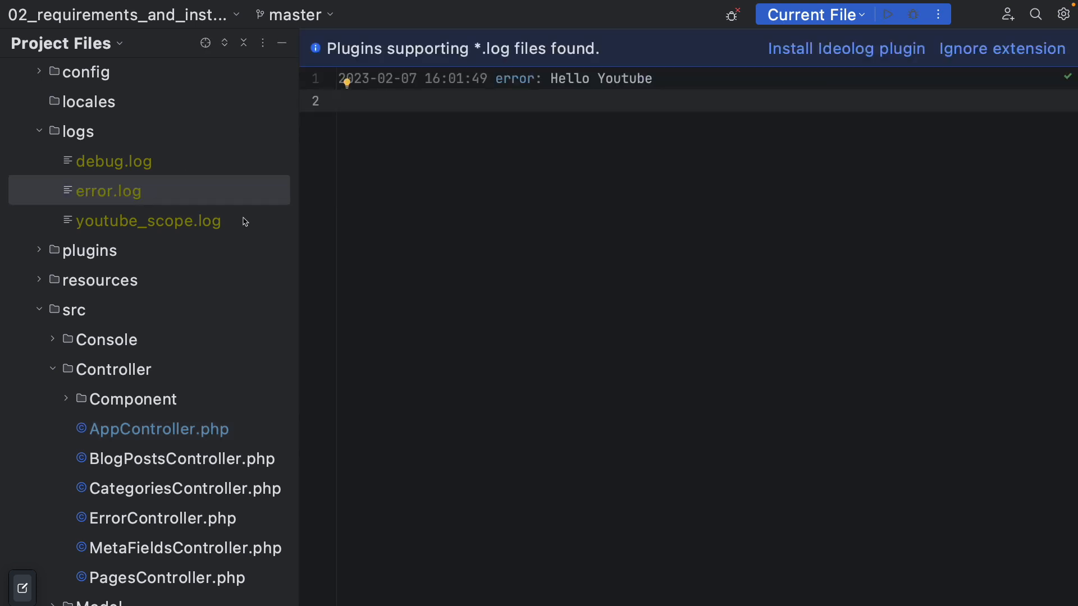
left_click(148, 220)
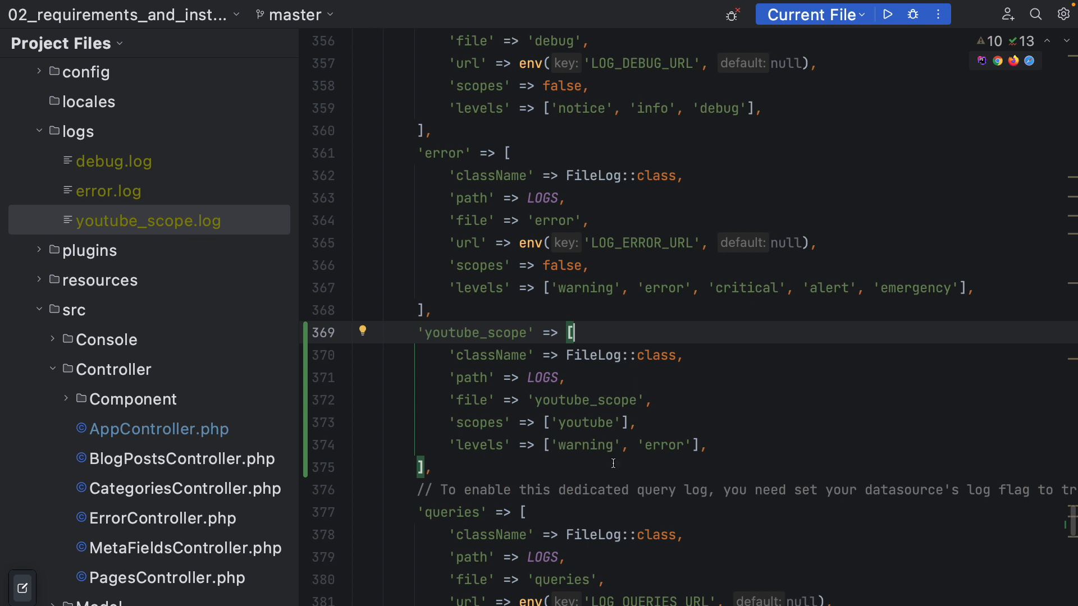
- Delete 'warning', 'error' from youtube_scope's levels array, leaving 'levels' => []
left_click(691, 489)
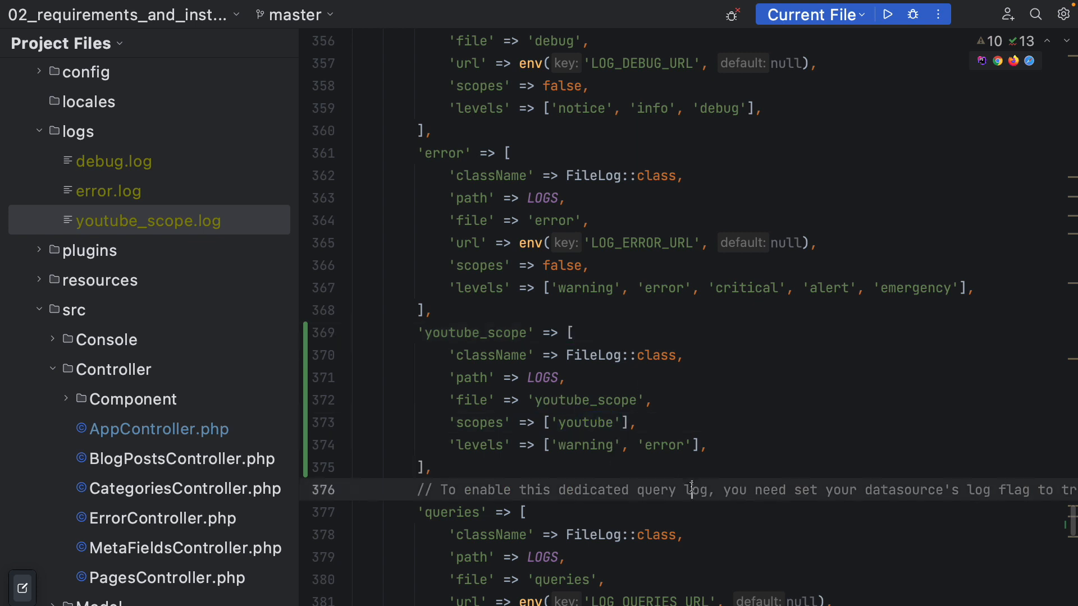
left_click_drag(558, 445, 690, 444)
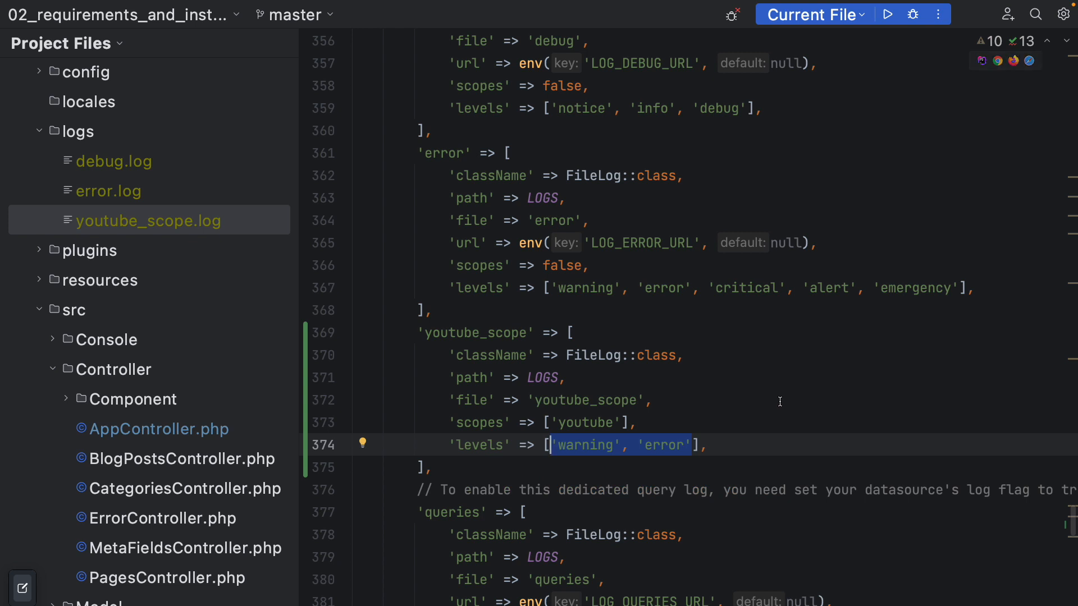
key("Delete")
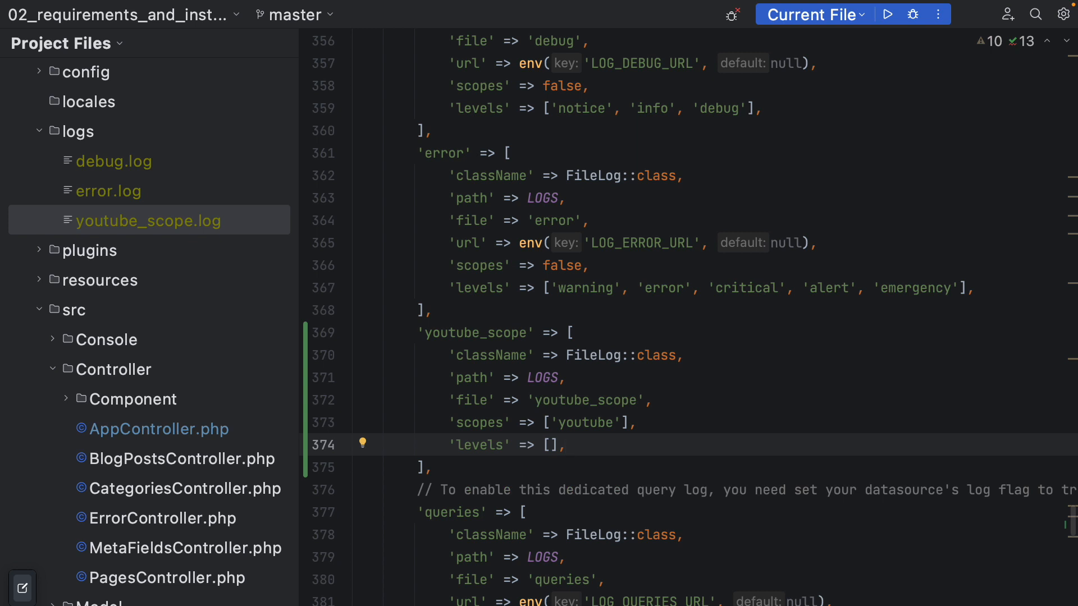
mouse_move(635, 400)
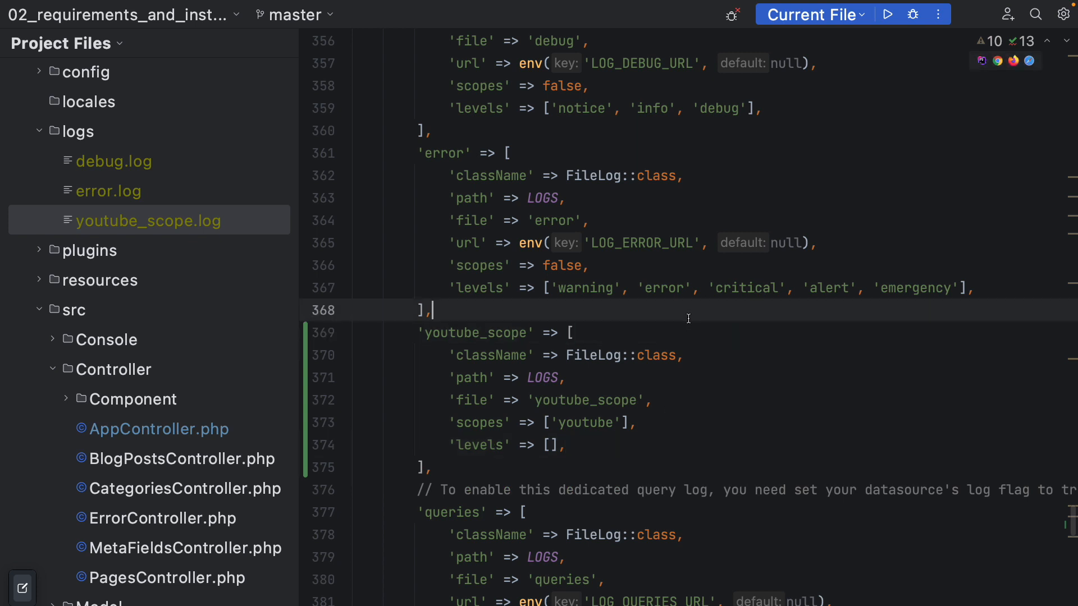
left_click(39, 310)
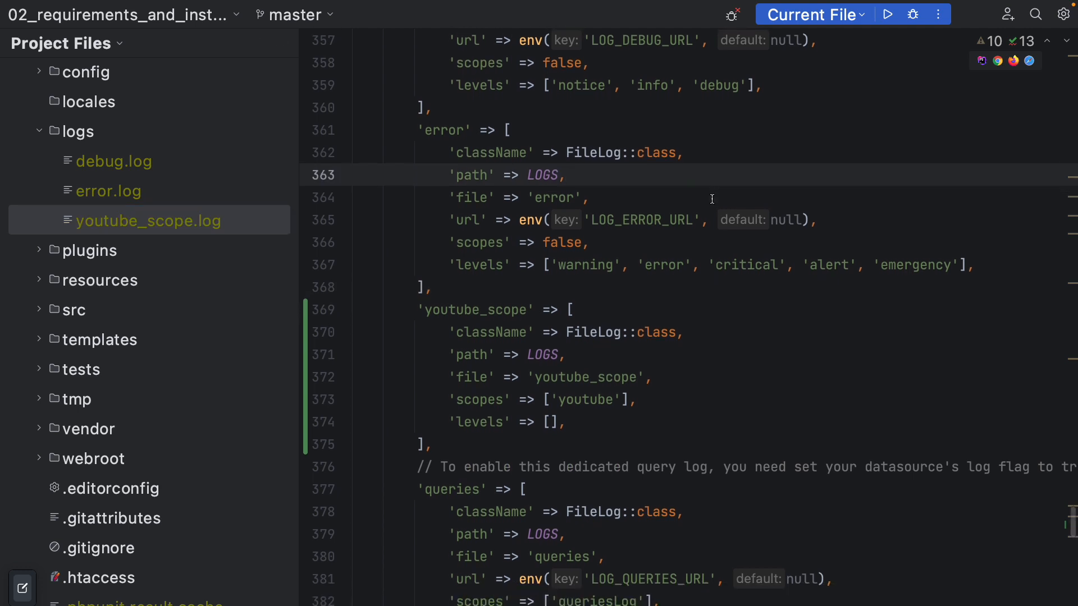
scroll("down", 3)
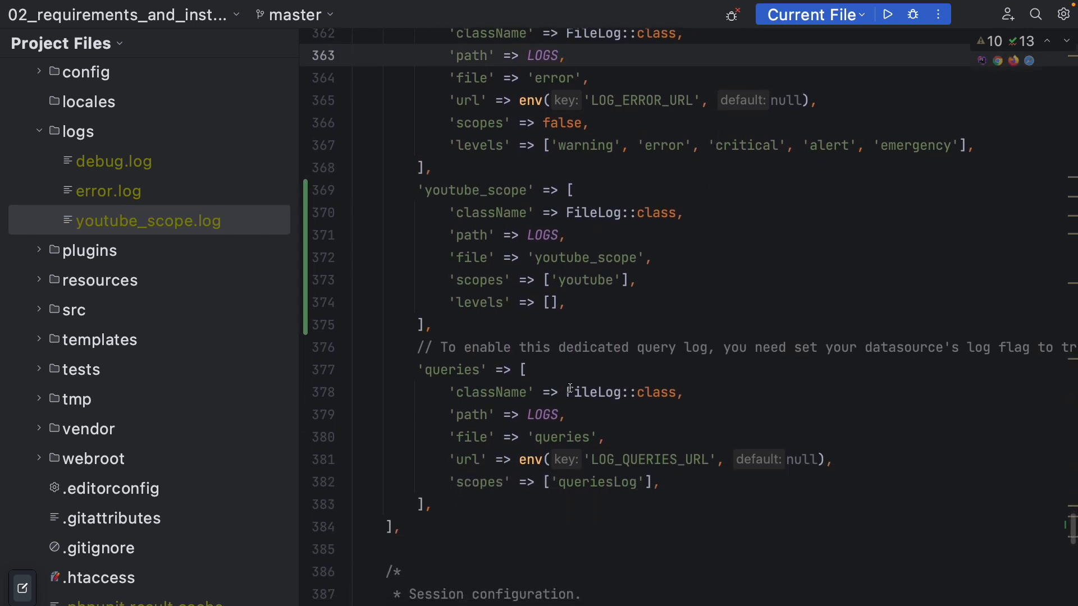
mouse_move(505, 459)
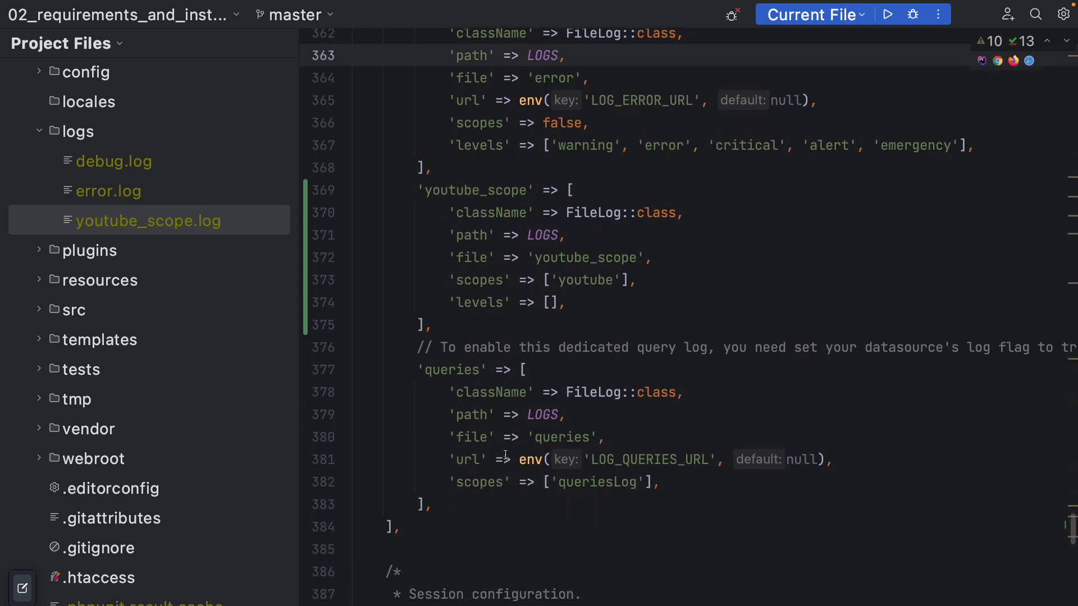
- Select the logs folder in the Project tree to clear out the old log files
left_click(77, 130)
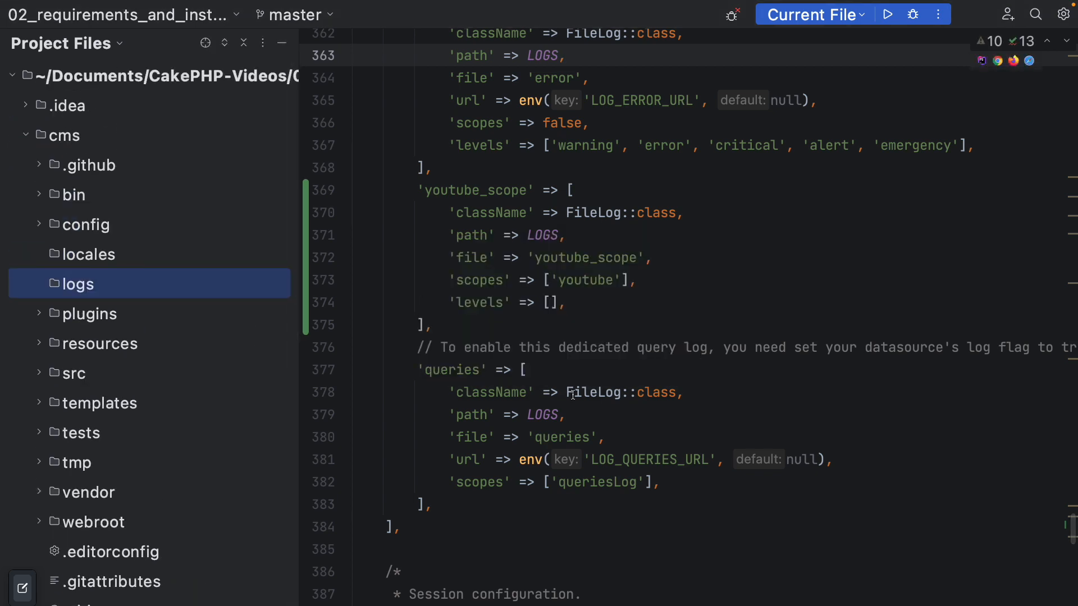
scroll("down", 3)
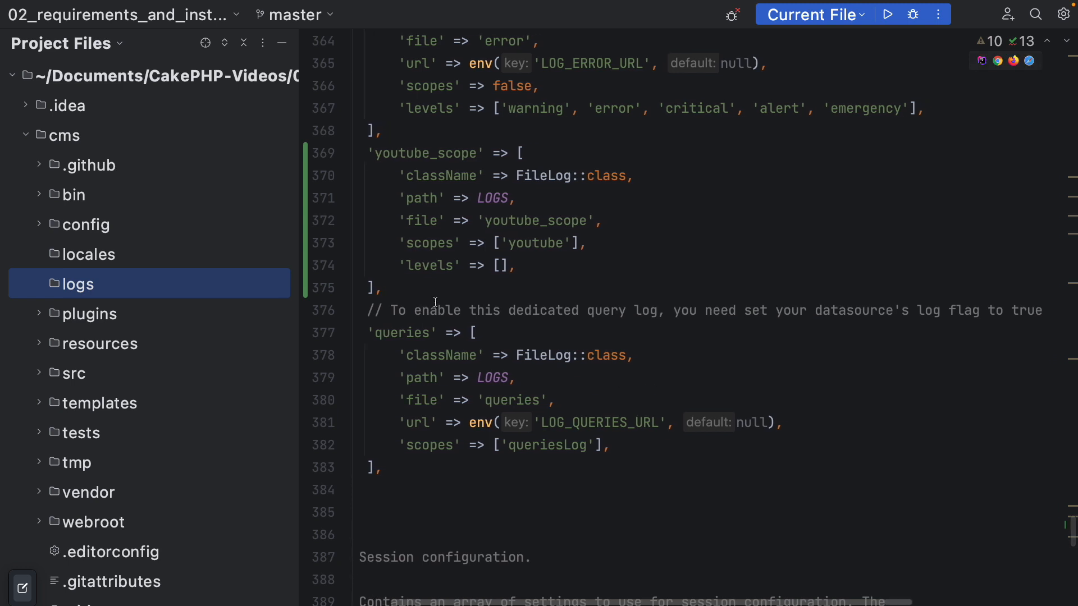
mouse_move(726, 332)
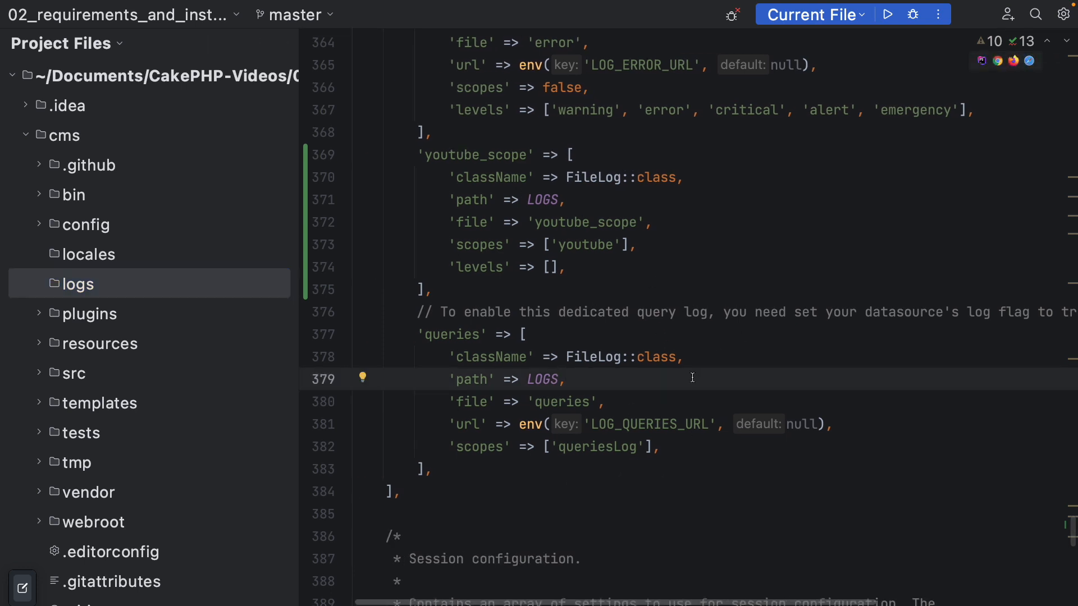
mouse_move(669, 328)
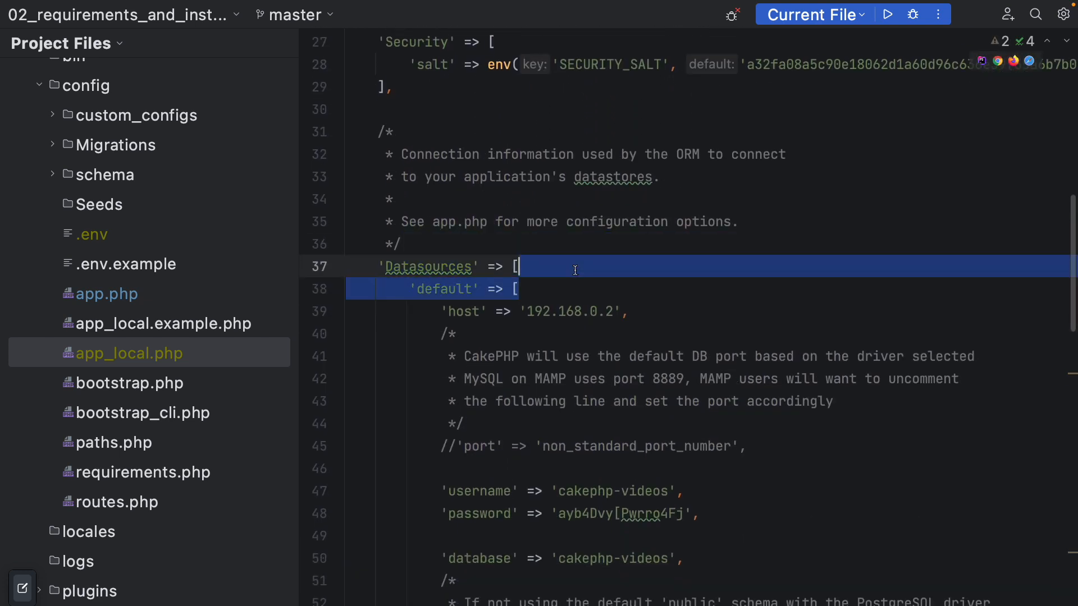
- Add 'log' => true to the default Datasources entry in config/app_local.php
scroll("down", 3)
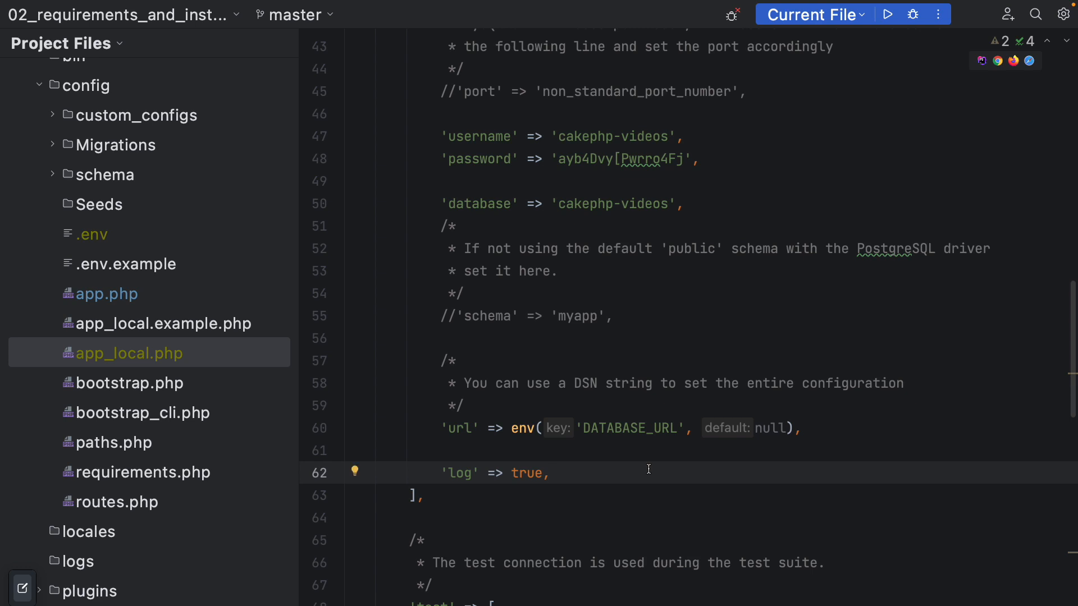
double_click(458, 473)
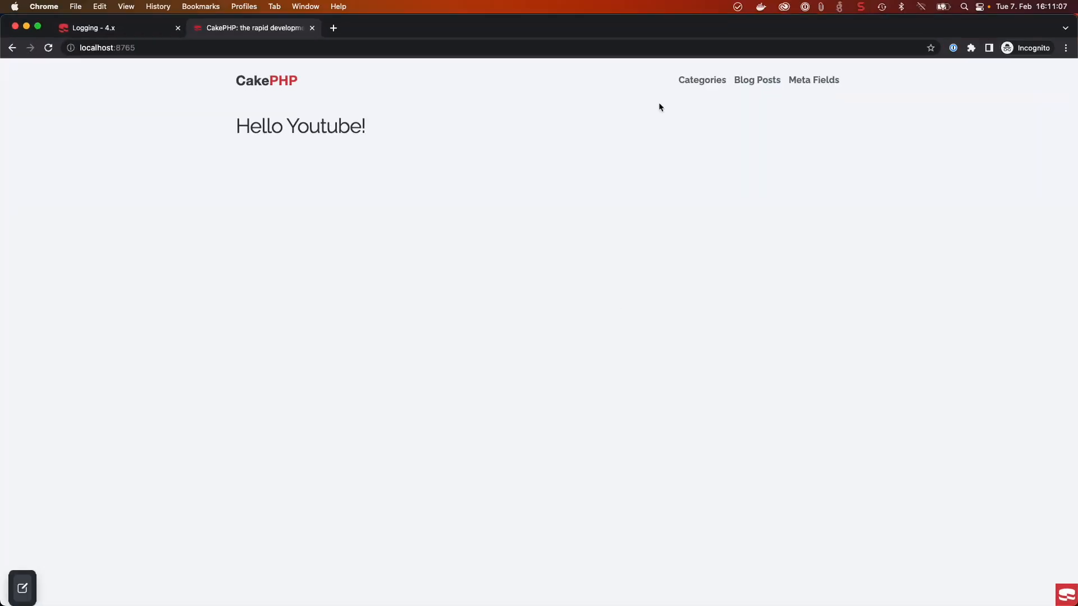
- Reload the localhost:8765 CakePHP page in Chrome to generate new log output
left_click(702, 80)
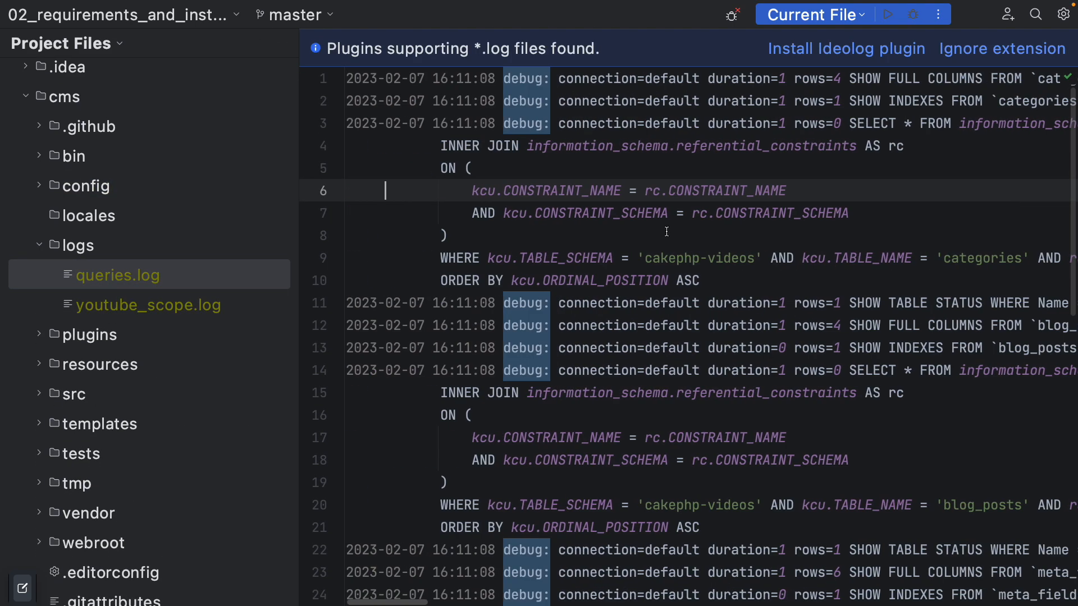
- Scroll through the SQL debug entries in the new logs/queries.log
scroll("down", 3)
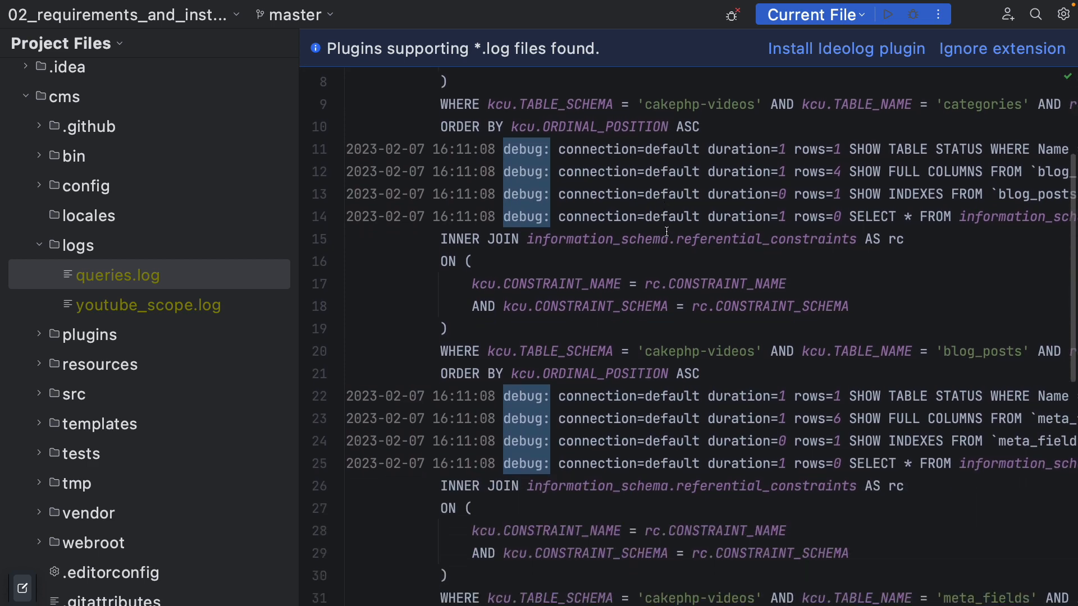
scroll("down", 3)
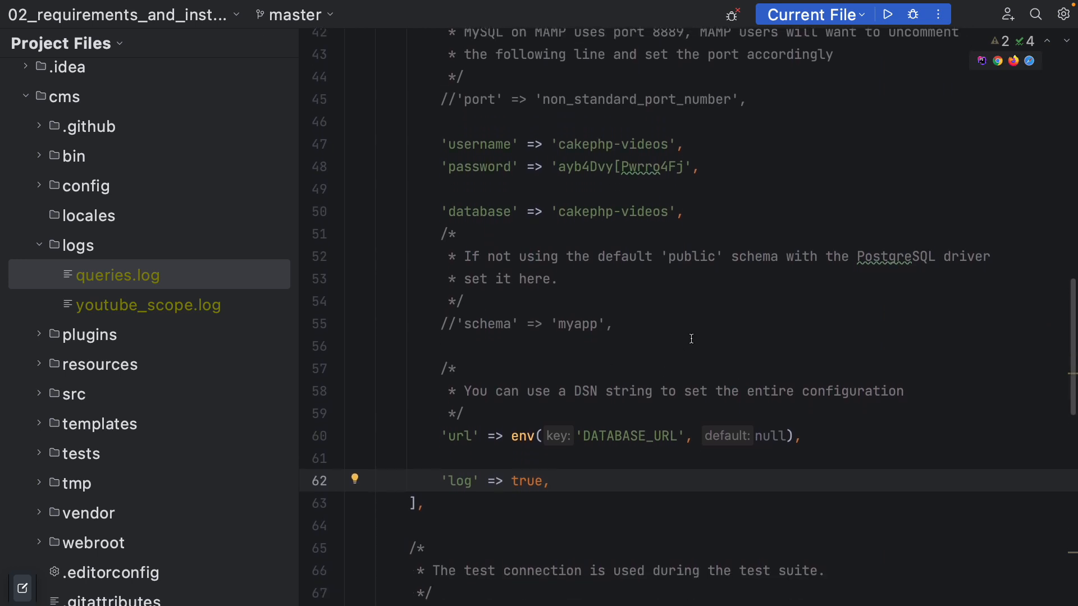
scroll("down", 3)
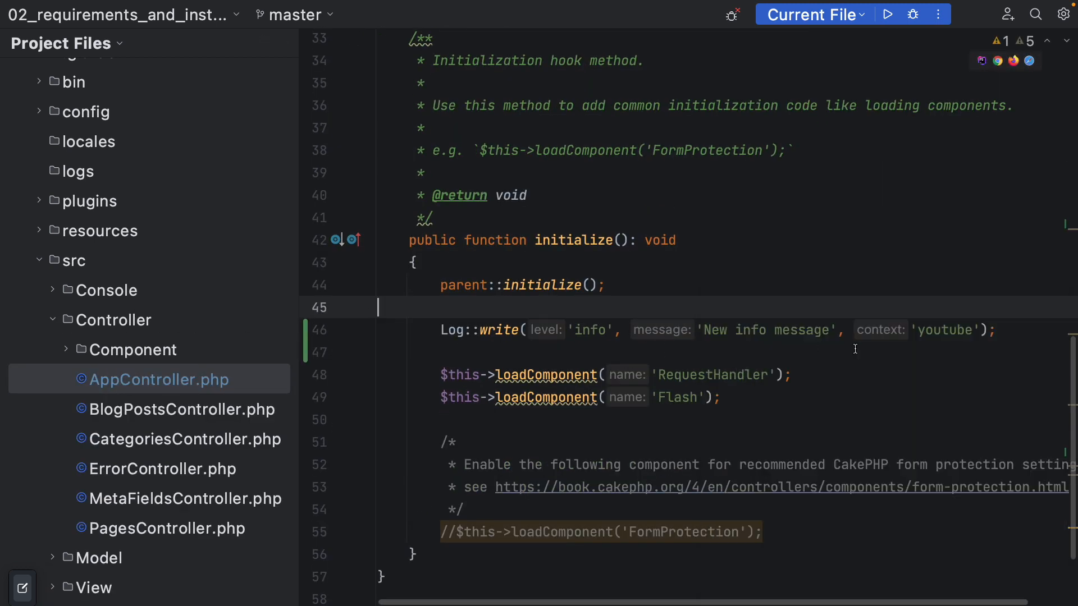
mouse_move(842, 327)
type("$request = $this->getRequest();")
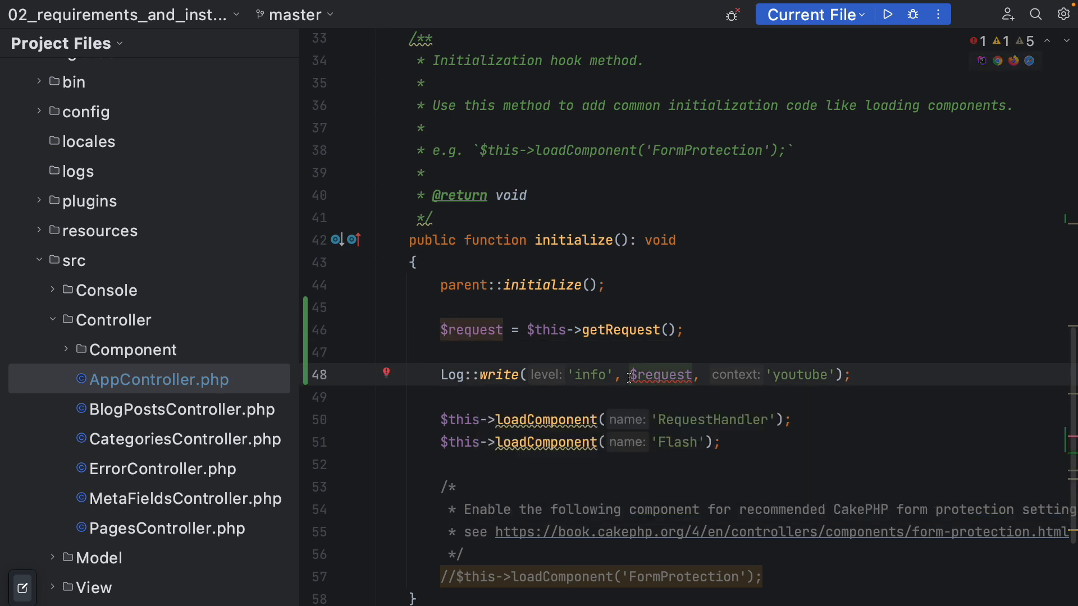
- Change the Log::write message to print_r($request, true) from $this->getRequest() in initialize()
type("print_r(")
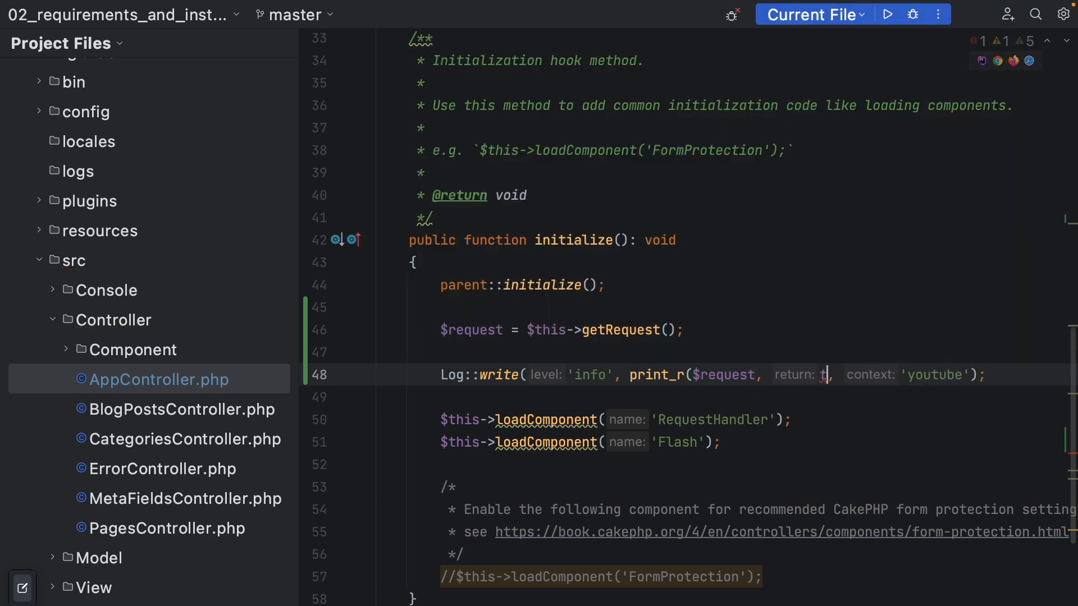
type("rue)")
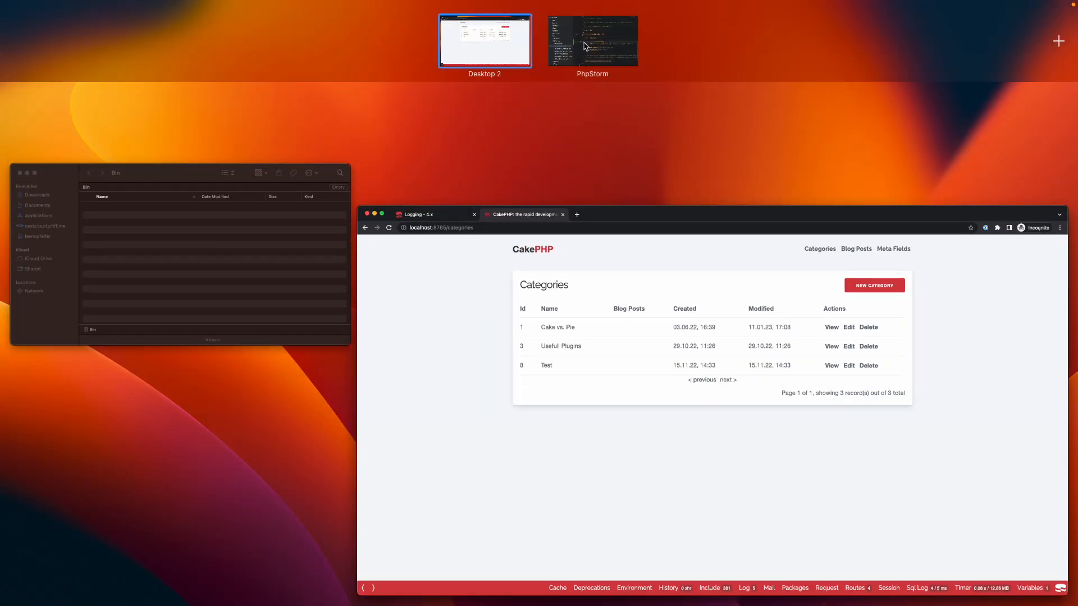
left_click(592, 38)
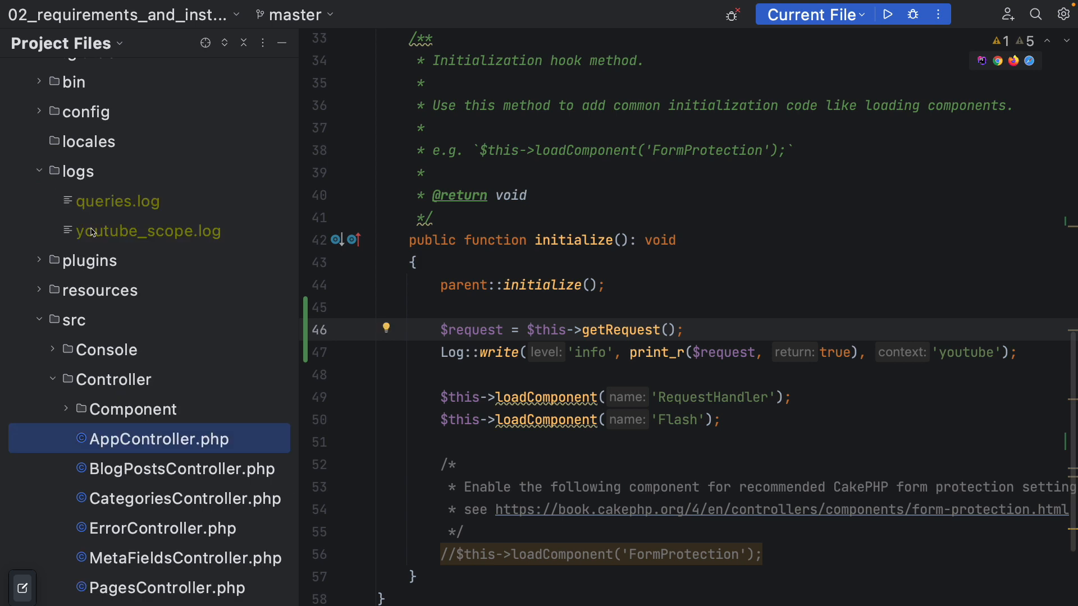
- Scroll through the printed ServerRequest dump for /categories in the new youtube_scope.log
double_click(148, 232)
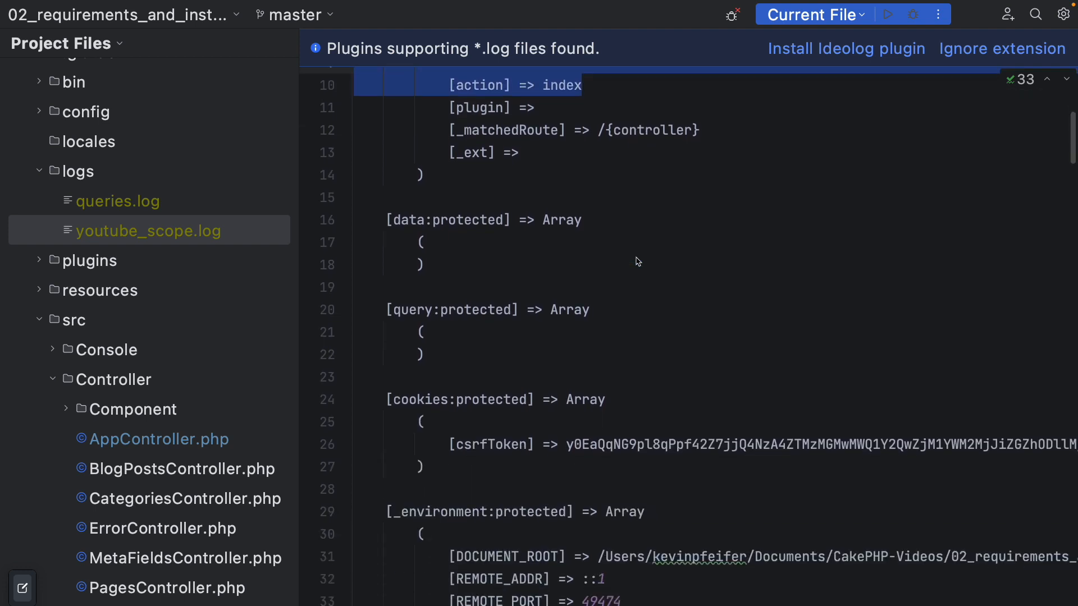
scroll("down", 3)
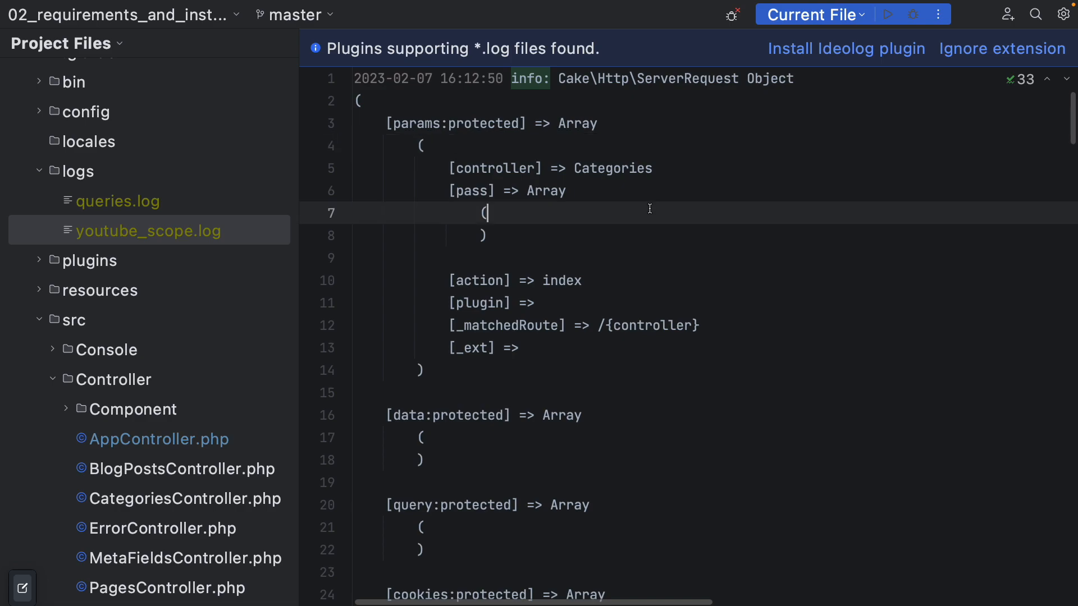
scroll("down", 3)
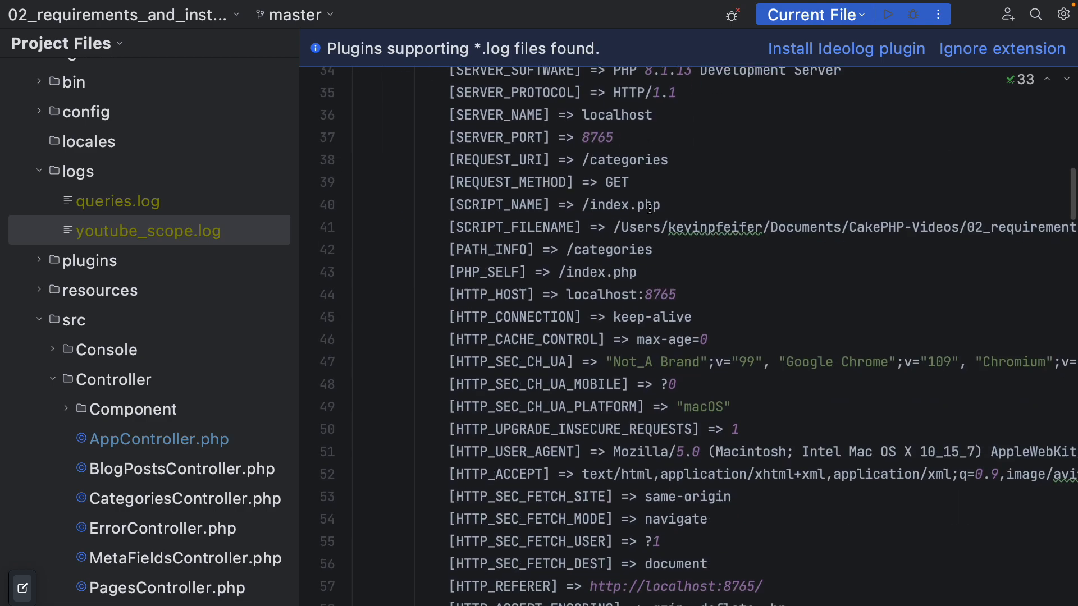
scroll("down", 3)
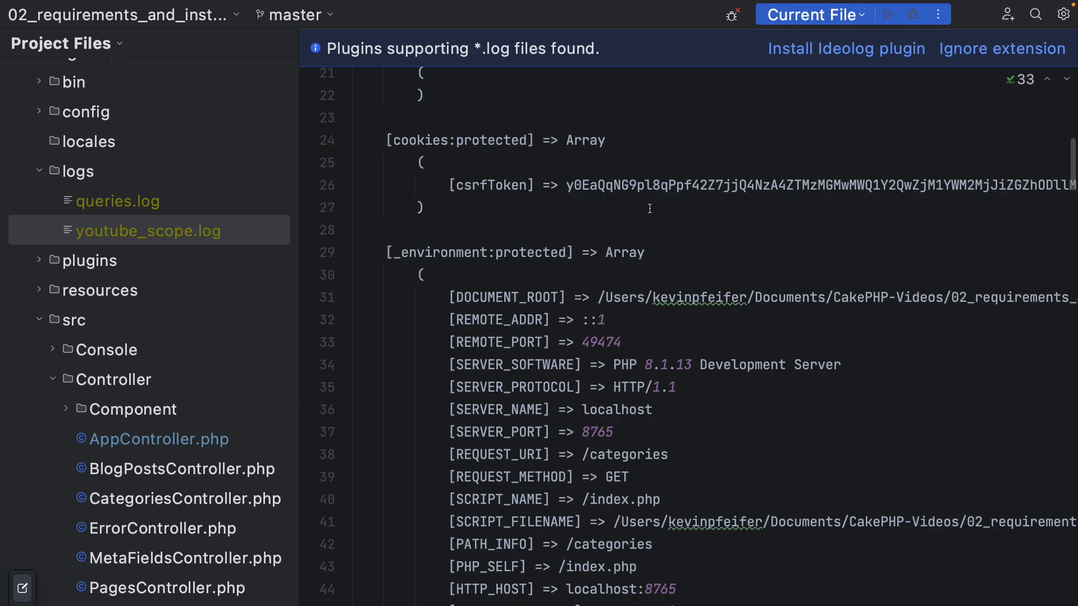
left_click(159, 439)
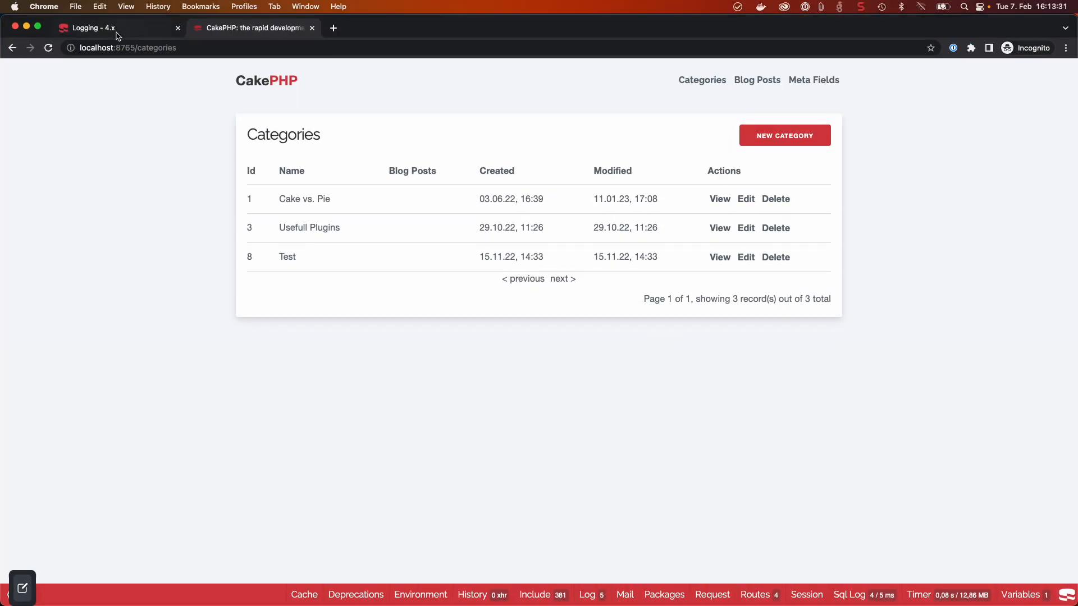
- Switch to the CakePHP Cookbook 'Logging - 4.x' documentation page in Chrome
left_click(95, 28)
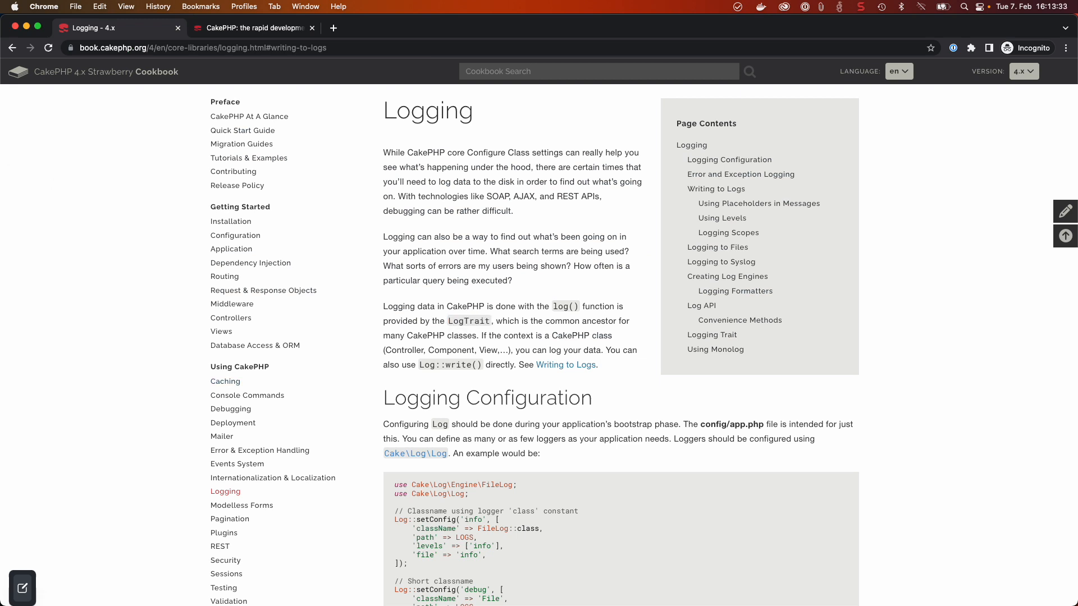